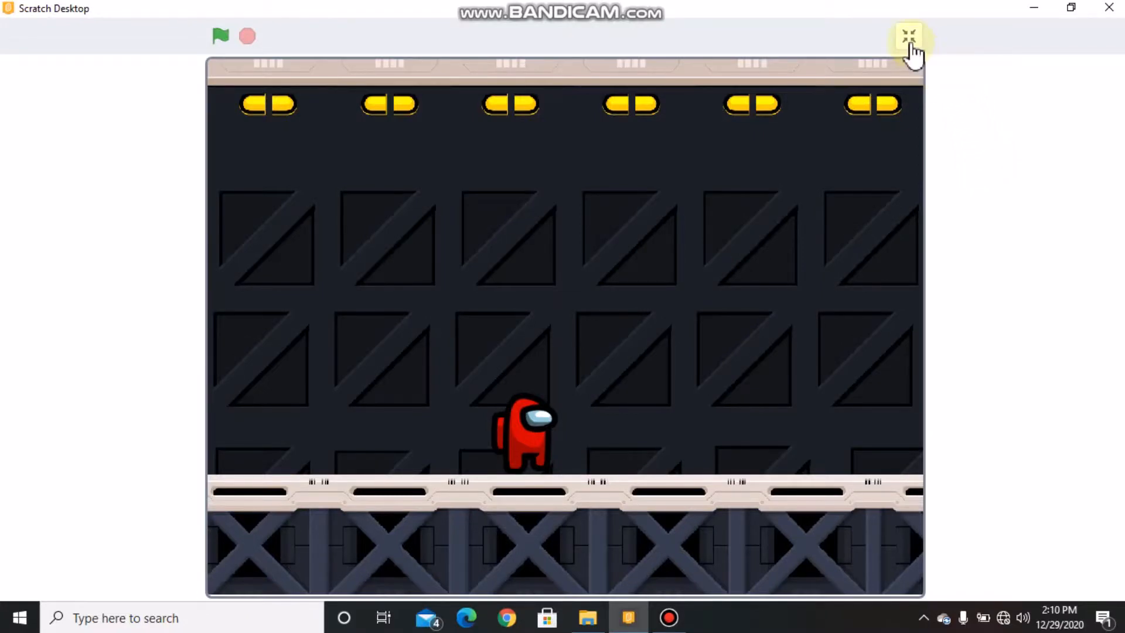
# Leave full-screen and create a 'level' variable shared by all sprites
pyautogui.click(909, 37)
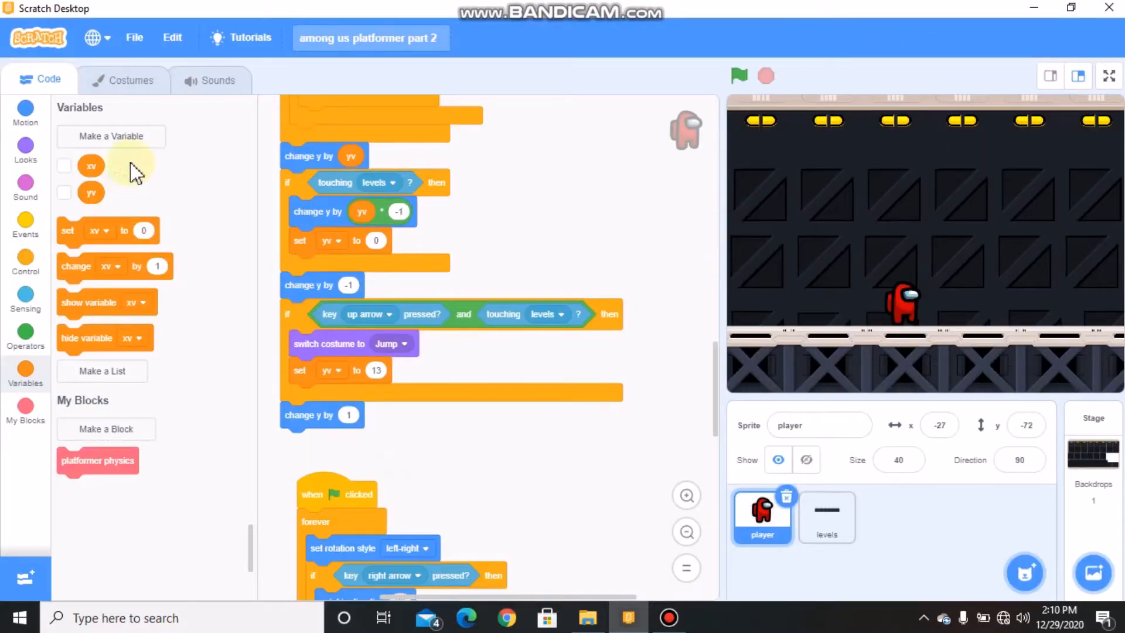
pyautogui.click(111, 136)
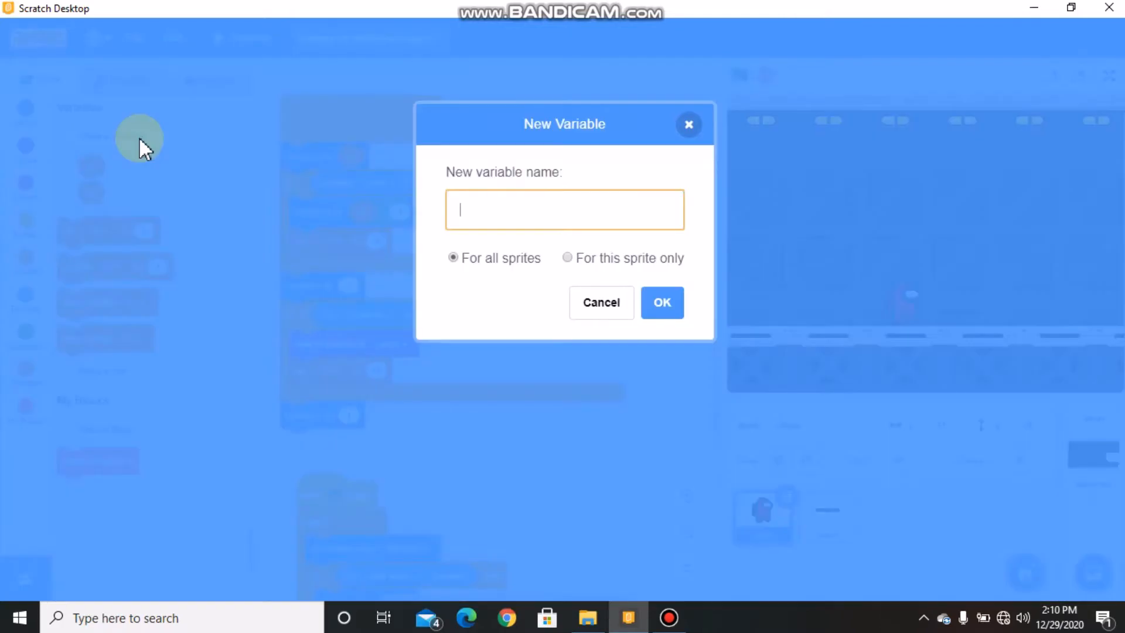
pyautogui.write('level')
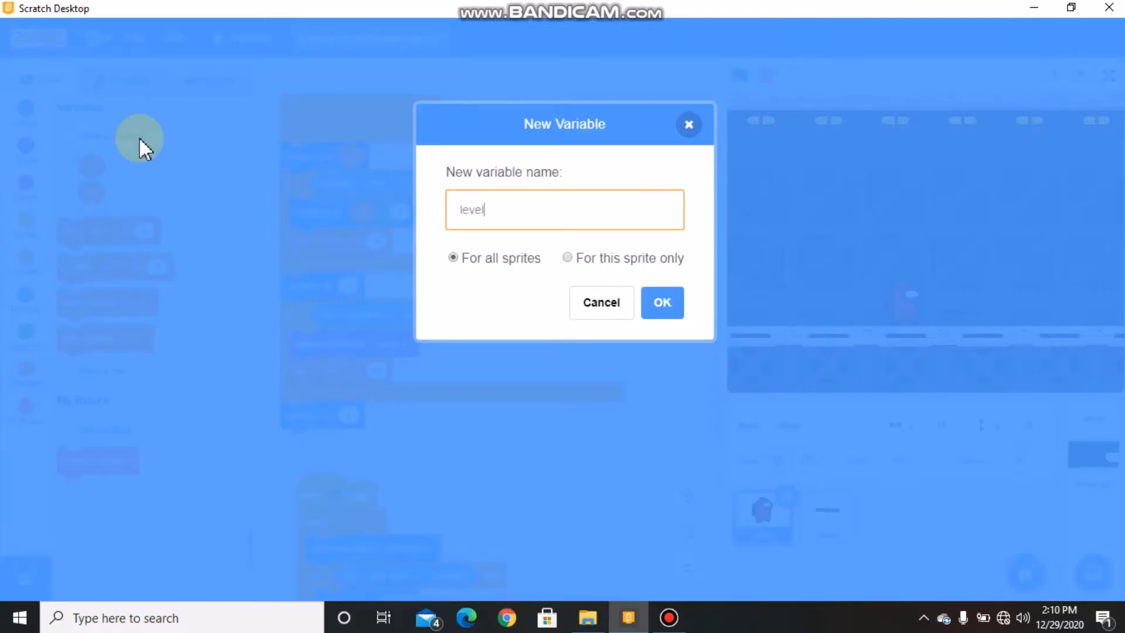
pyautogui.click(661, 302)
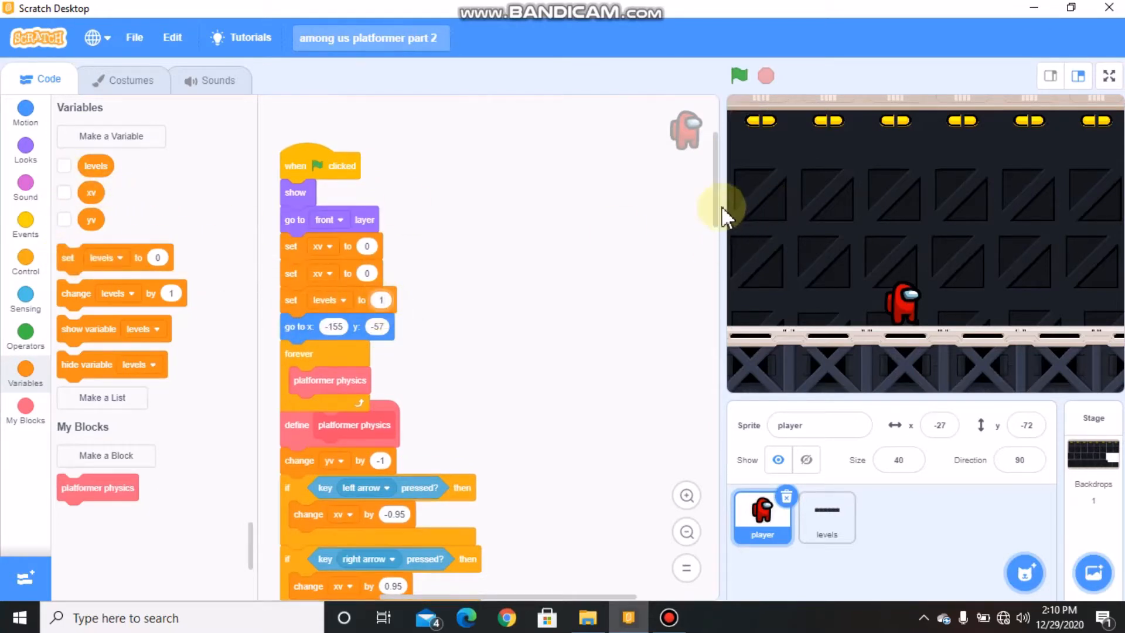
# Add an 'if 232 < x position' check with a broadcast inside the platformer physics script
pyautogui.scroll(-3)
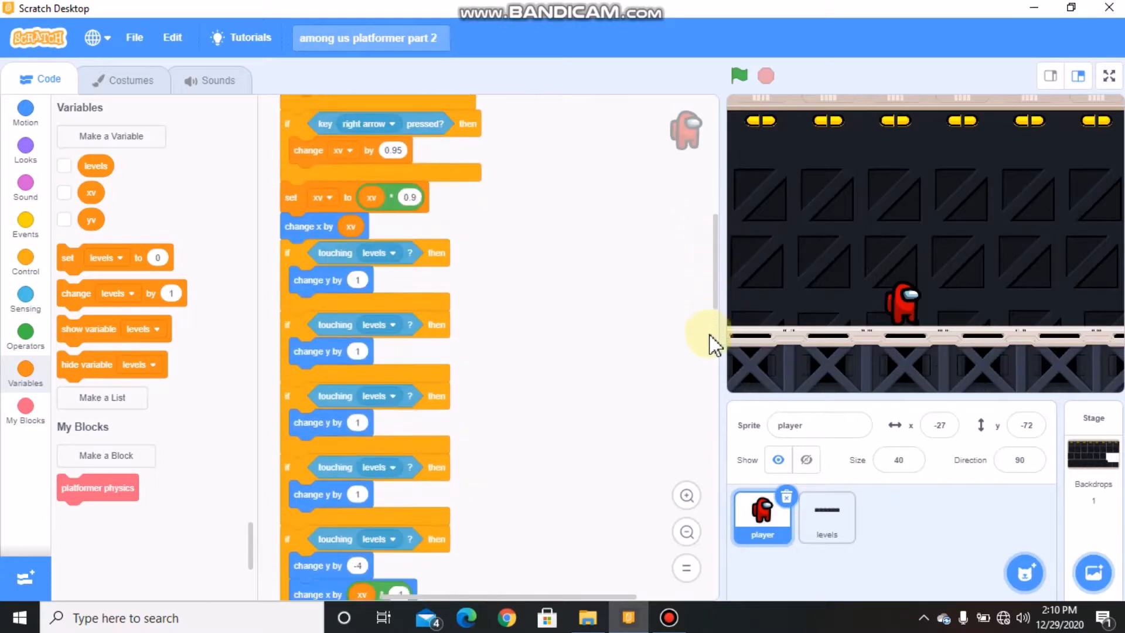
pyautogui.scroll(-3)
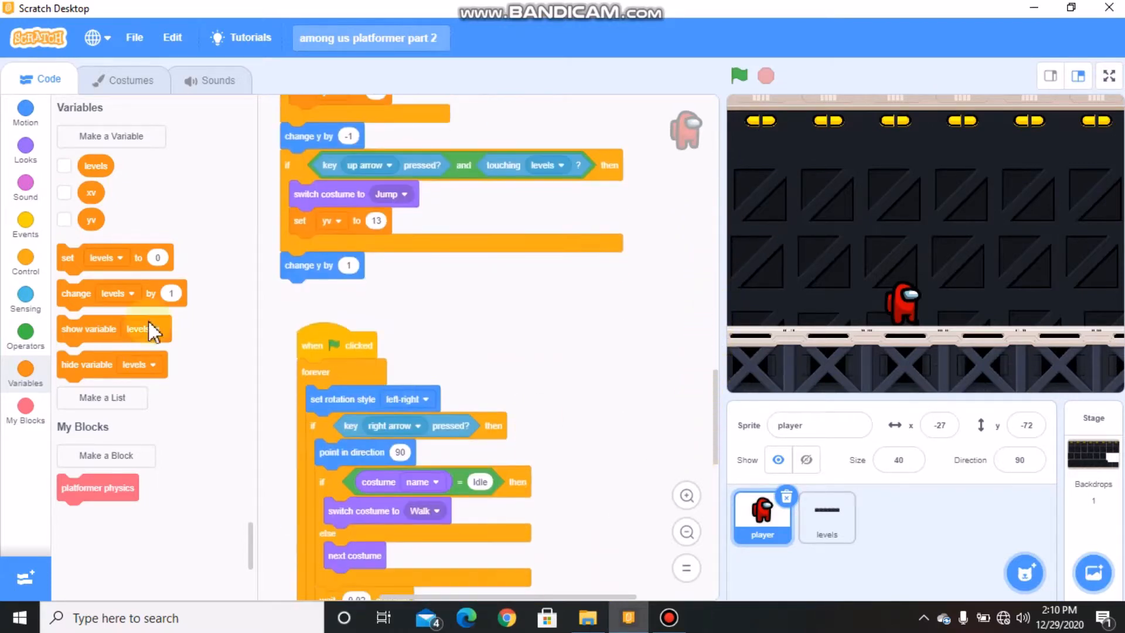
pyautogui.click(24, 266)
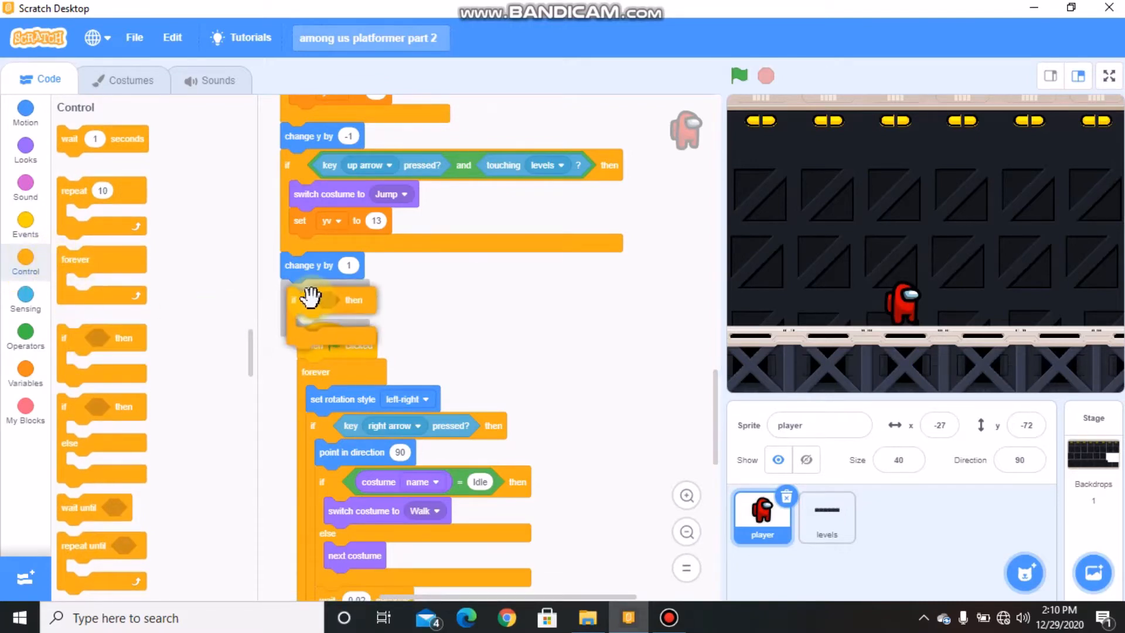
pyautogui.click(25, 294)
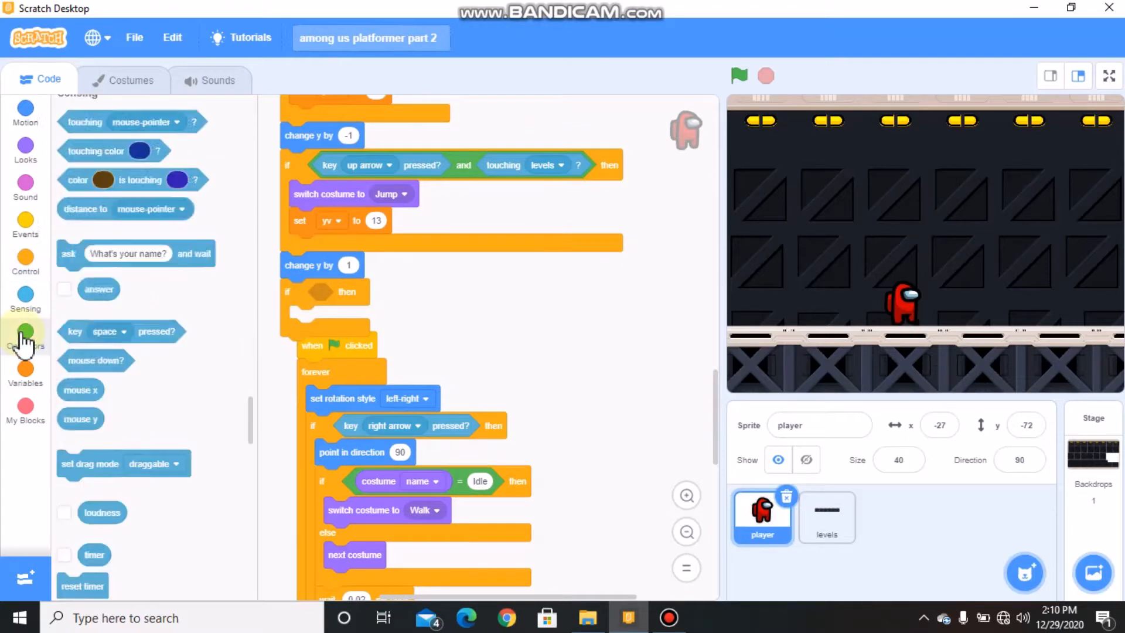
pyautogui.click(25, 337)
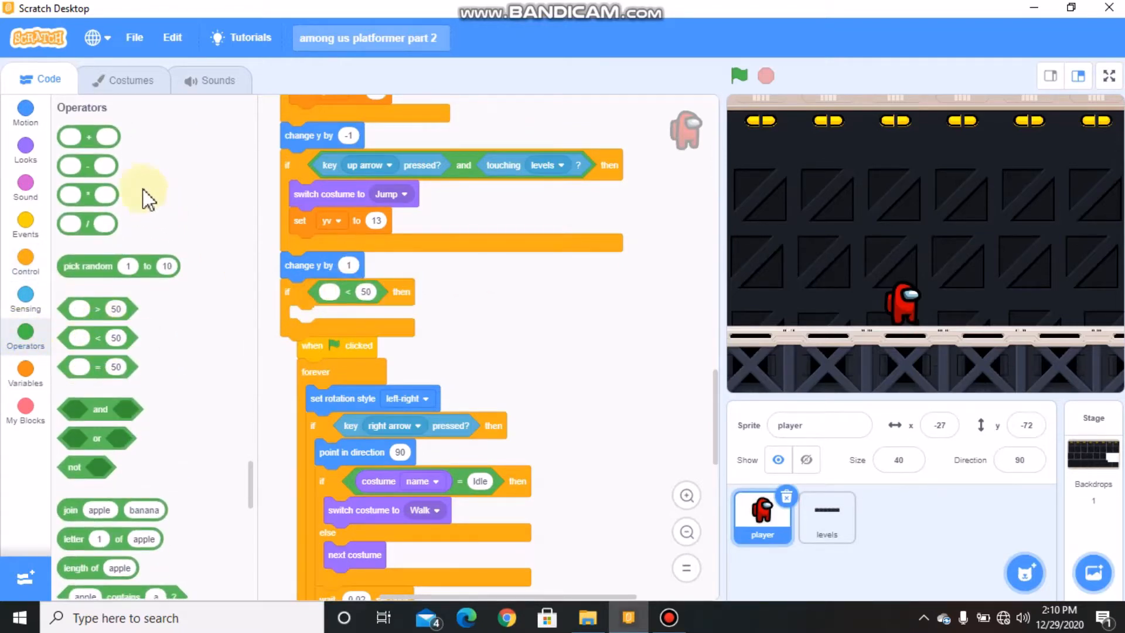
pyautogui.click(25, 111)
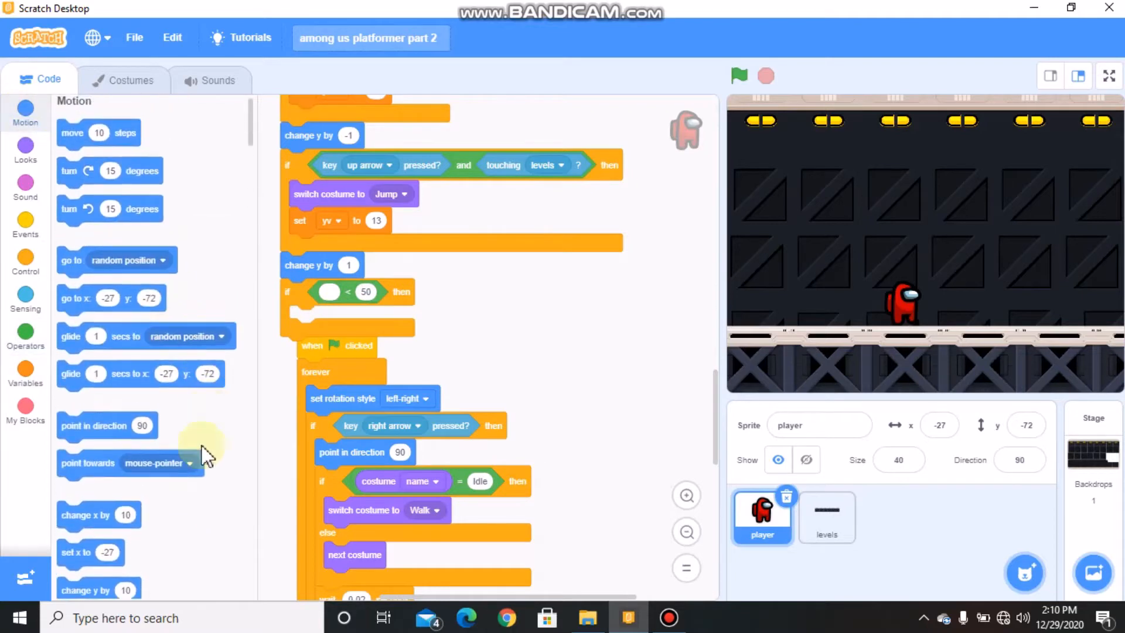
pyautogui.scroll(-3)
pyautogui.write('232')
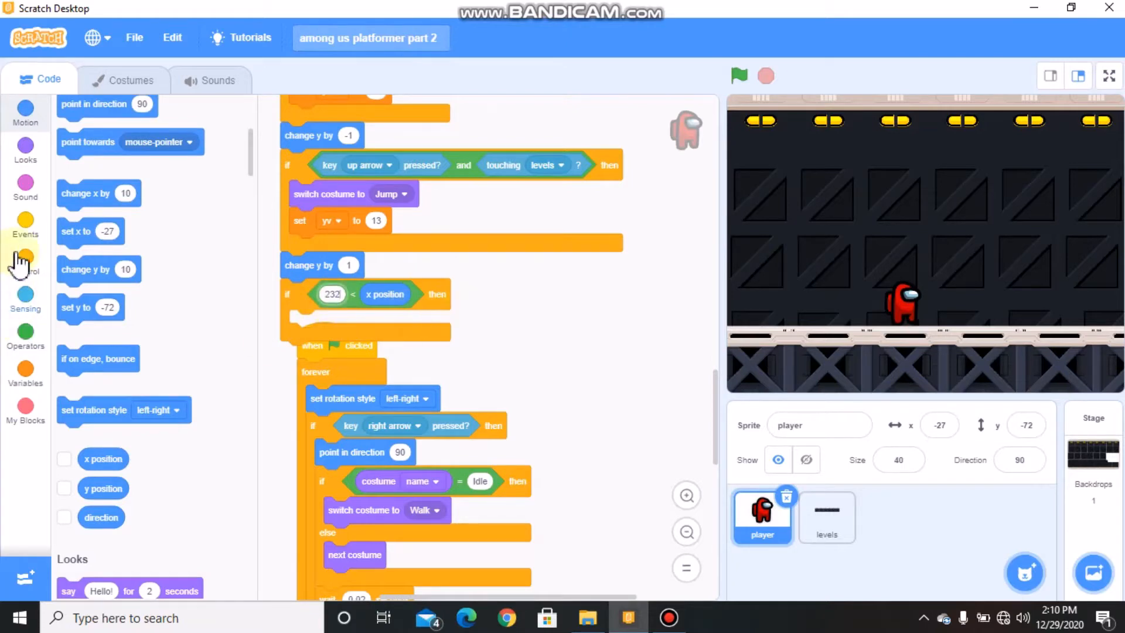
pyautogui.click(25, 225)
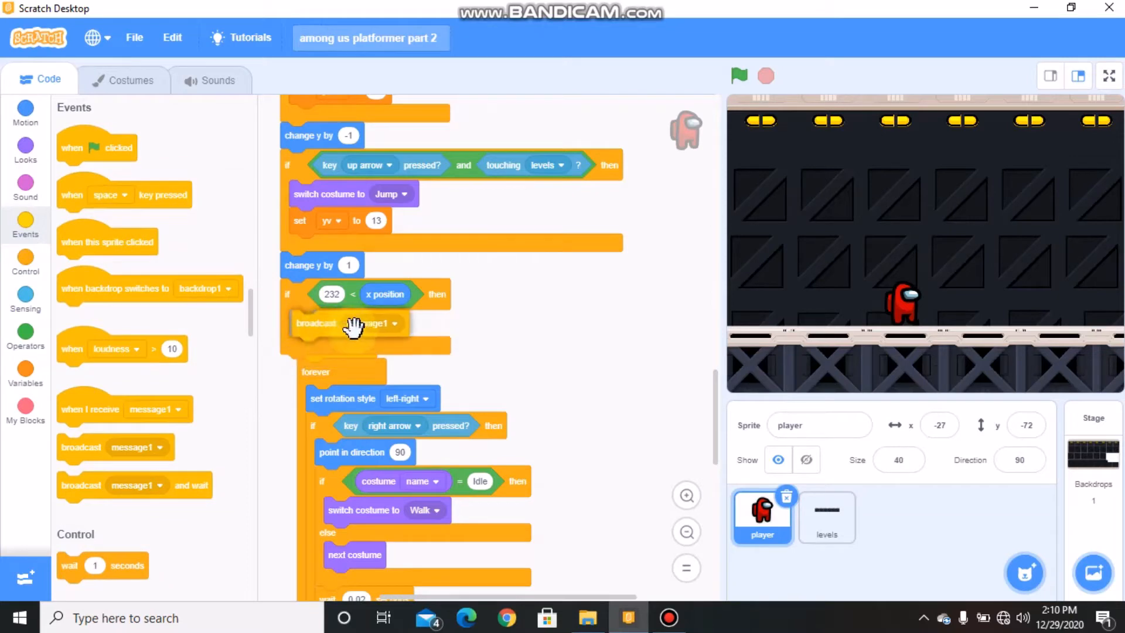
# Create the 'next level' broadcast message and add 'change levels by 1' before it
pyautogui.click(394, 323)
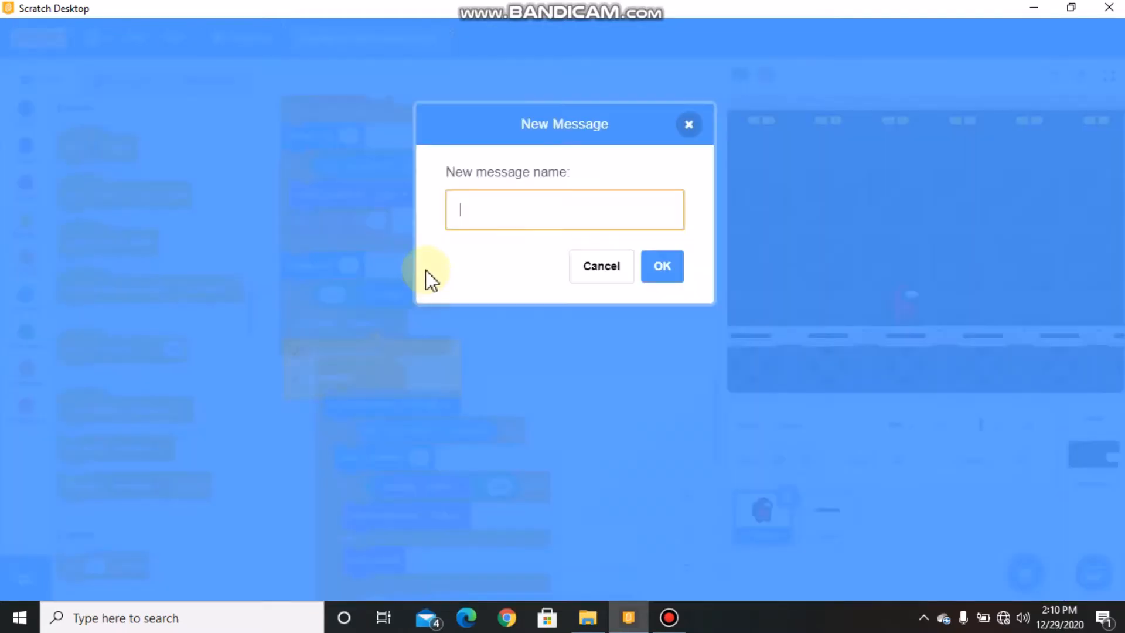
pyautogui.write('next')
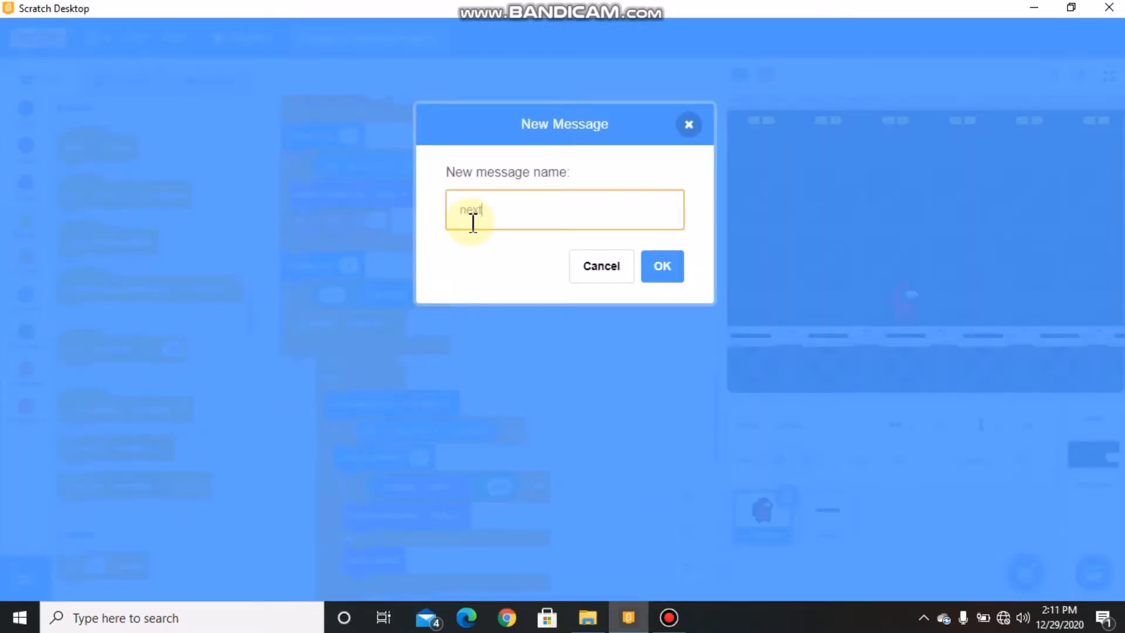
pyautogui.write('level')
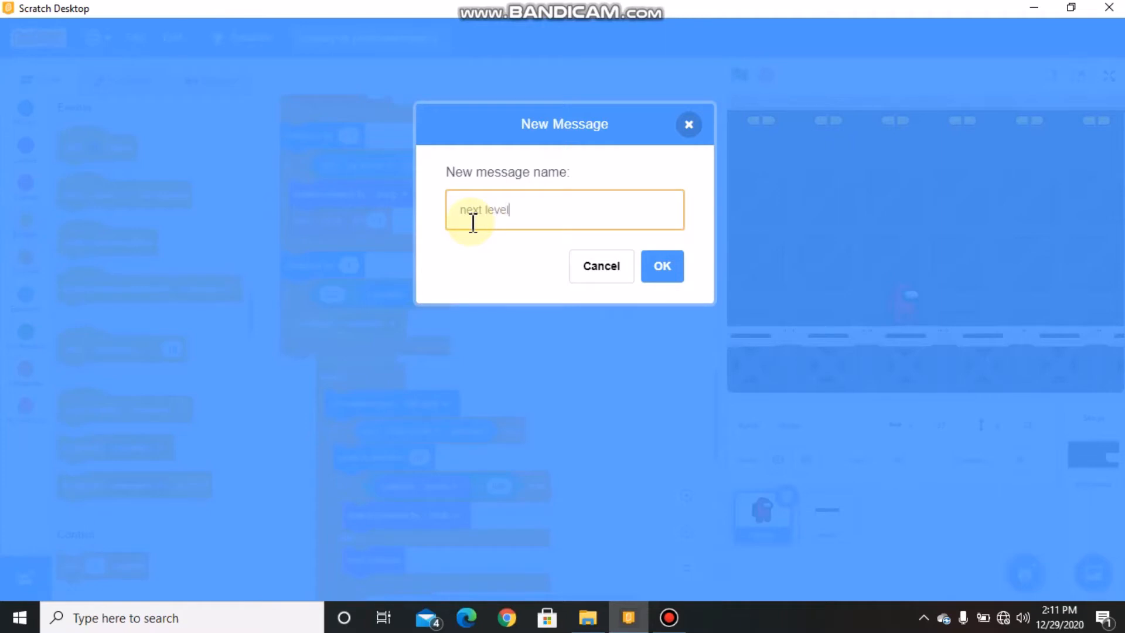
pyautogui.click(661, 265)
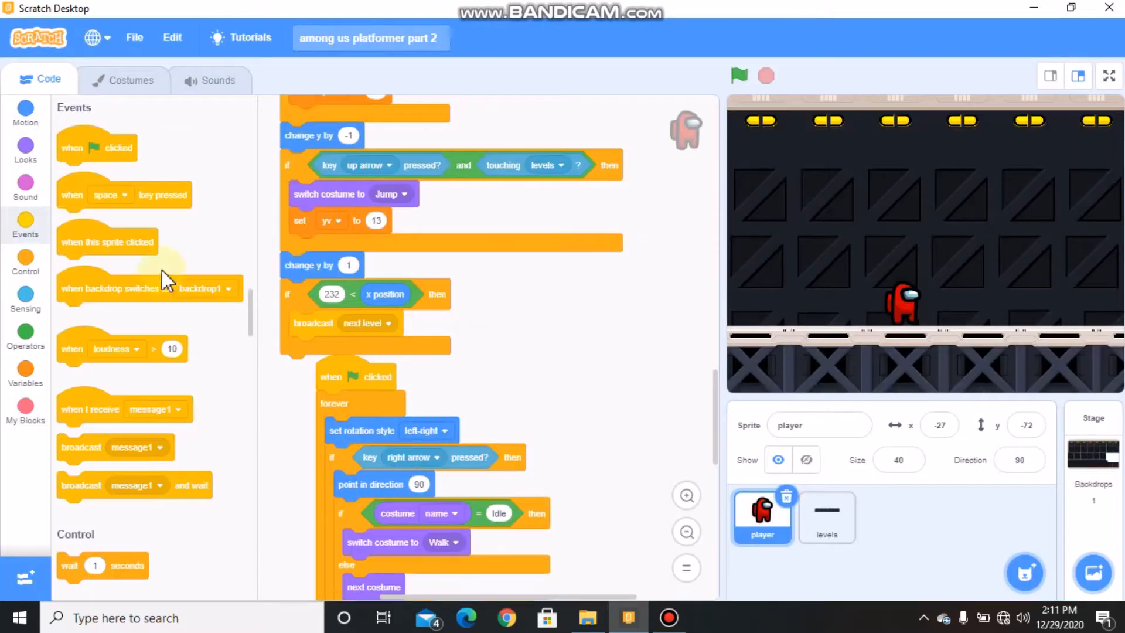
pyautogui.click(25, 372)
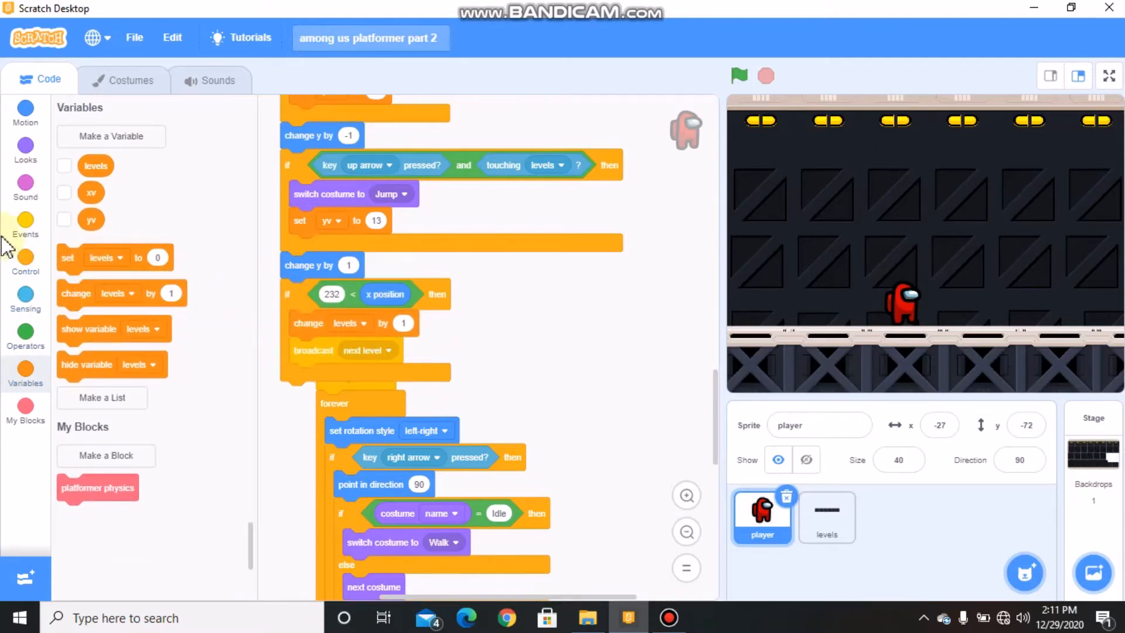
# Add a 'when I receive next level' script sending the player to x -155, y -57
pyautogui.click(25, 226)
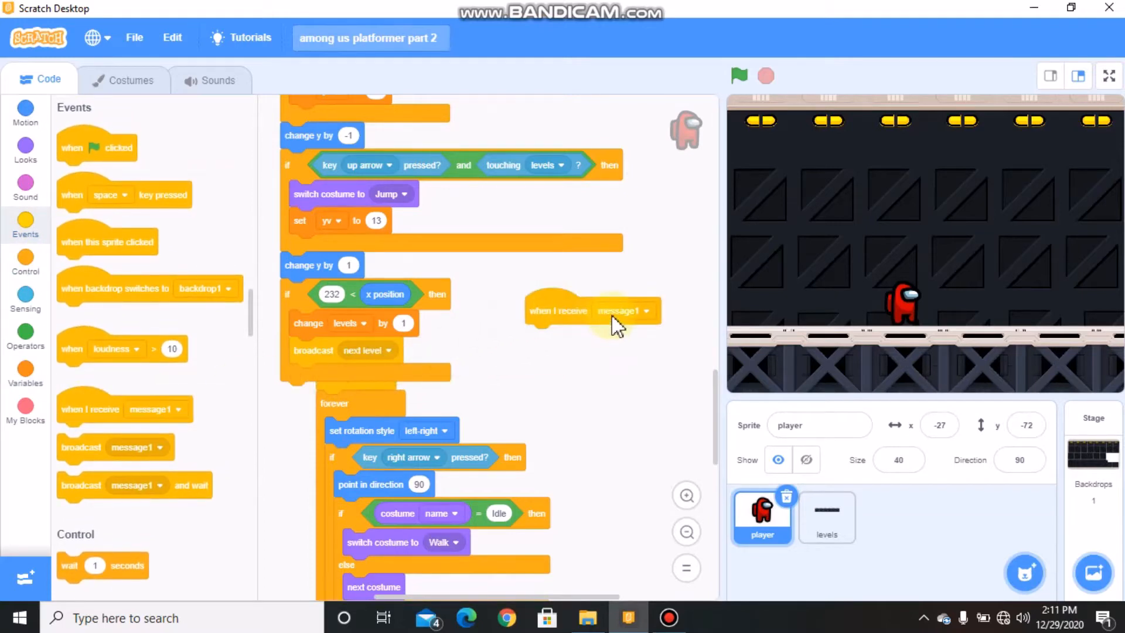
pyautogui.click(649, 309)
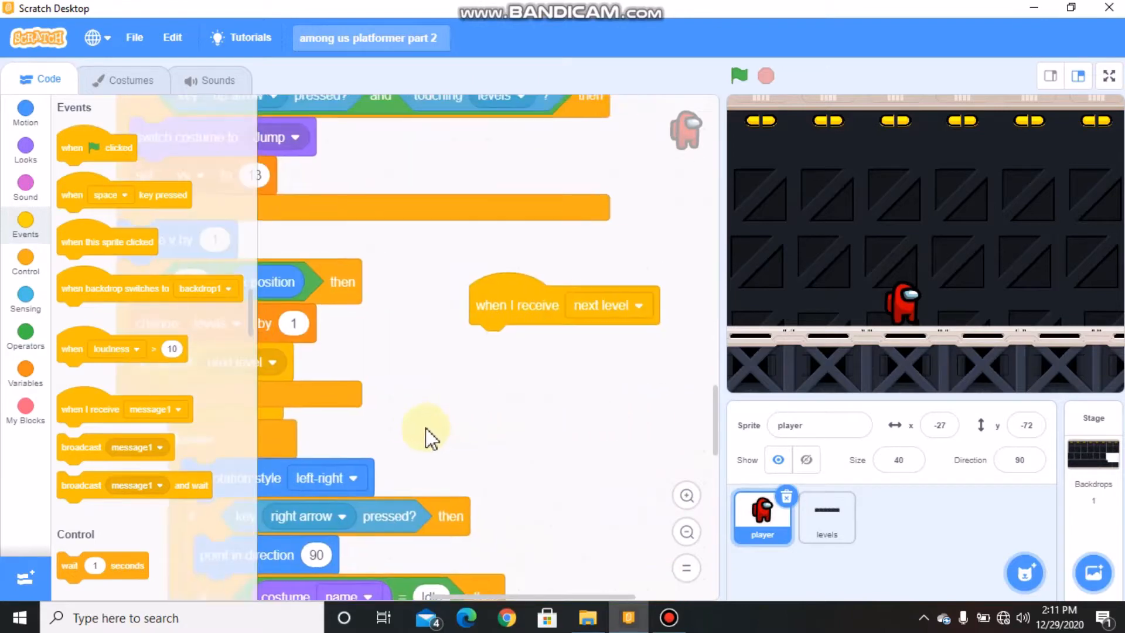
pyautogui.click(24, 112)
pyautogui.write('-5')
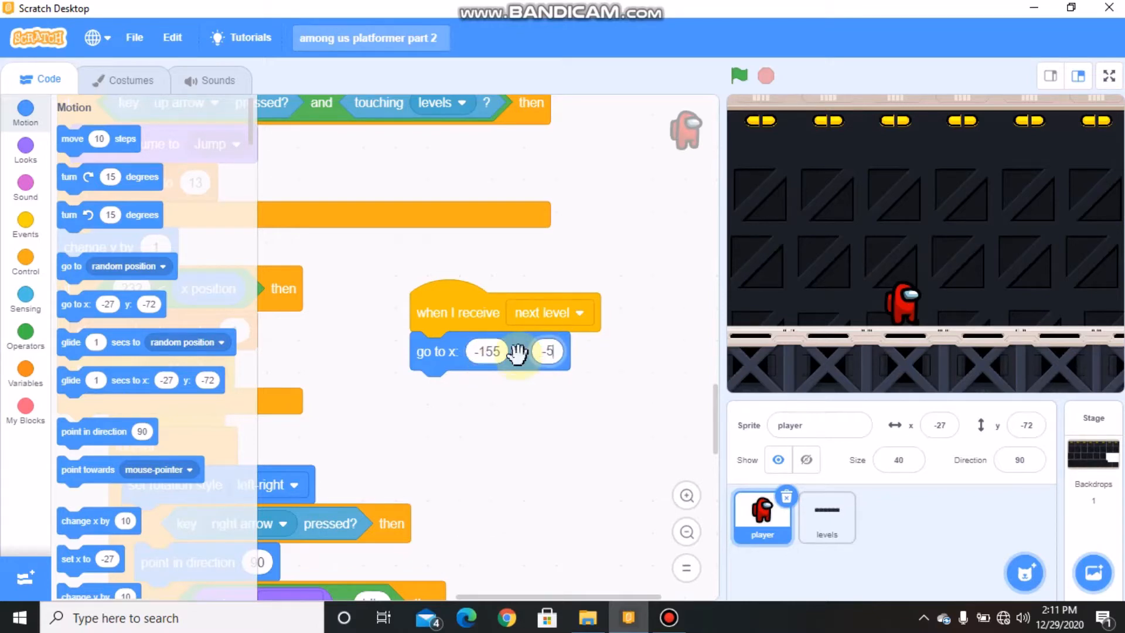
pyautogui.click(825, 516)
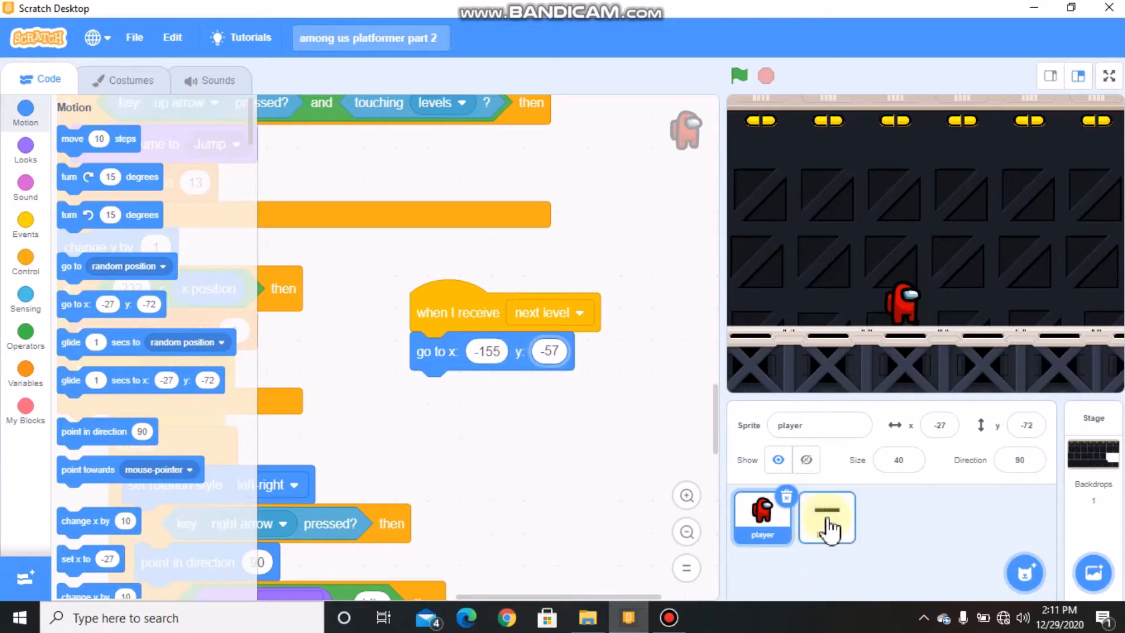
# Give the levels sprite a green-flag forever loop switching costume to the levels variable
pyautogui.click(826, 516)
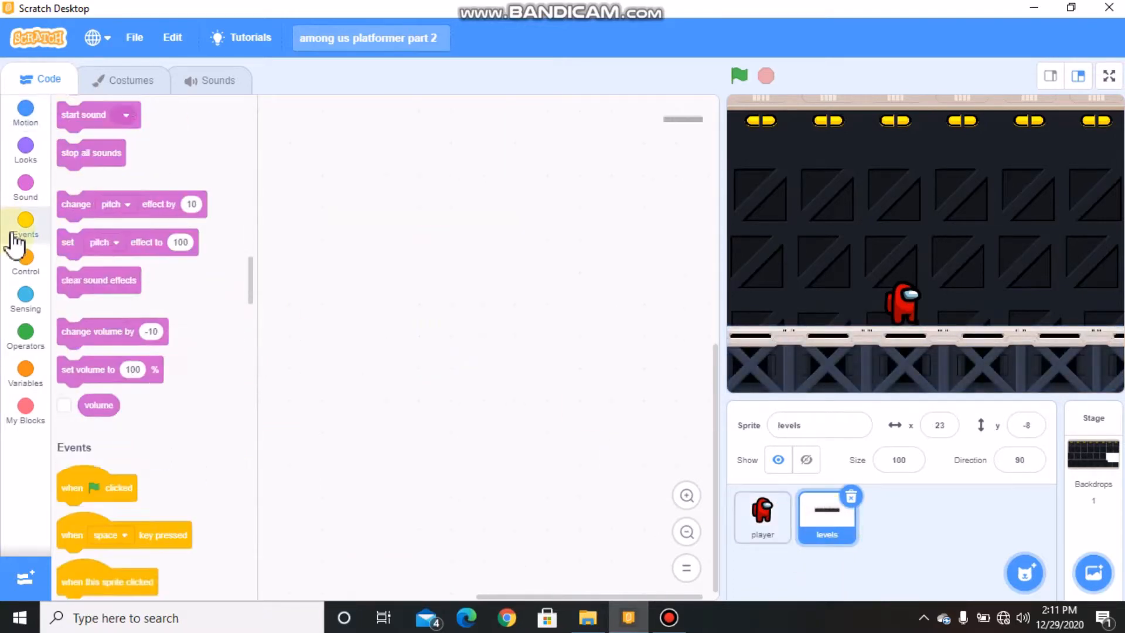
pyautogui.click(25, 225)
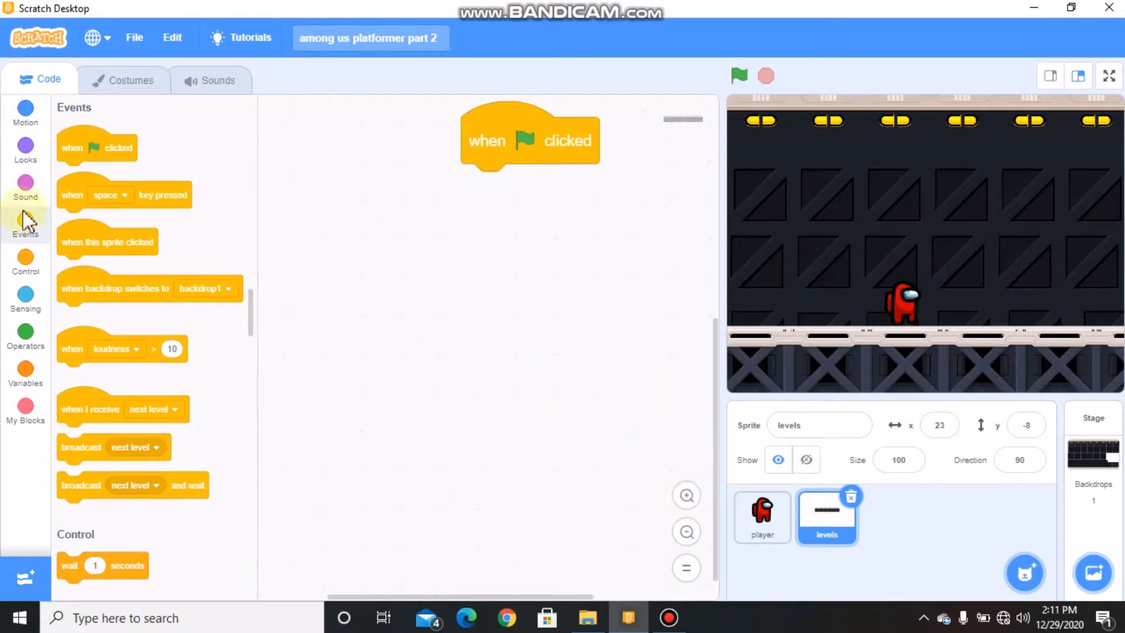
pyautogui.click(24, 261)
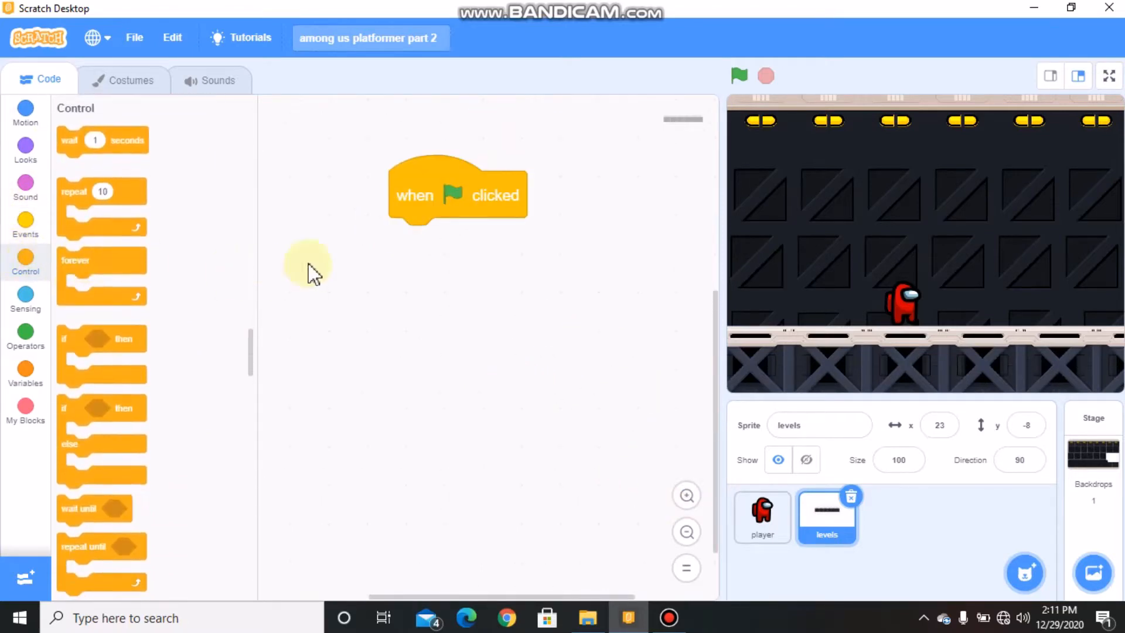
pyautogui.click(24, 149)
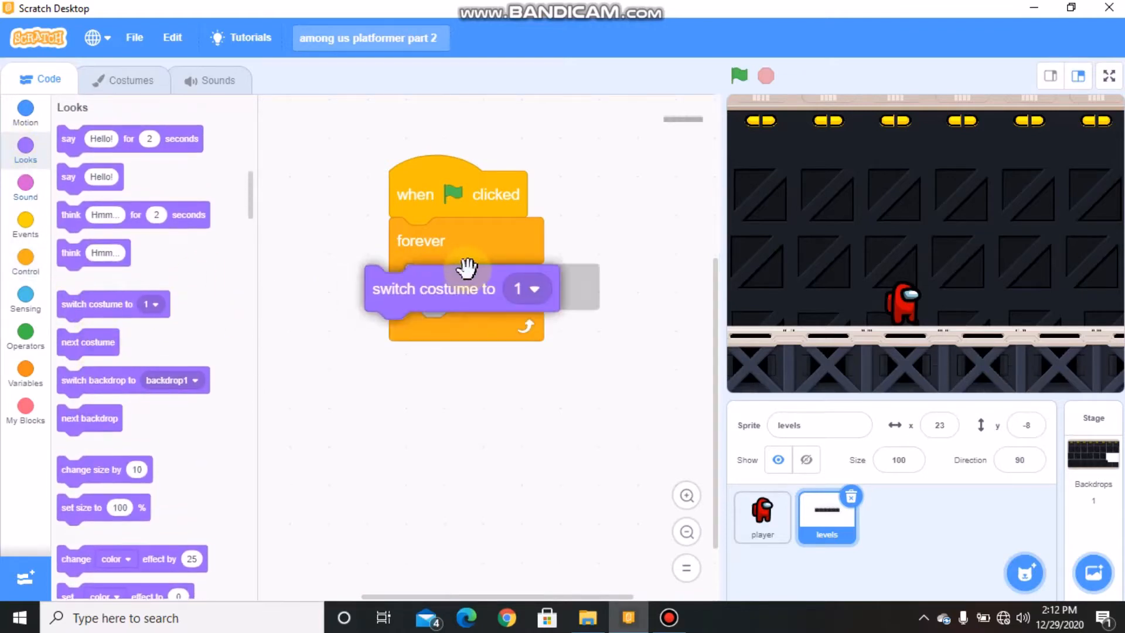
pyautogui.click(24, 369)
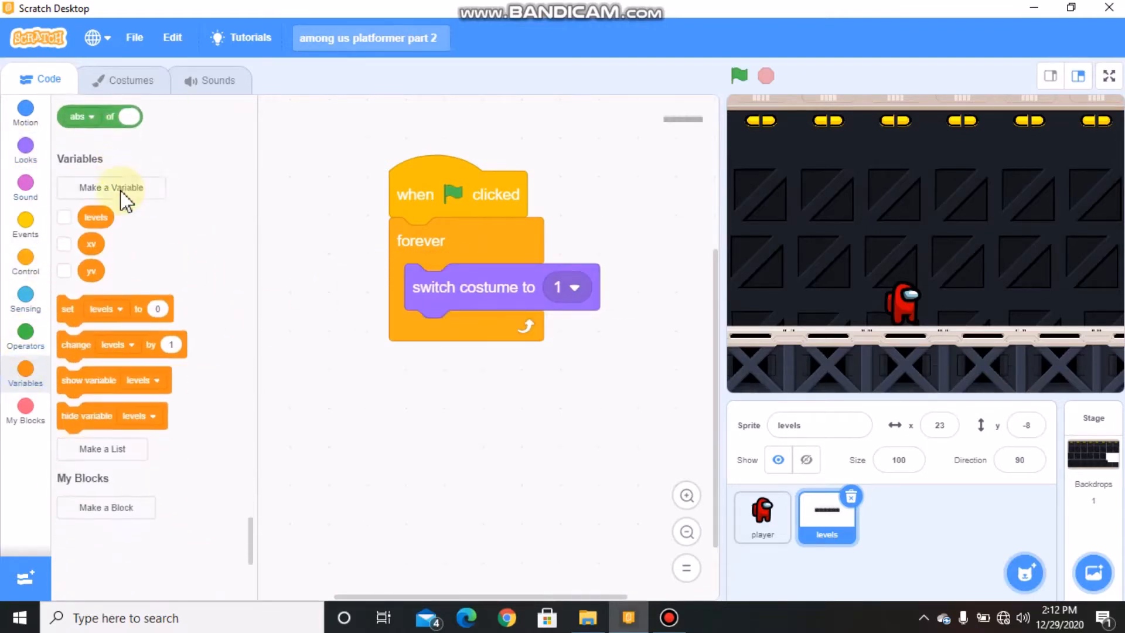
pyautogui.scroll(3)
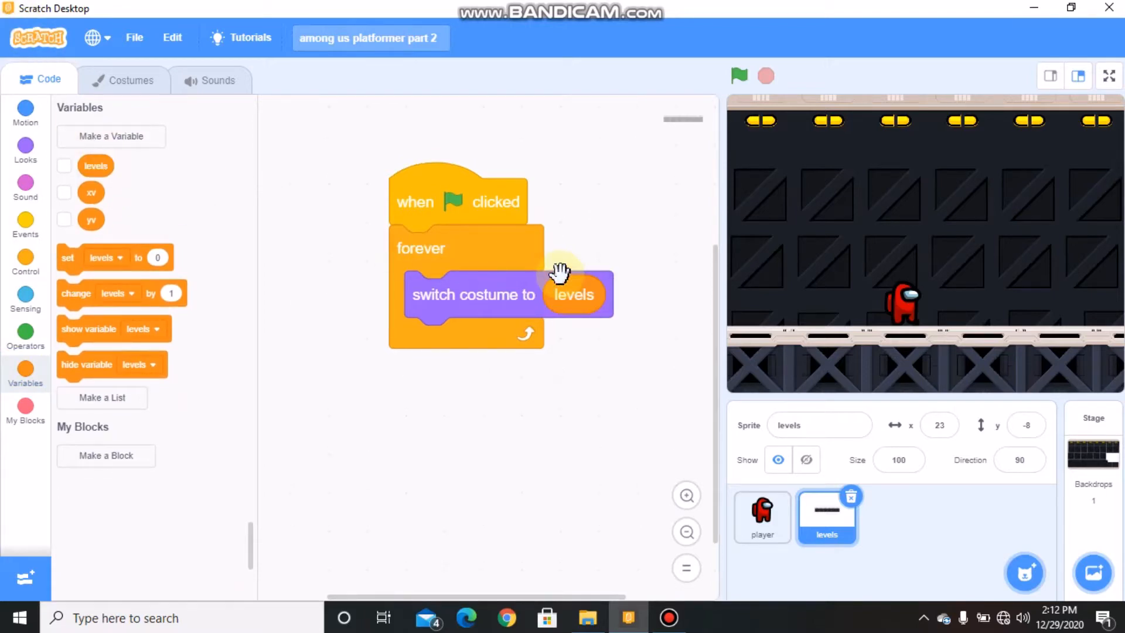
pyautogui.moveTo(635, 280)
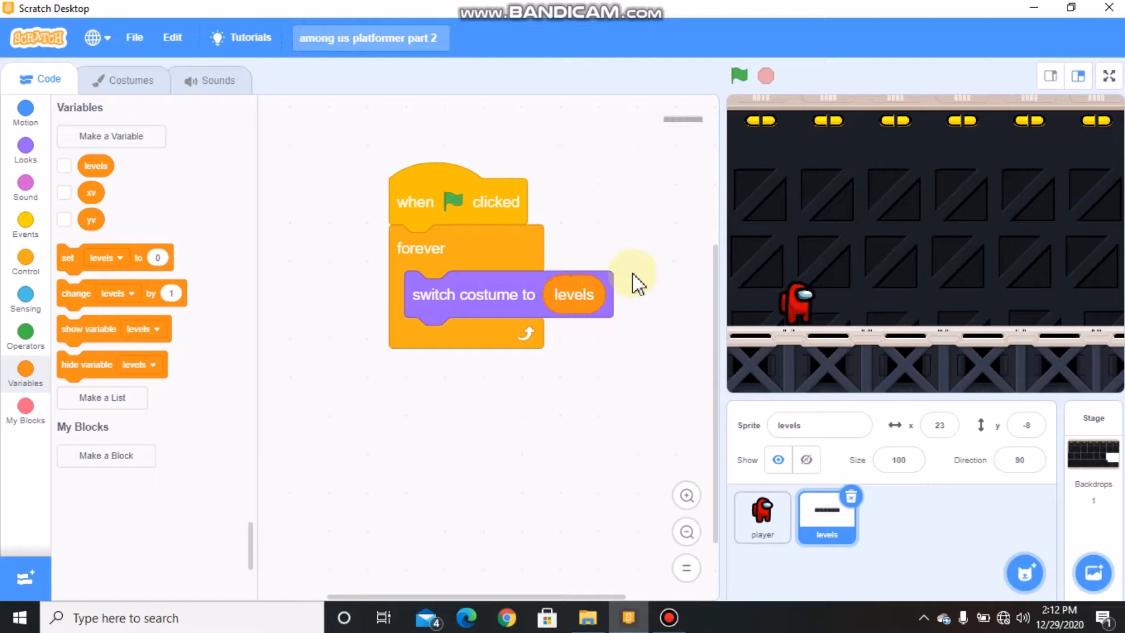
pyautogui.moveTo(359, 90)
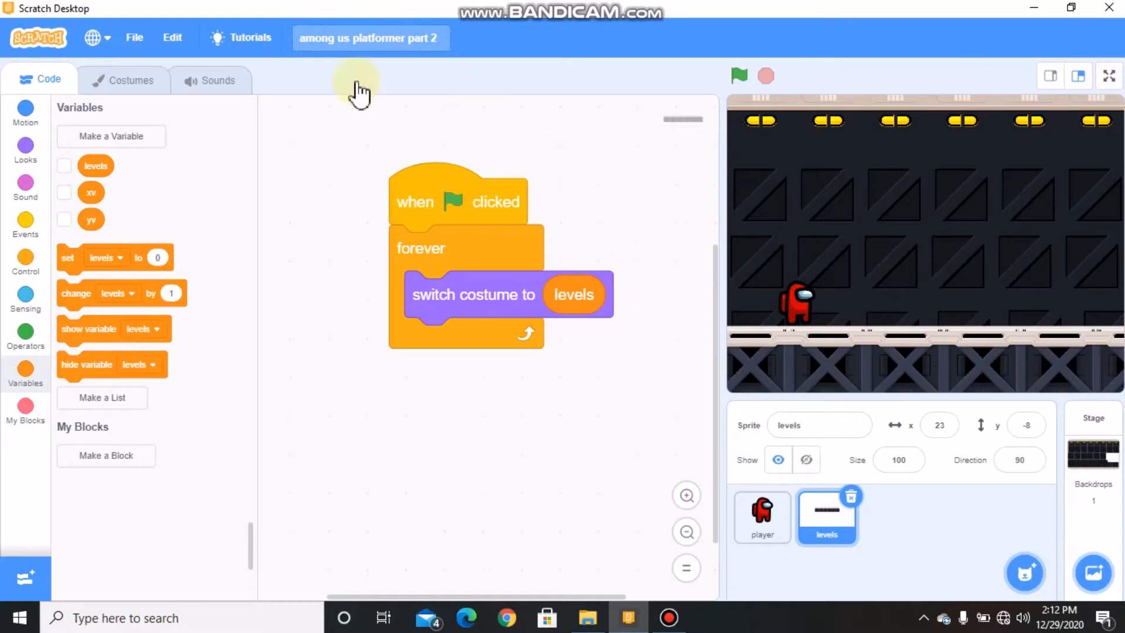
pyautogui.click(1107, 75)
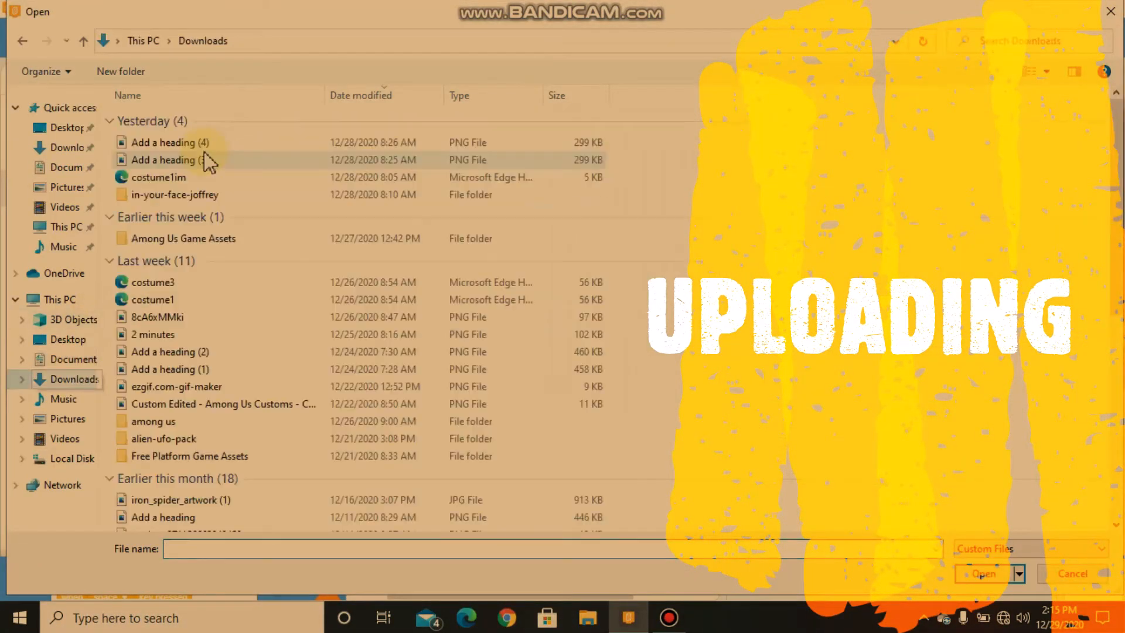
# Upload the Danger and Acid images from the Among Us Game Assets folder as sprites
pyautogui.doubleClick(183, 238)
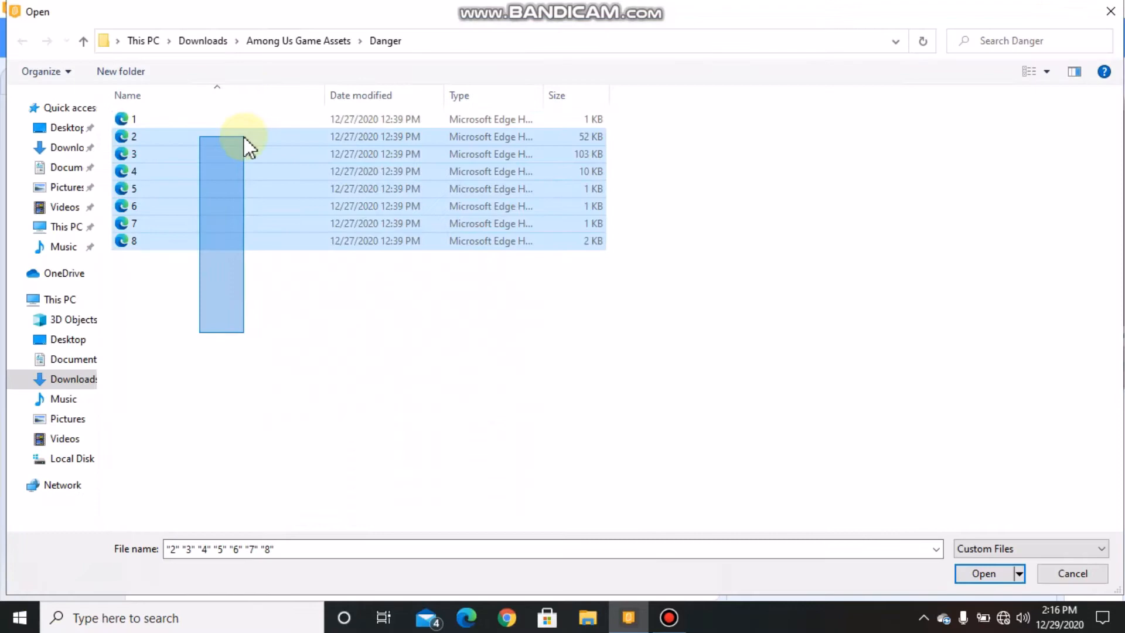
pyautogui.click(982, 573)
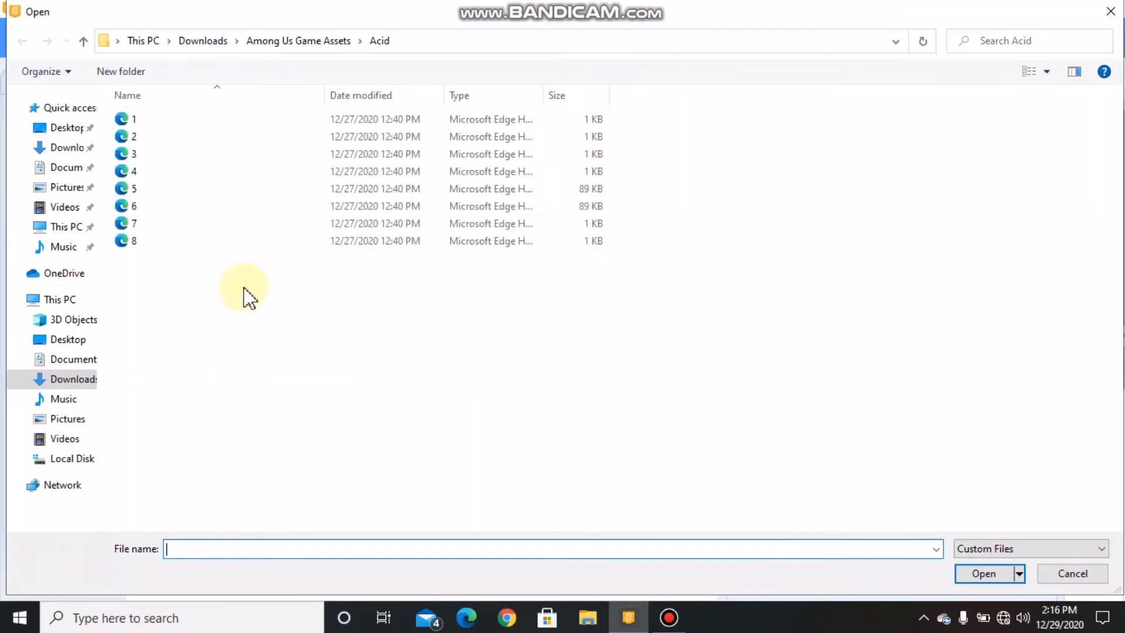
pyautogui.click(983, 573)
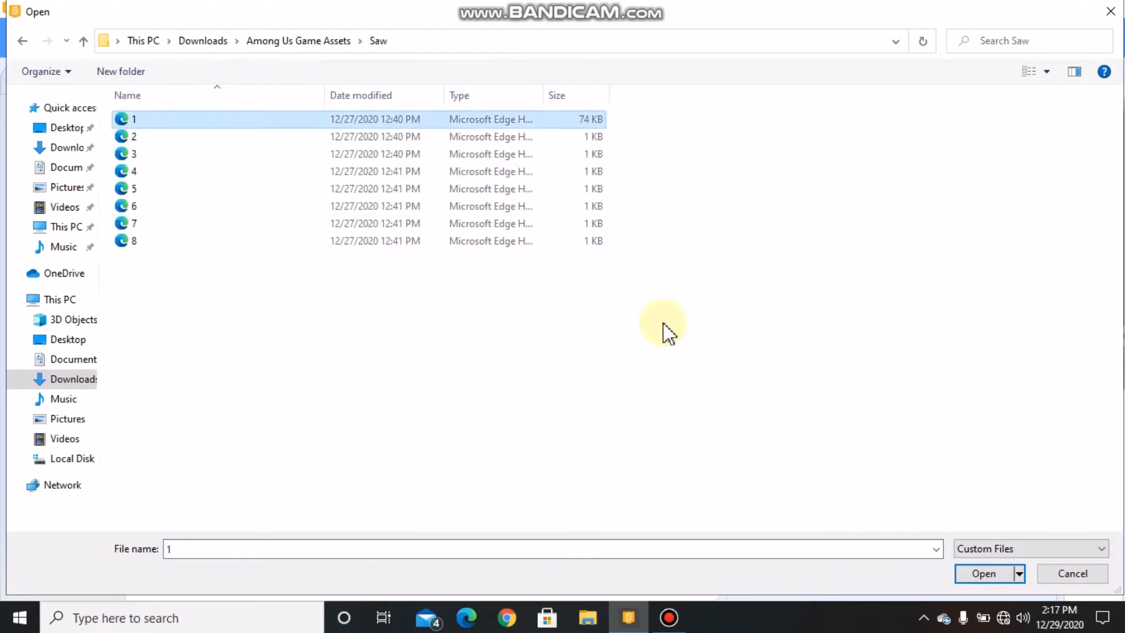
# Upload the saw sprite with its extra images as costumes, then the imposter sprite
pyautogui.click(983, 573)
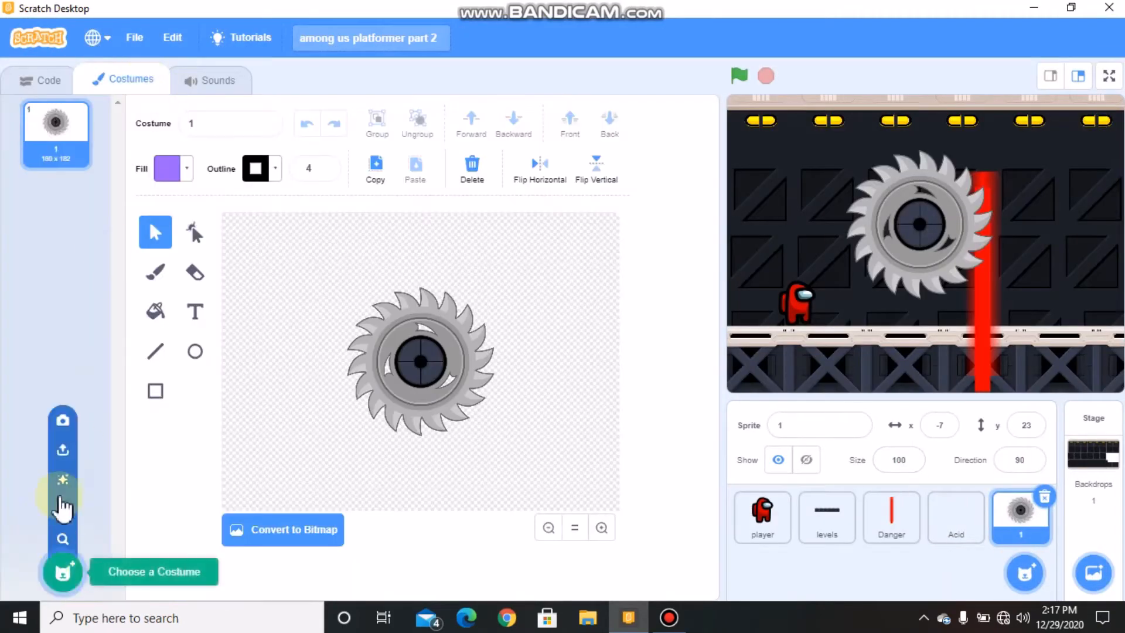
pyautogui.click(62, 450)
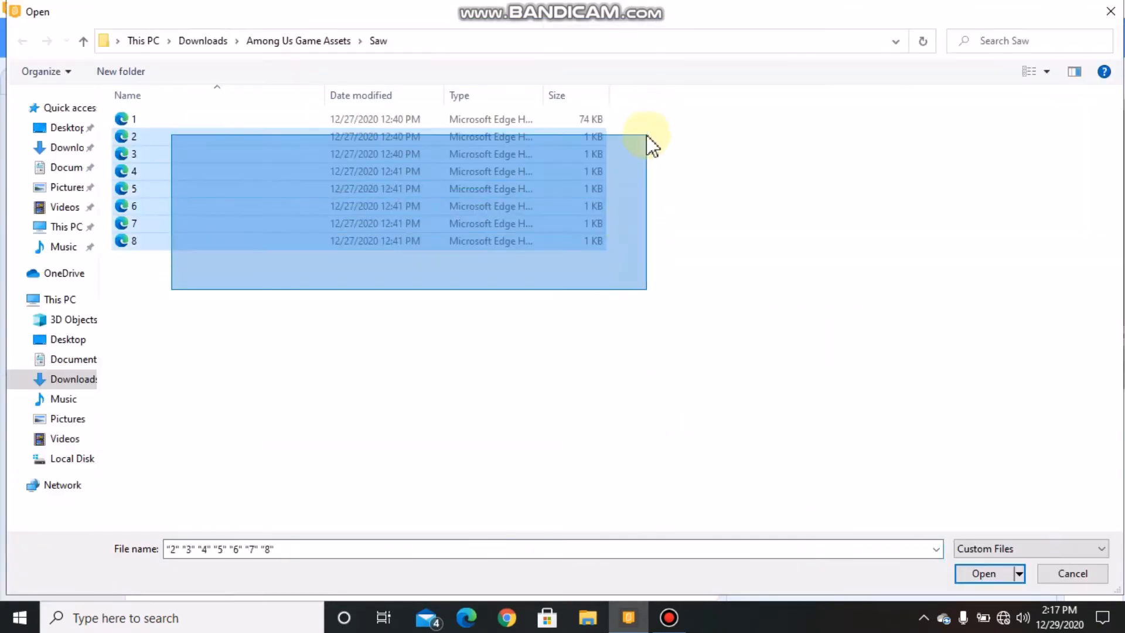
pyautogui.click(983, 573)
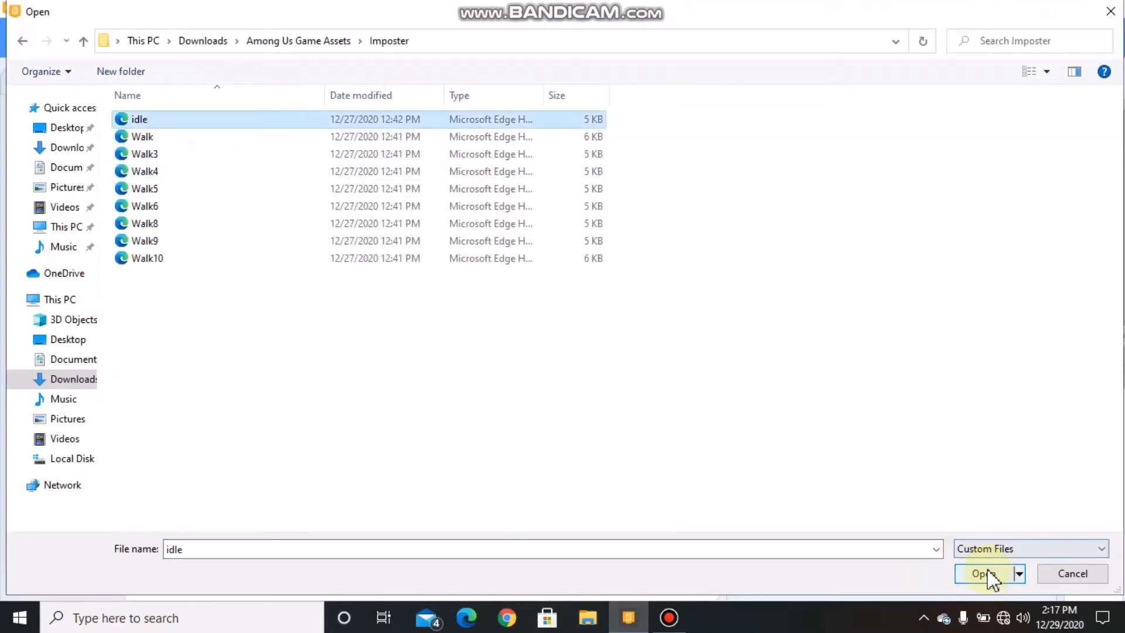
pyautogui.click(982, 573)
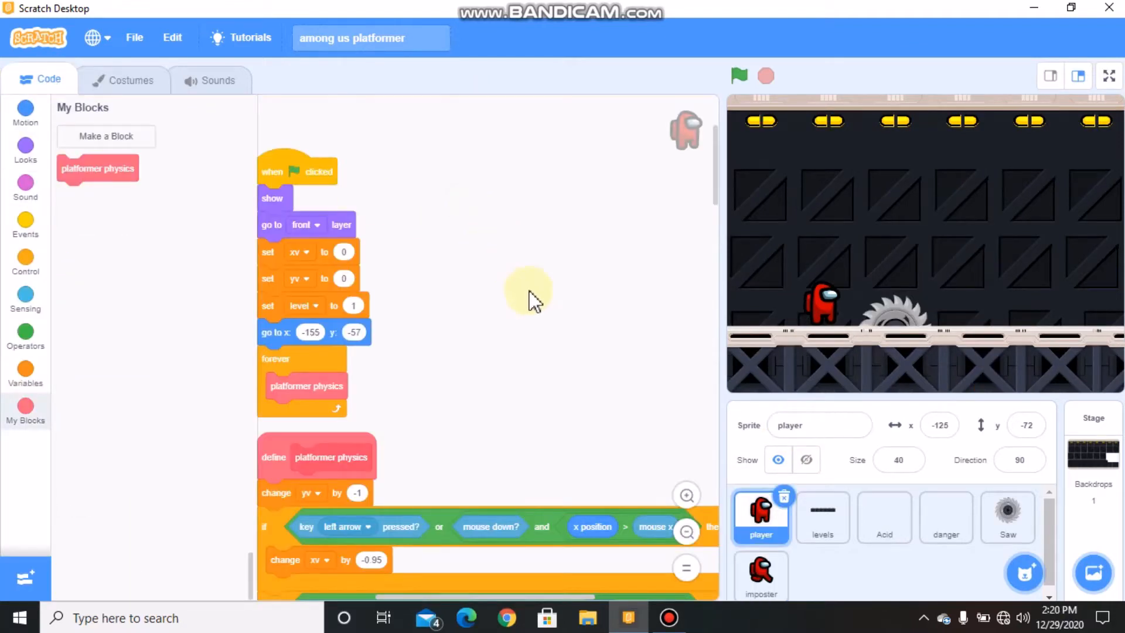
# Give Acid a green-flag forever loop switching its costume to the level variable
pyautogui.click(884, 516)
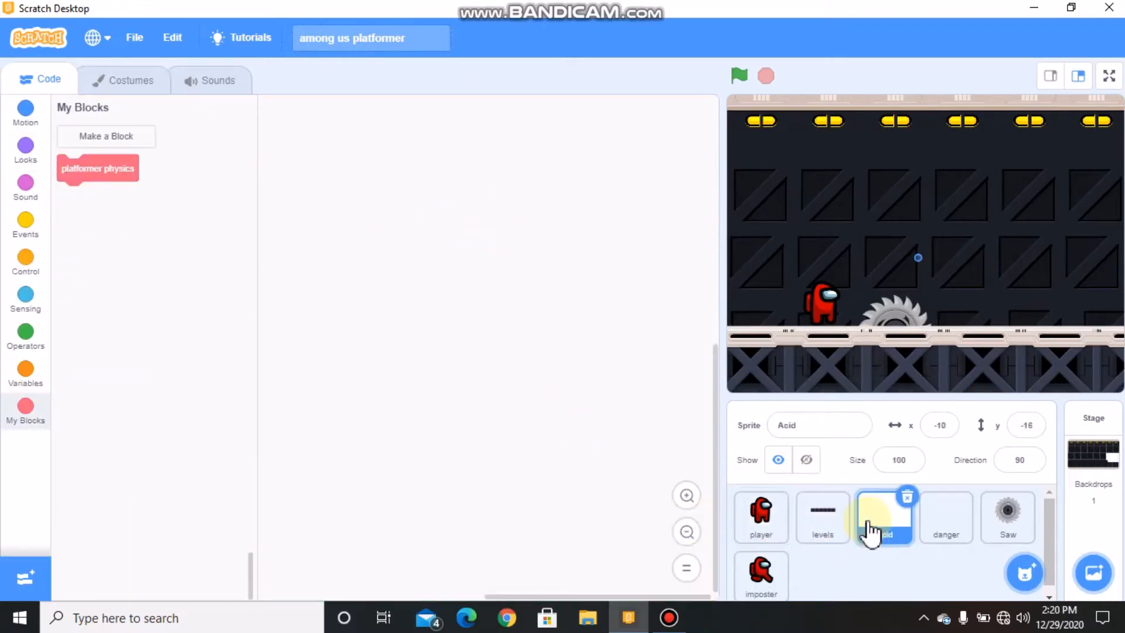
pyautogui.click(25, 220)
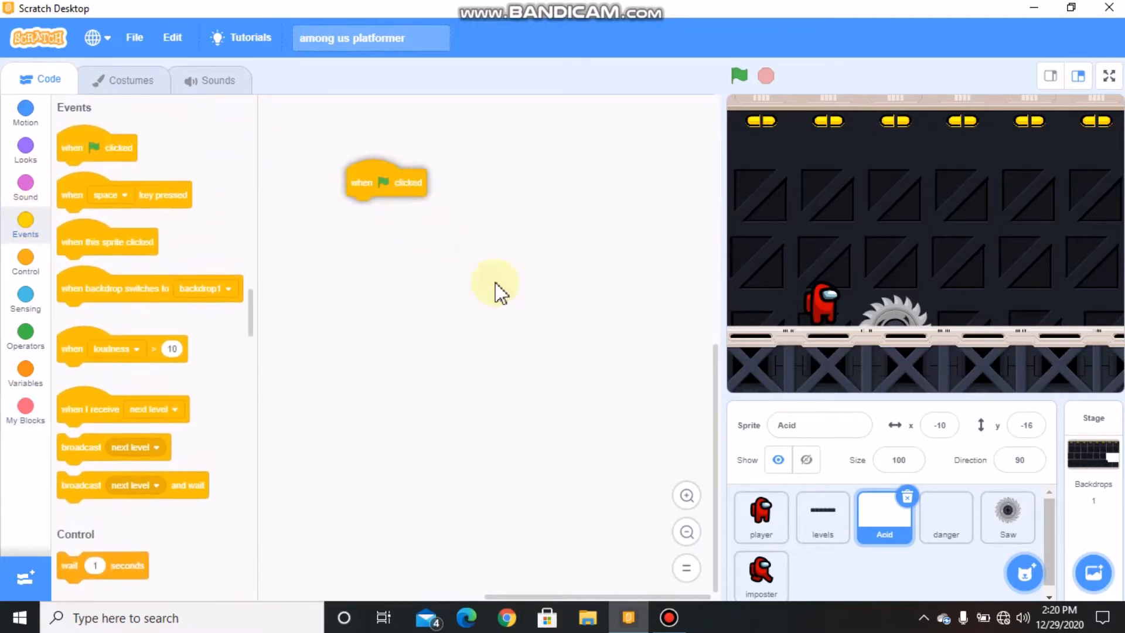
pyautogui.moveTo(386, 181); pyautogui.dragTo(454, 113)
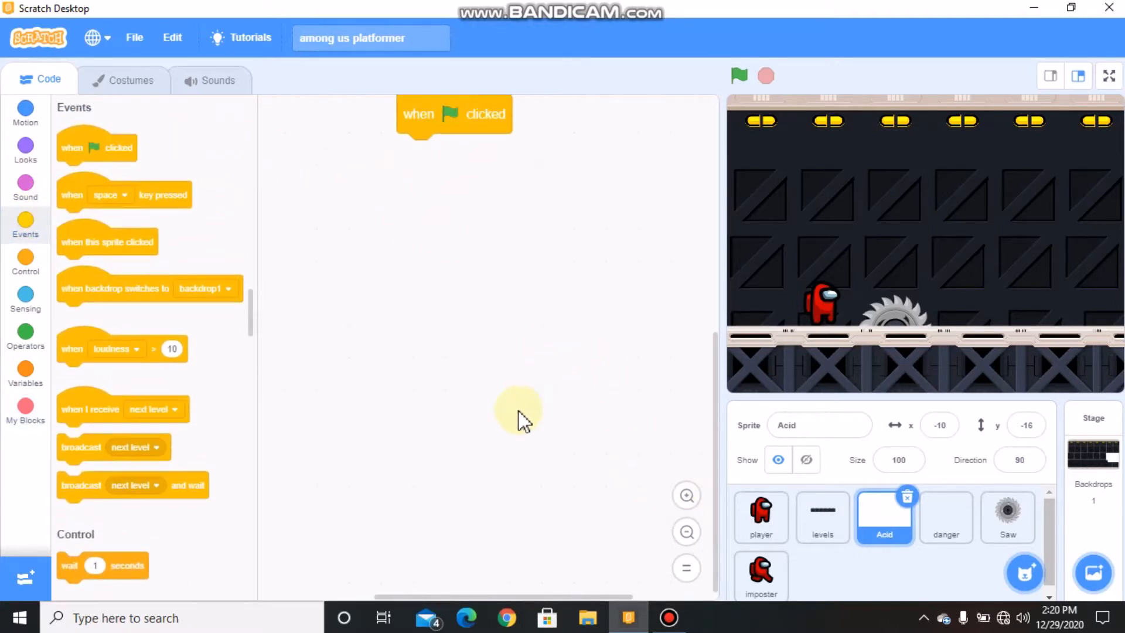
pyautogui.click(25, 262)
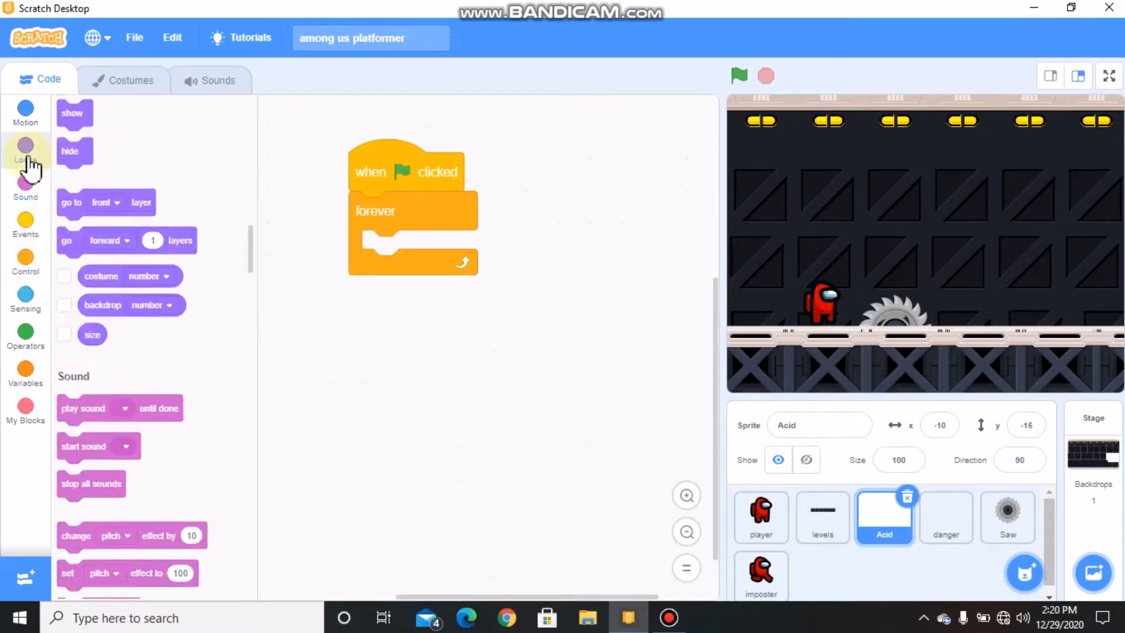
pyautogui.click(25, 151)
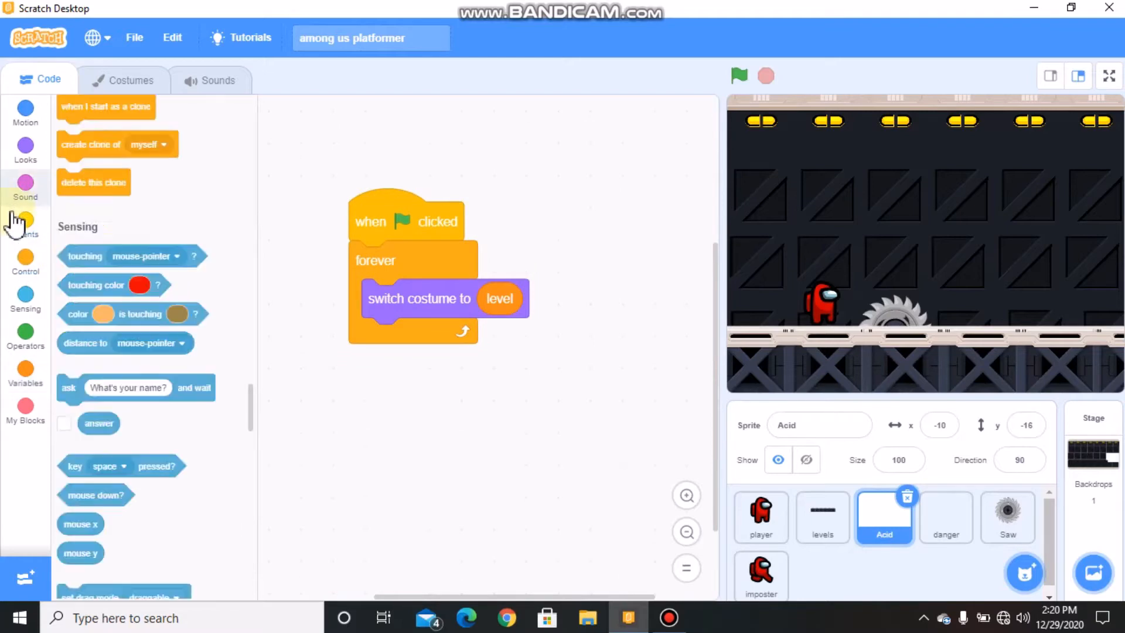
# Start a second Acid script: forever go to back layer with a repeat loop changing y
pyautogui.click(25, 226)
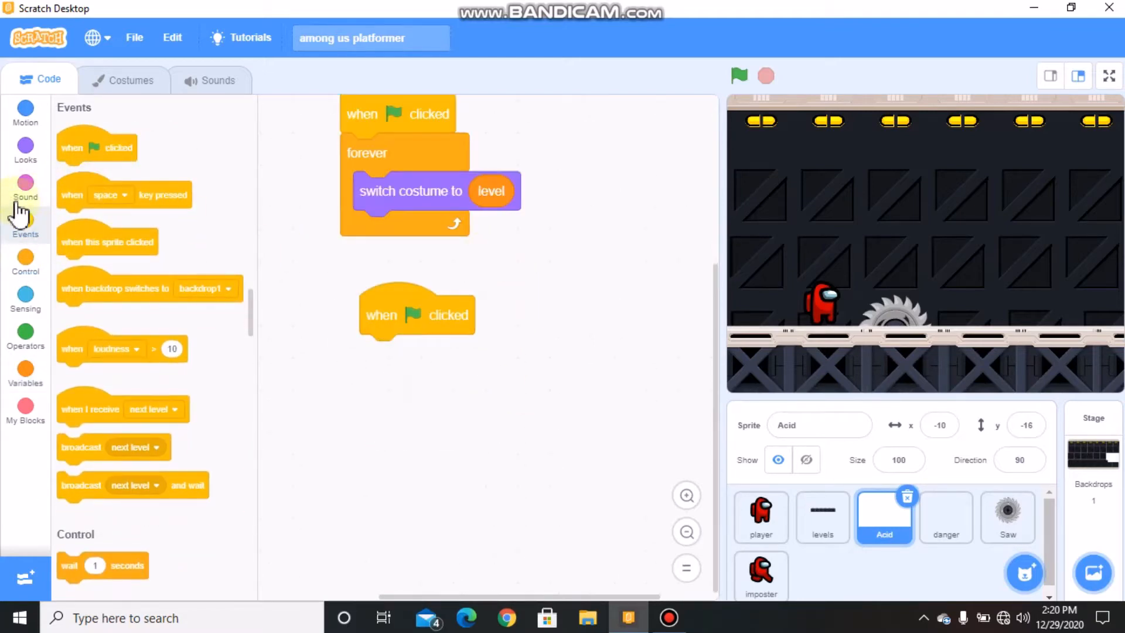
pyautogui.click(25, 261)
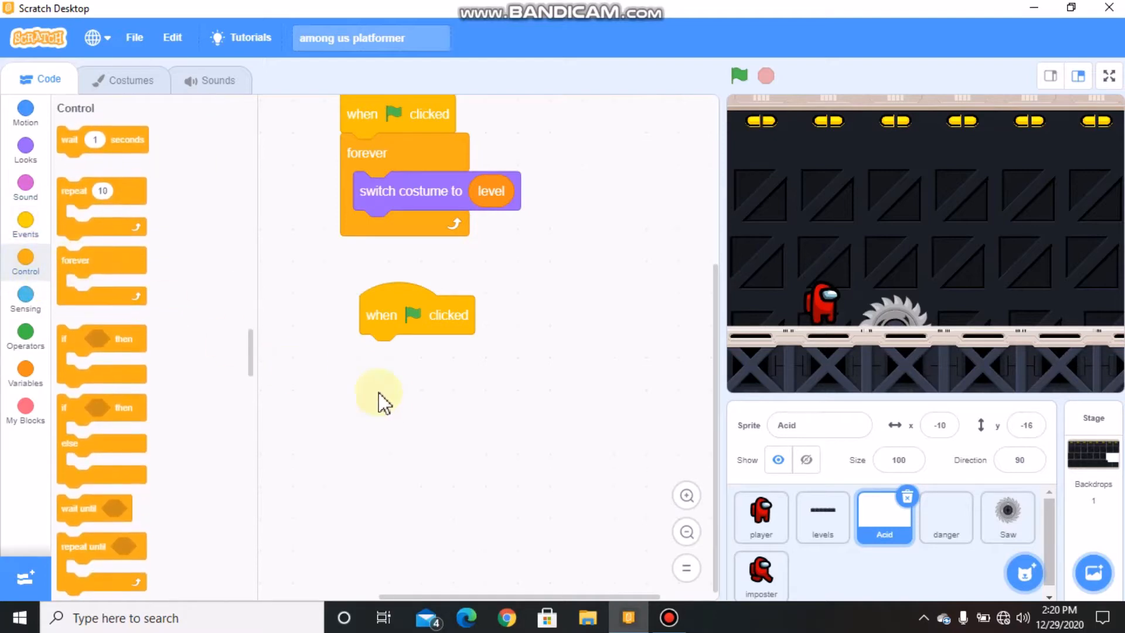
pyautogui.click(25, 149)
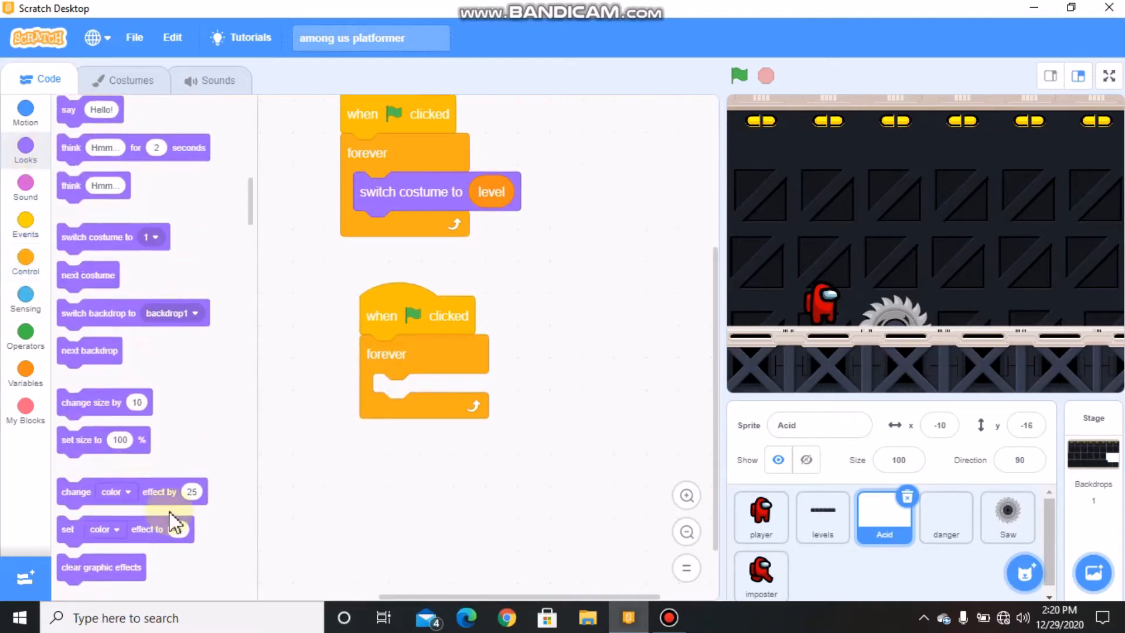
pyautogui.scroll(-3)
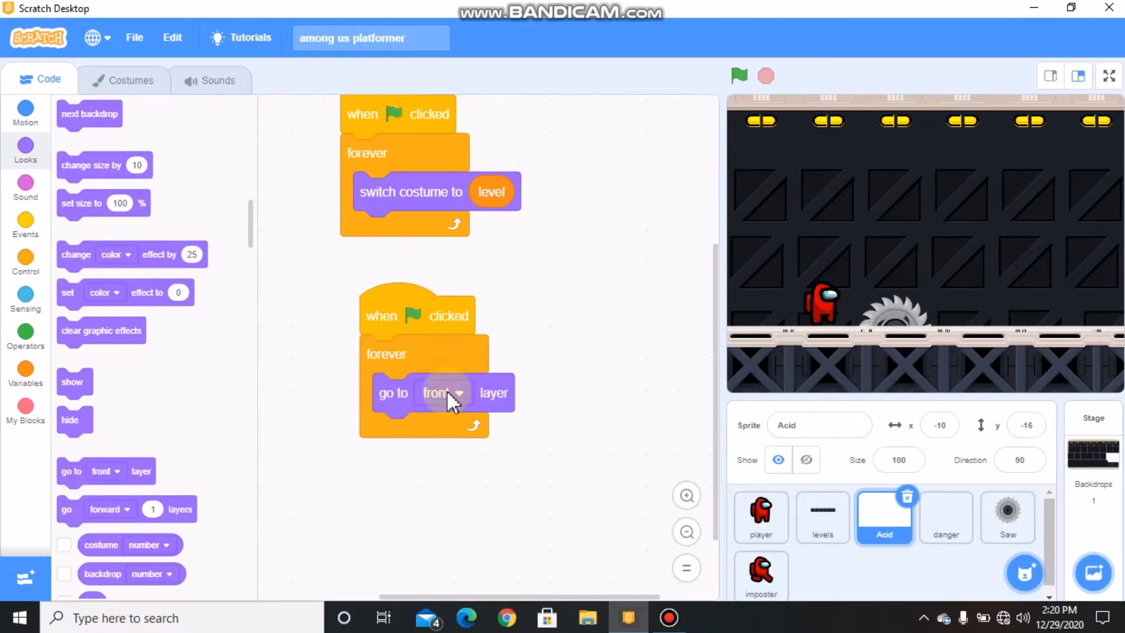
pyautogui.click(443, 392)
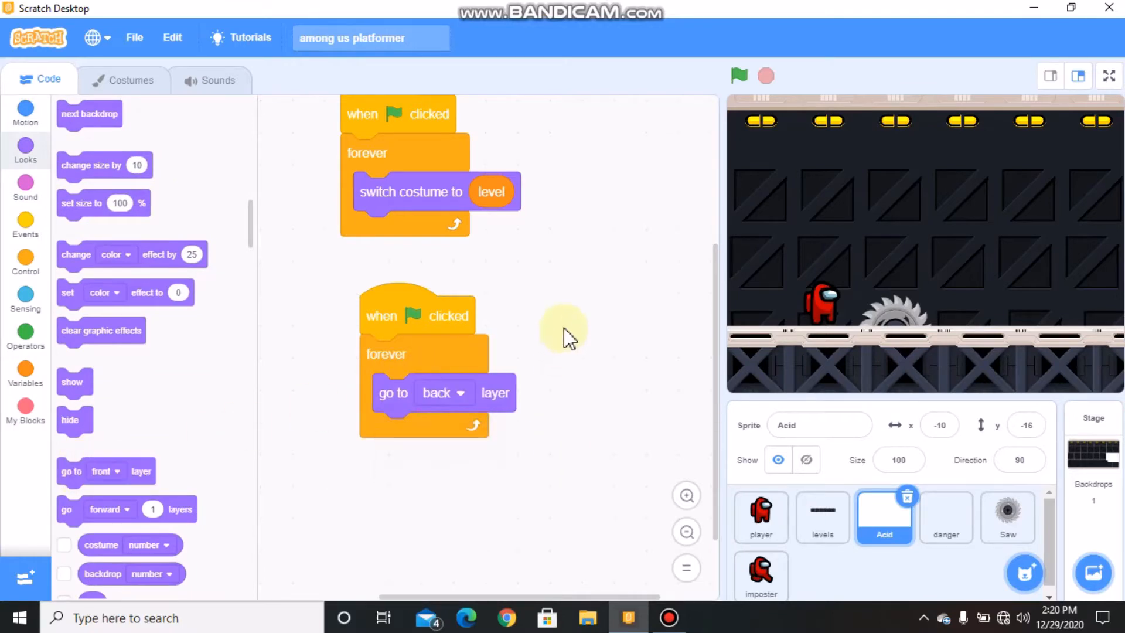
pyautogui.click(25, 260)
pyautogui.write('7')
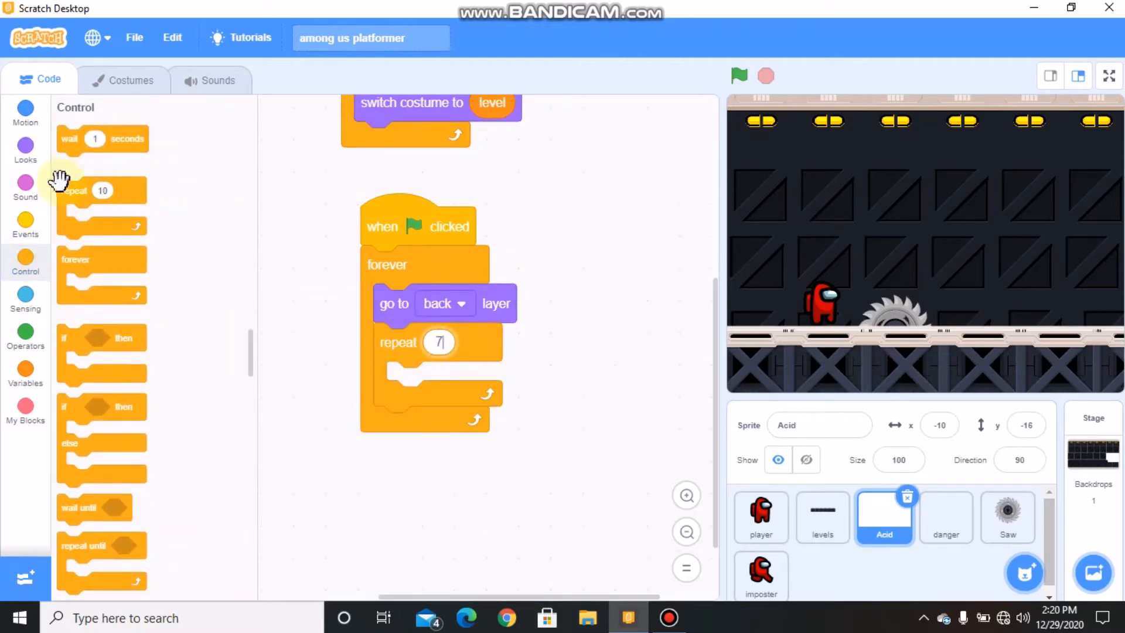
pyautogui.click(25, 111)
pyautogui.write('14')
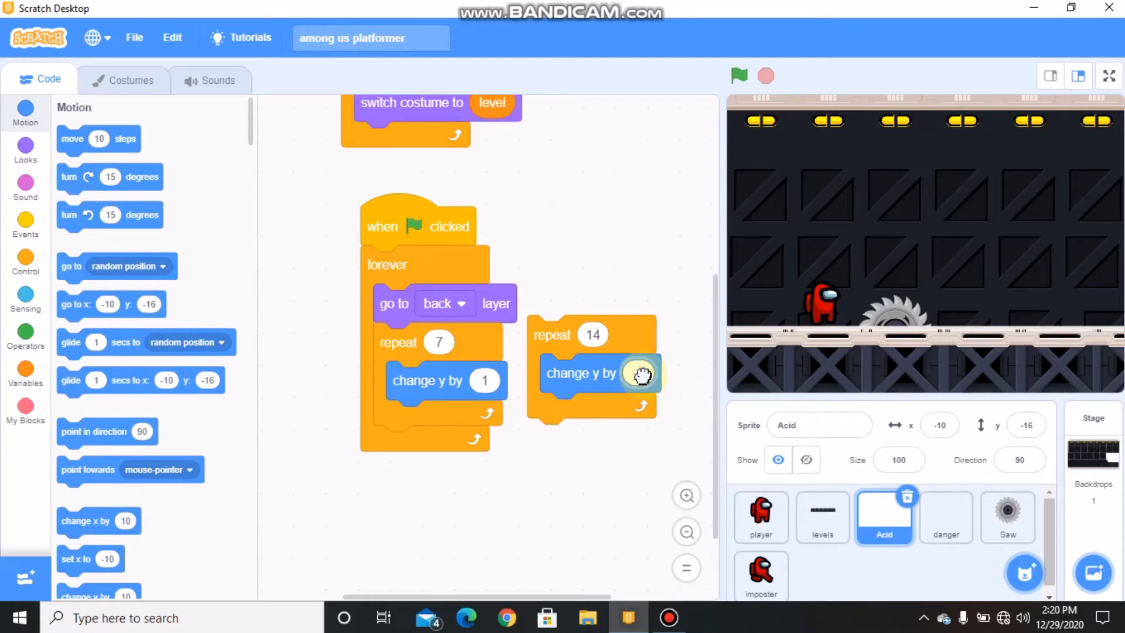
# Duplicate the repeat 7 loop below the repeat 14 loop so Acid bobs up 7, down 14, up 7
pyautogui.rightClick(437, 342)
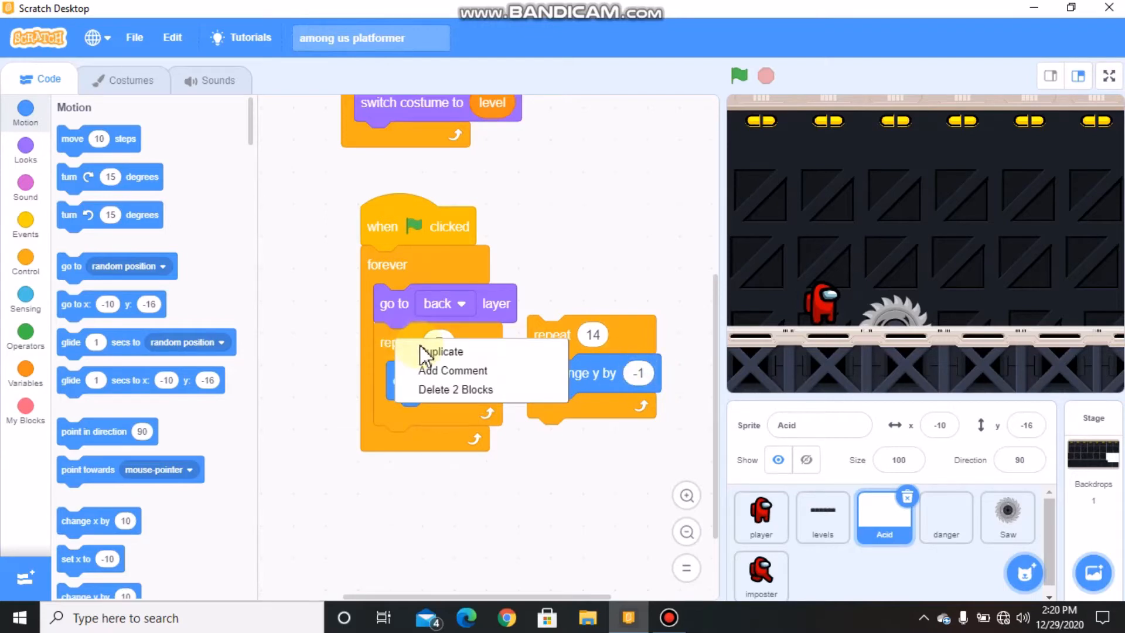
pyautogui.click(443, 350)
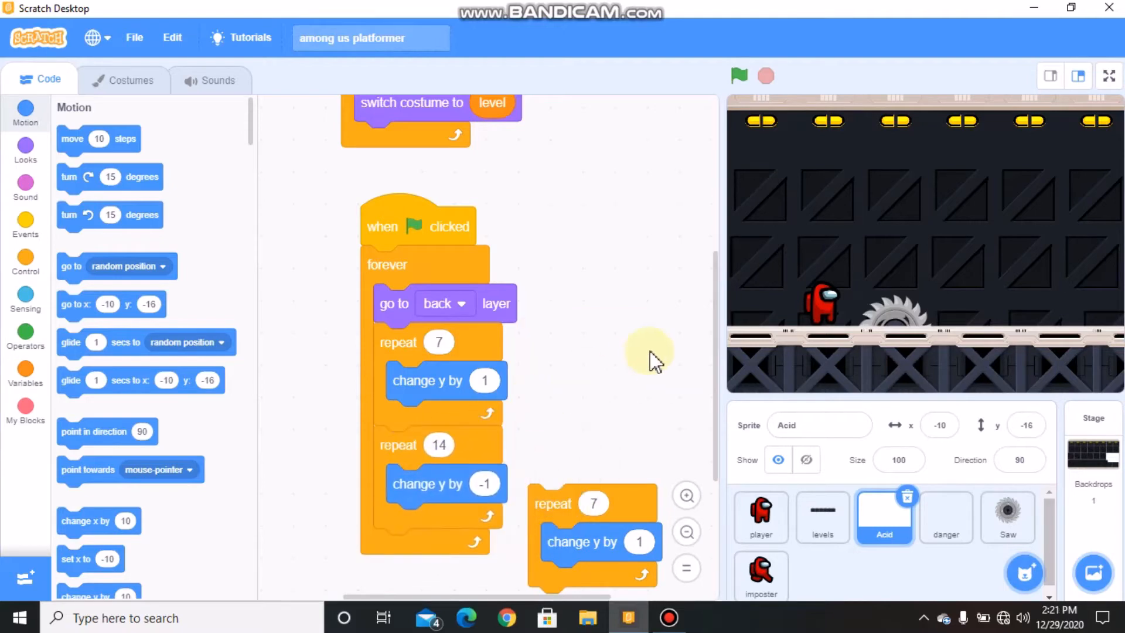
pyautogui.moveTo(721, 337)
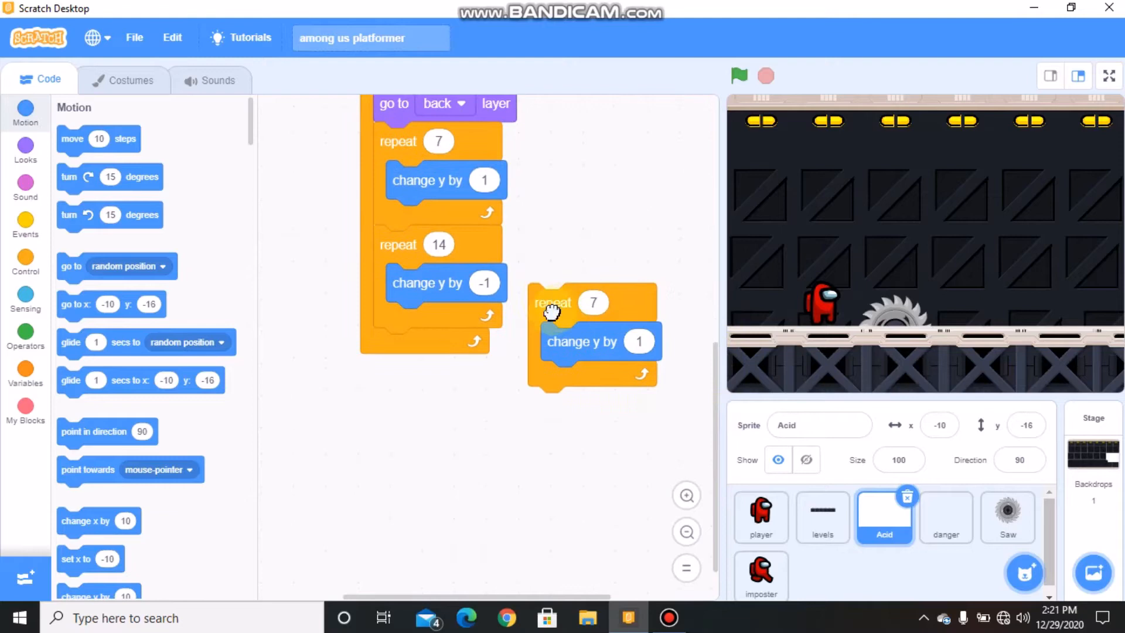
pyautogui.moveTo(552, 302); pyautogui.dragTo(398, 347)
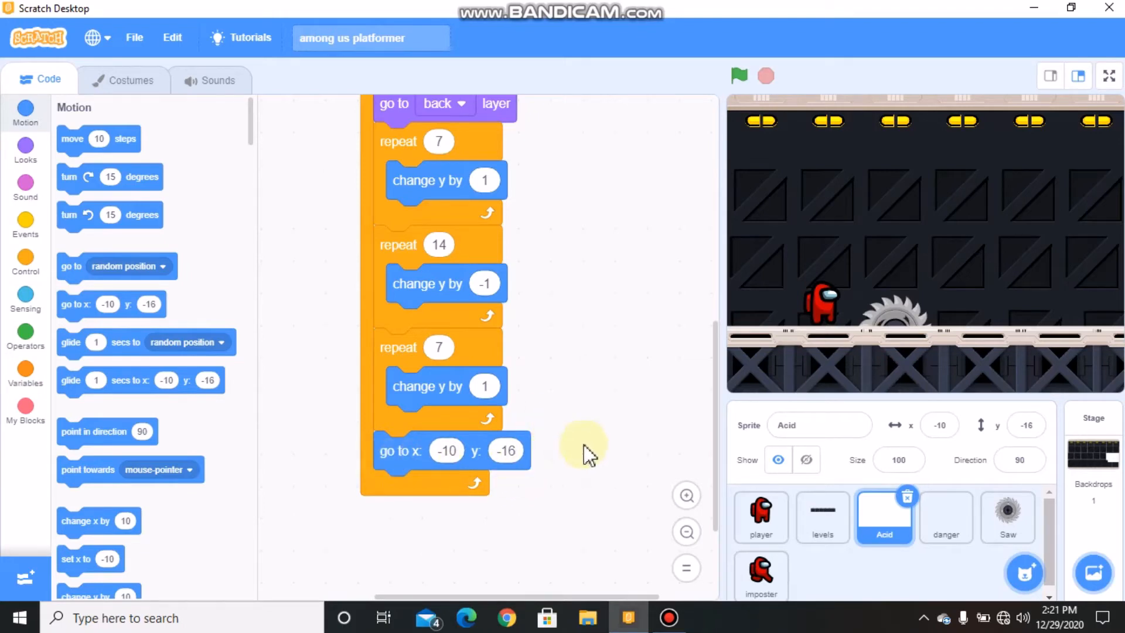
# Review the danger sprite's costumes, leave it on the blank first costume and return to its code
pyautogui.click(945, 516)
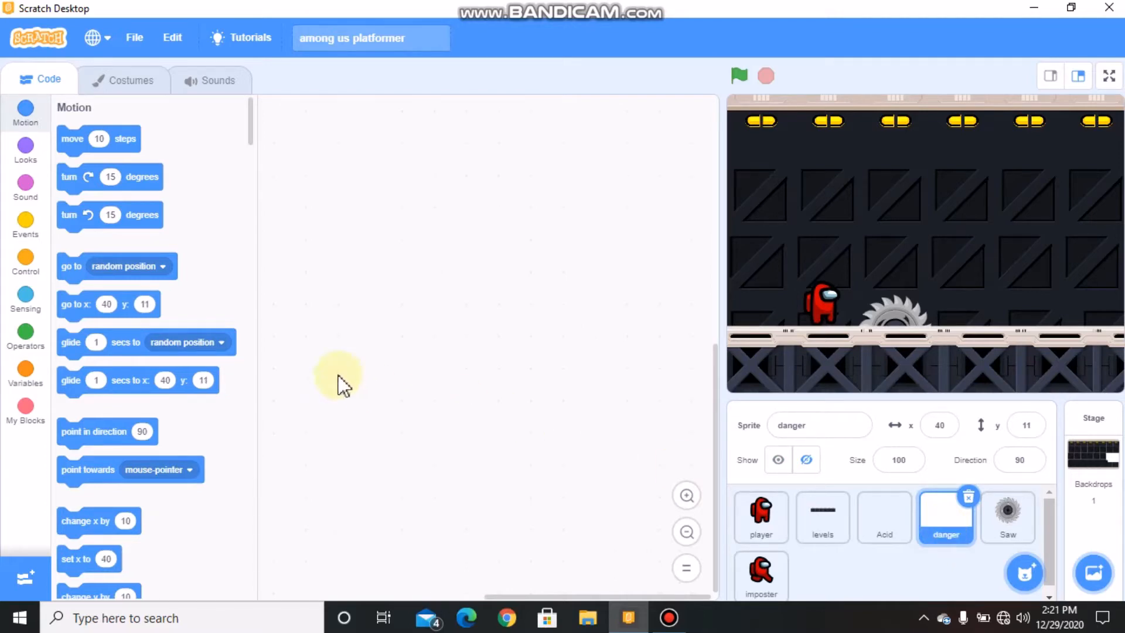
pyautogui.moveTo(165, 98)
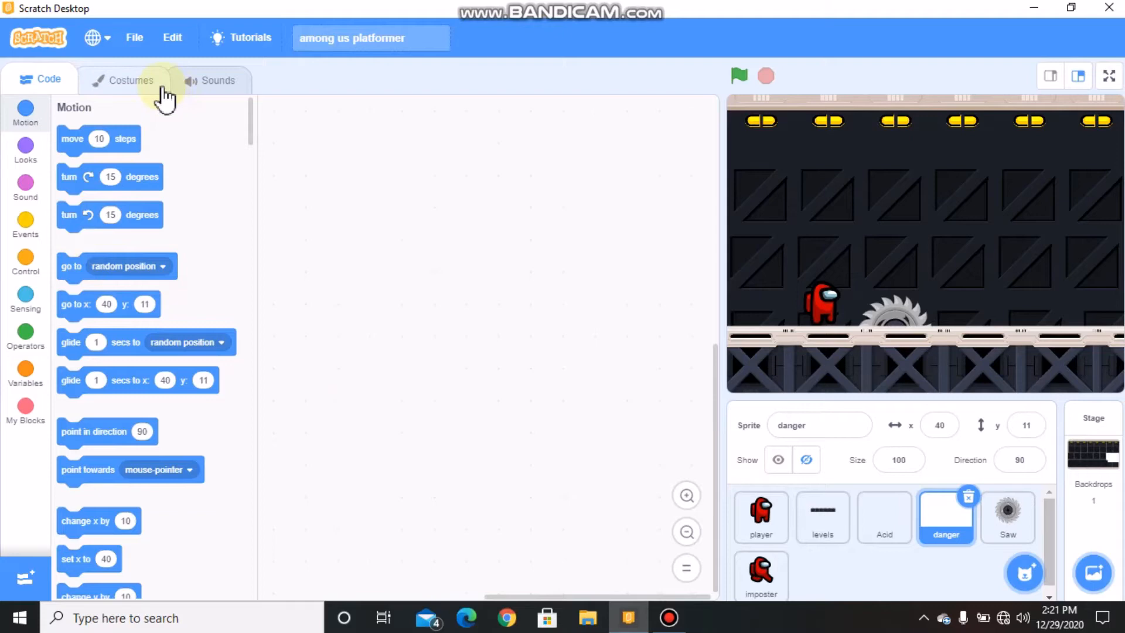
pyautogui.click(130, 79)
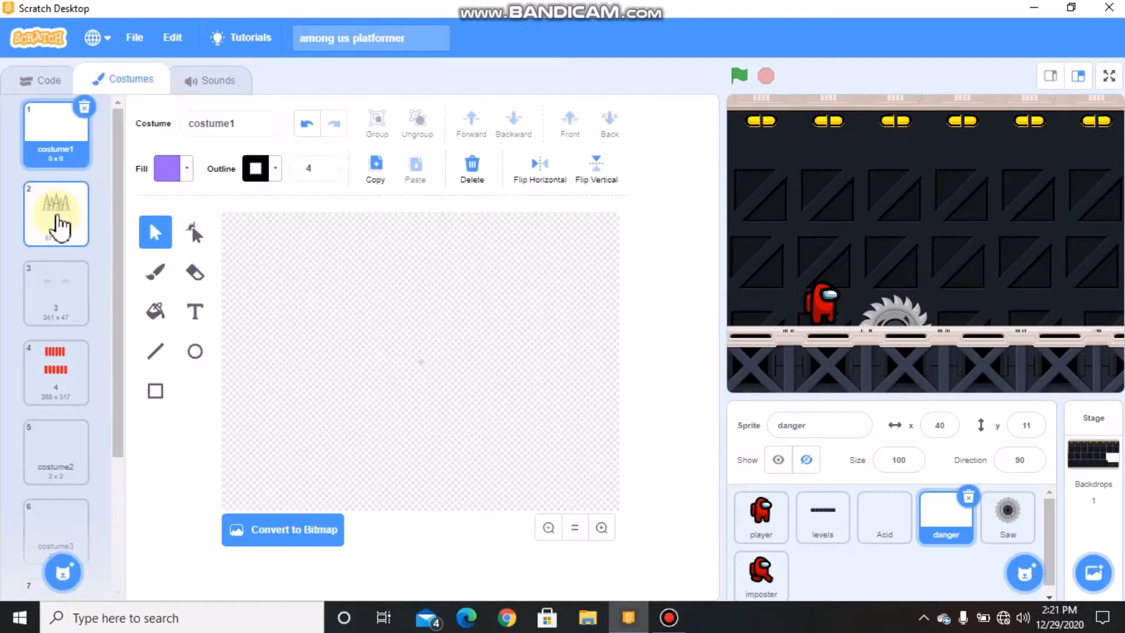
pyautogui.click(56, 372)
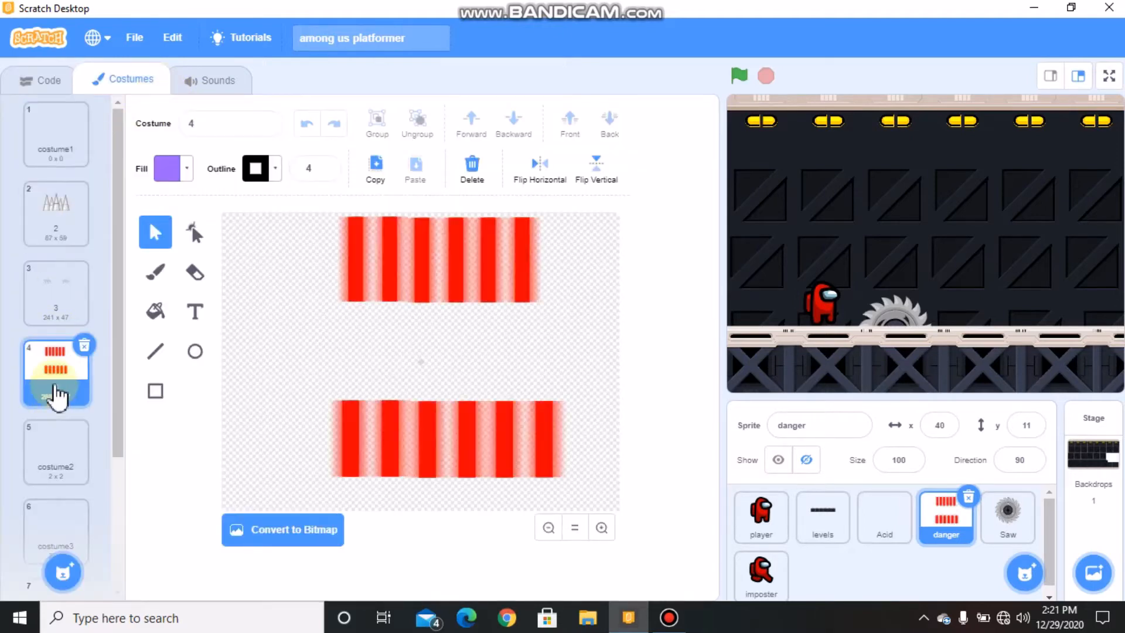
pyautogui.click(55, 132)
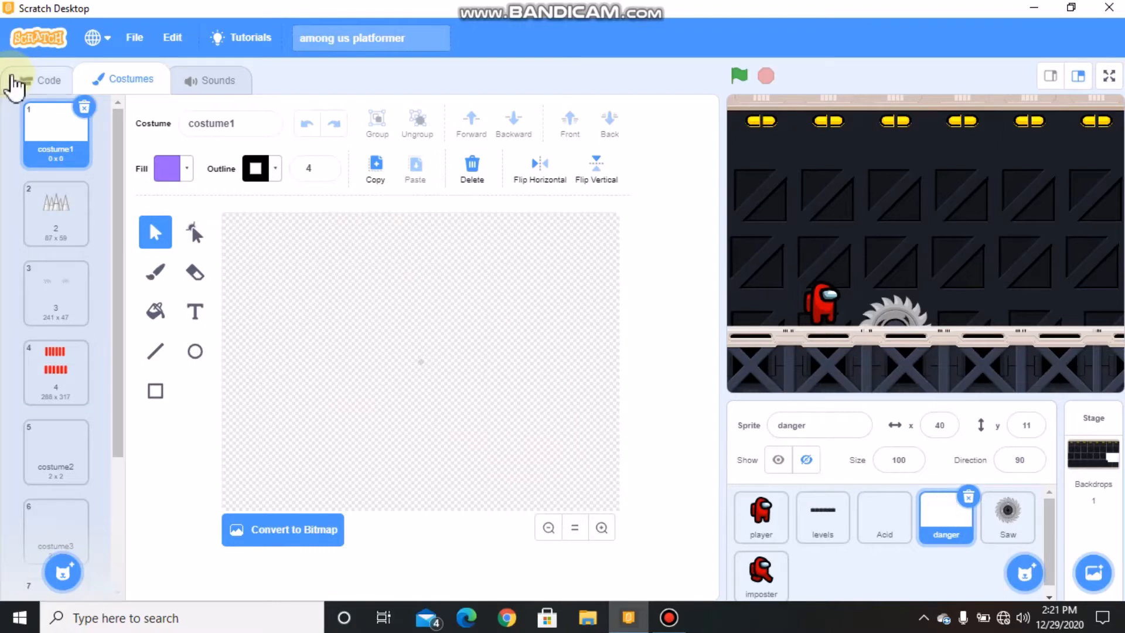
pyautogui.click(48, 79)
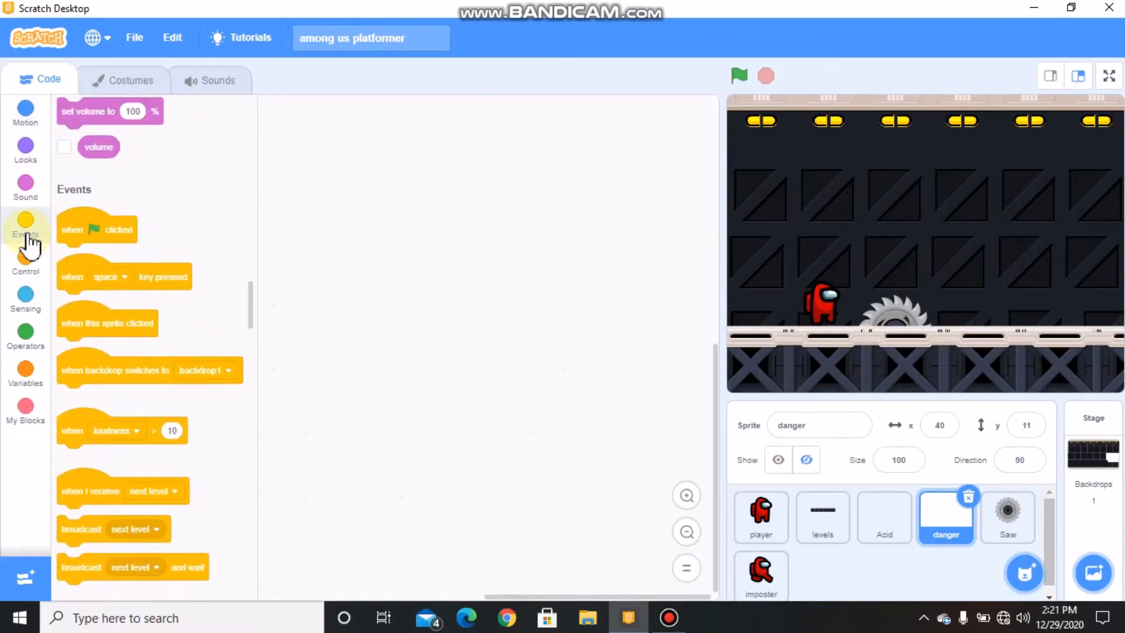
# Give danger a green-flag forever loop: go to back layer, switch costume to level
pyautogui.moveTo(98, 228); pyautogui.dragTo(369, 196)
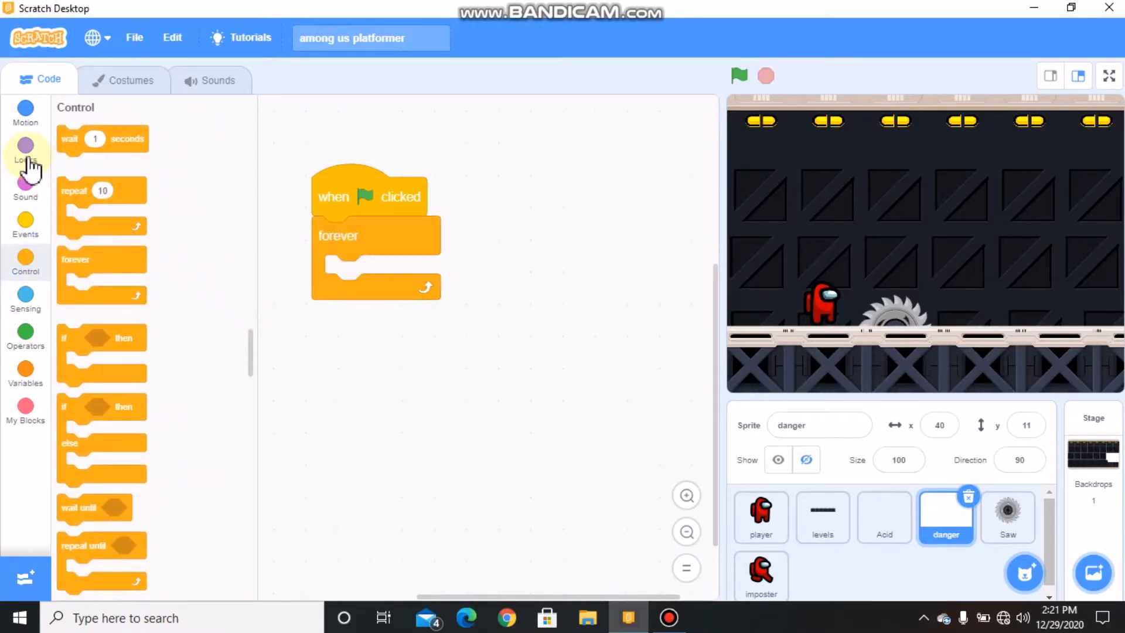
pyautogui.click(25, 149)
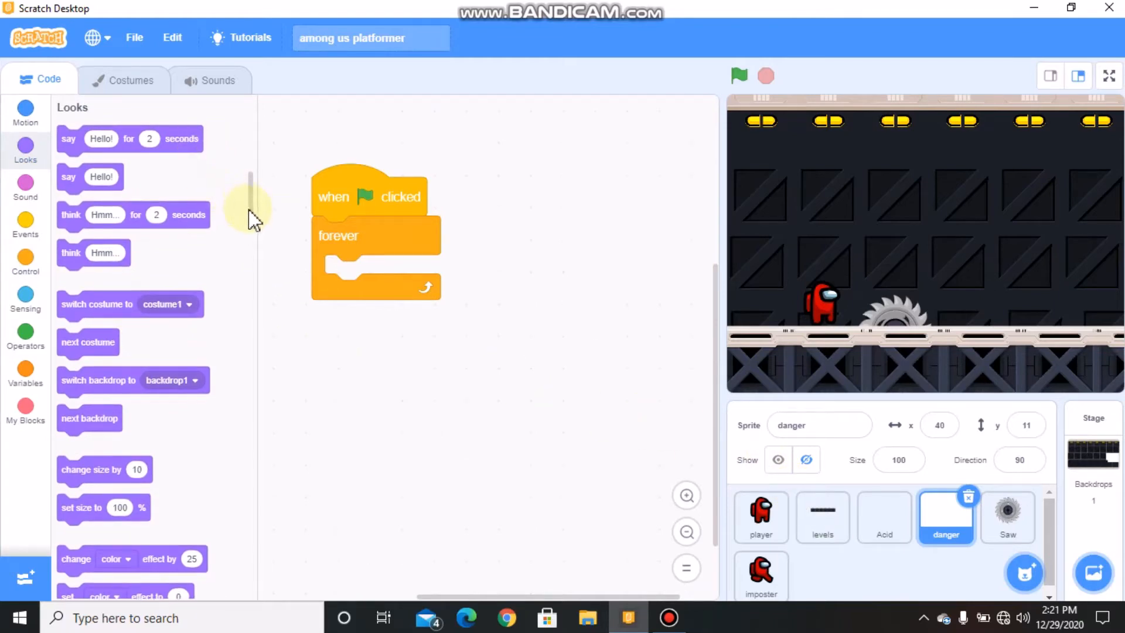
pyautogui.scroll(-3)
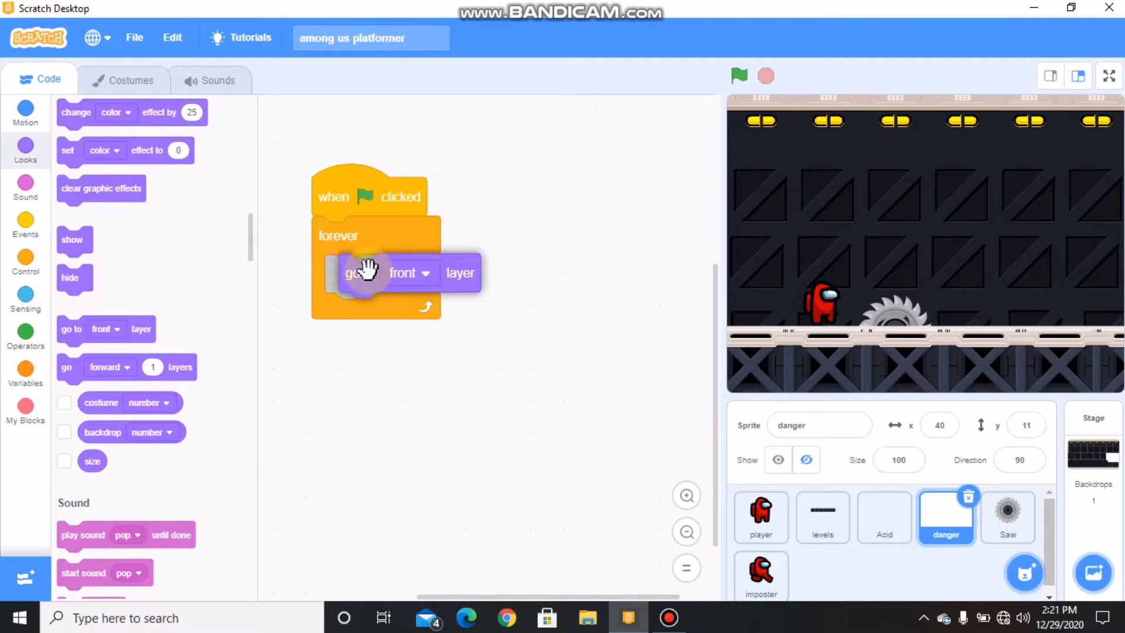
pyautogui.click(410, 273)
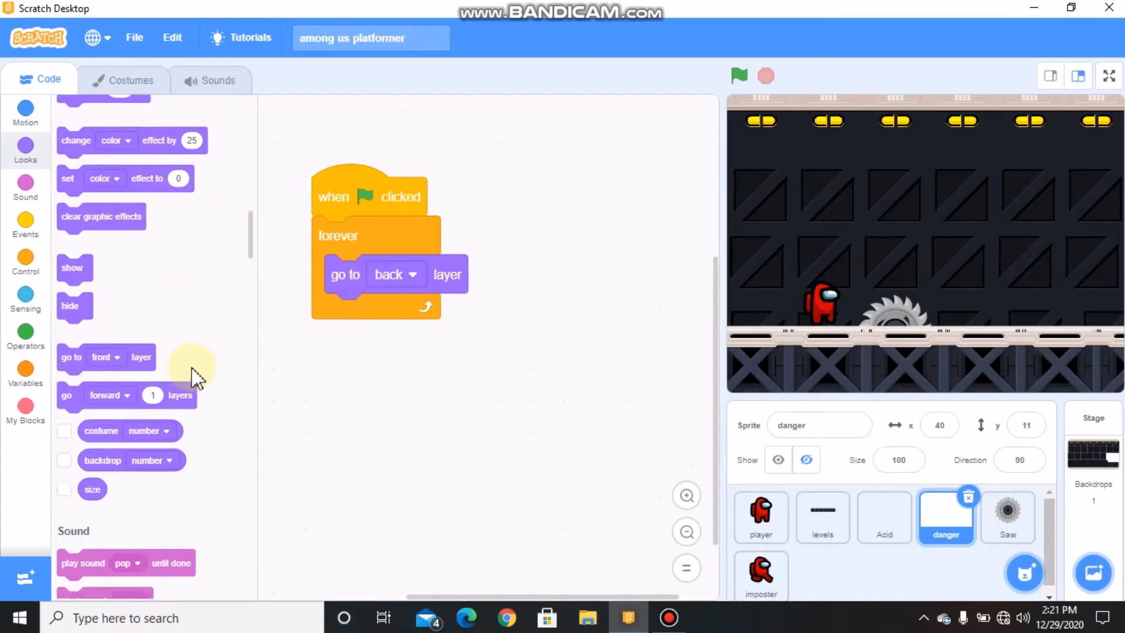
pyautogui.scroll(3)
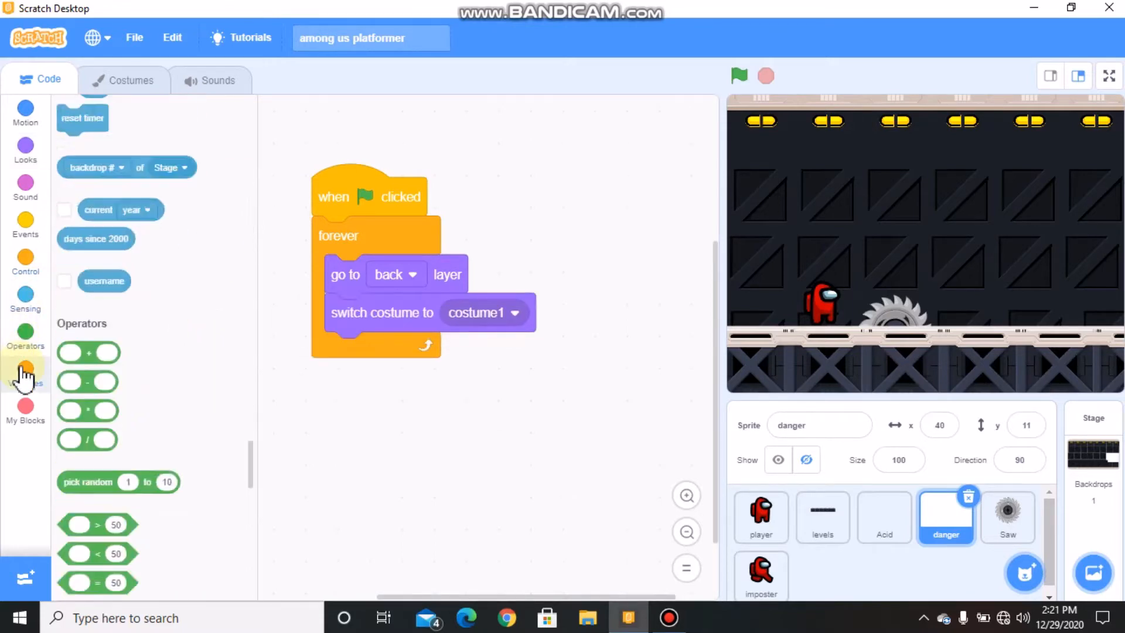
pyautogui.click(25, 382)
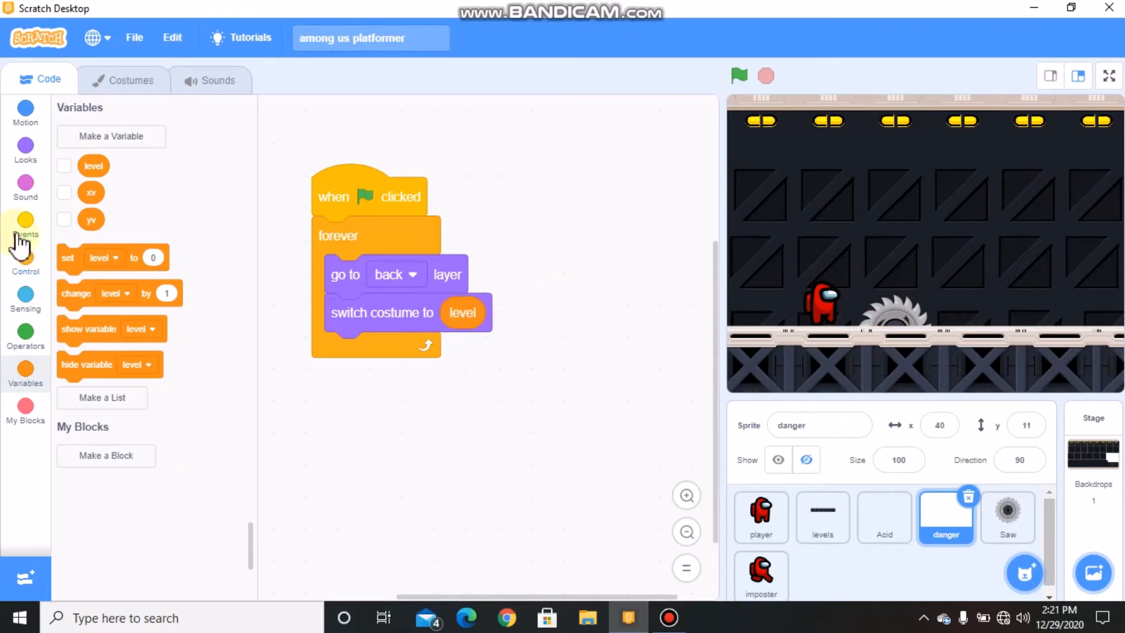
pyautogui.click(25, 226)
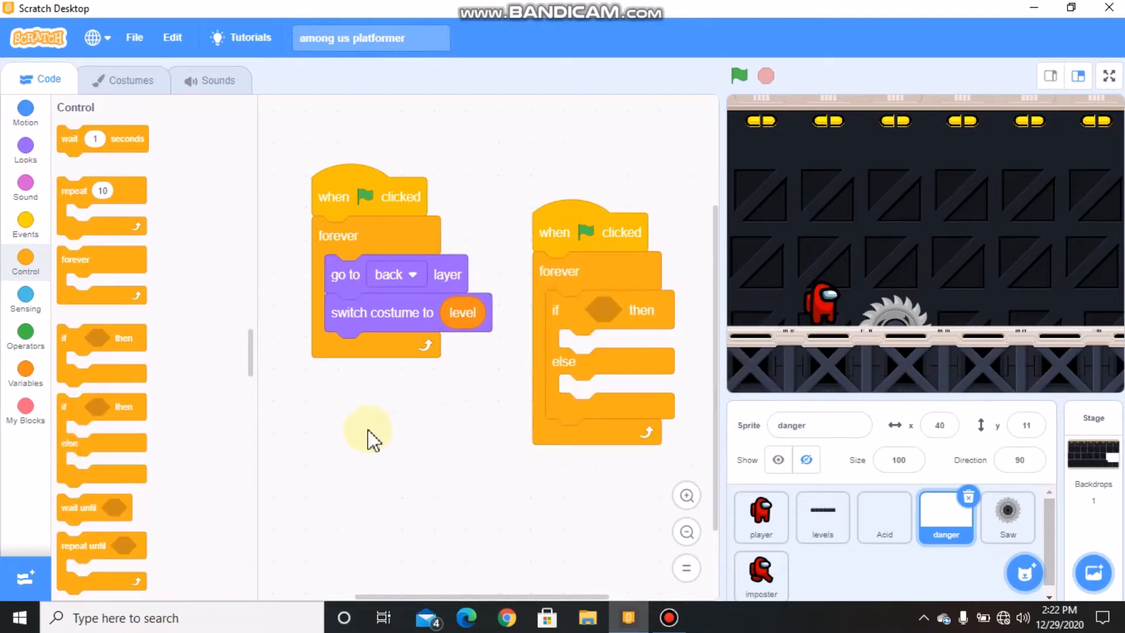
# Build 'if level = 4 then show, wait 1, hide, wait 1, else show' inside a forever loop
pyautogui.click(24, 338)
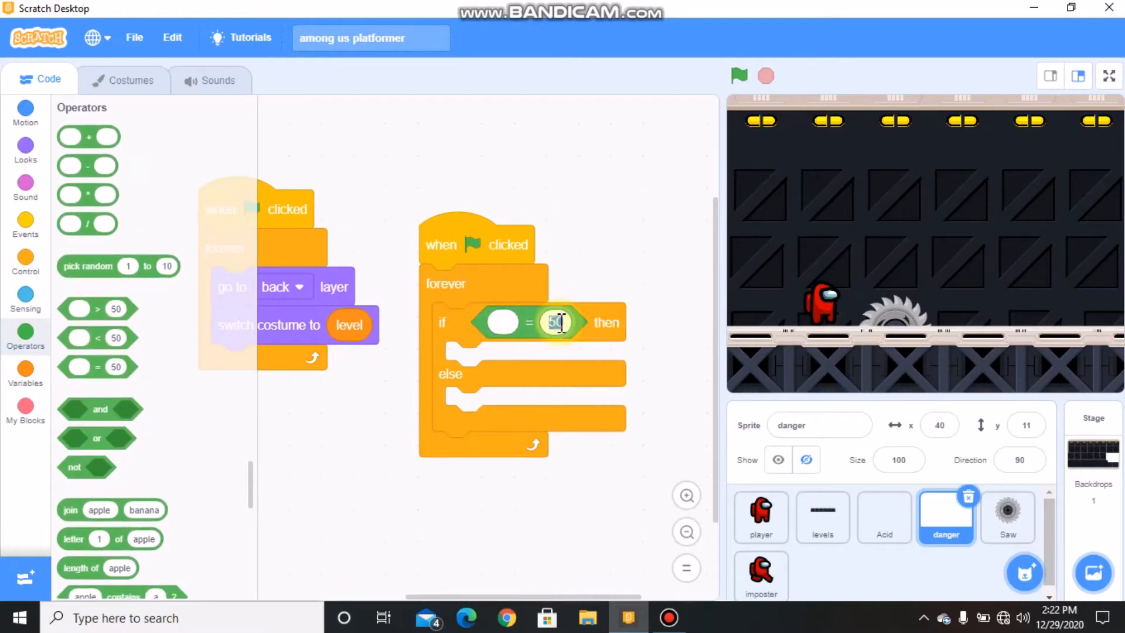
pyautogui.write('4')
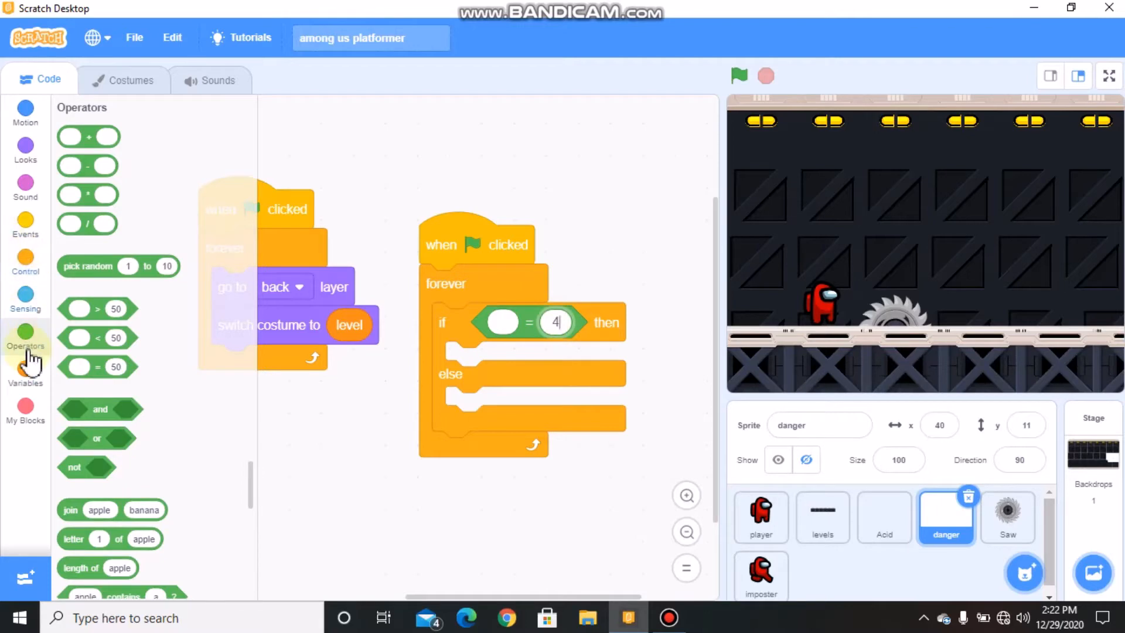
pyautogui.click(25, 368)
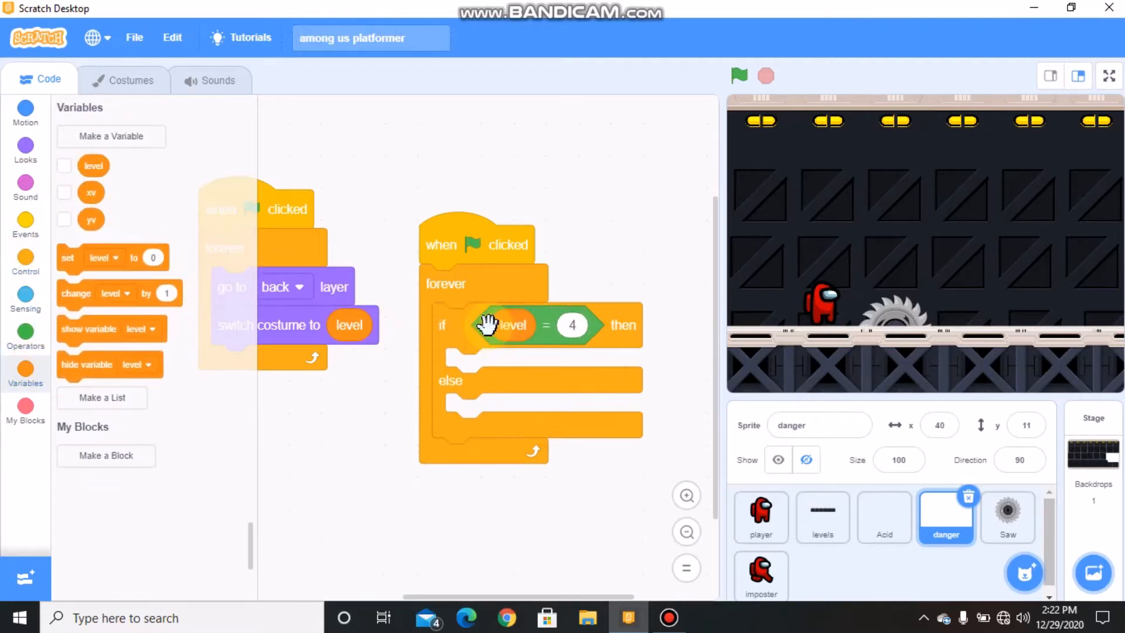
pyautogui.click(25, 151)
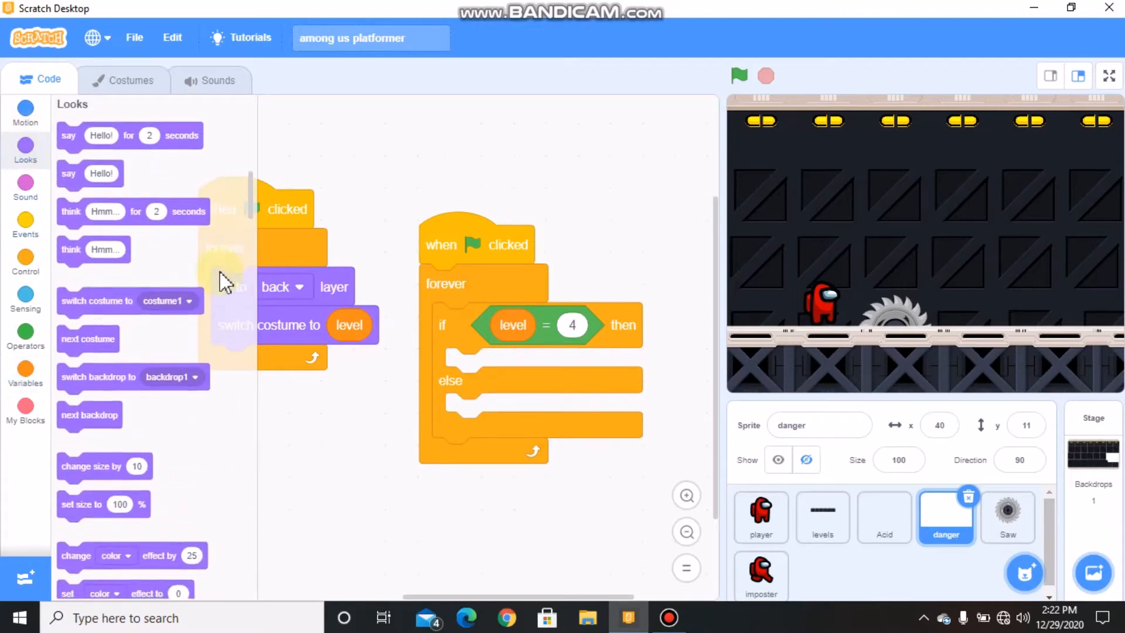
pyautogui.scroll(-3)
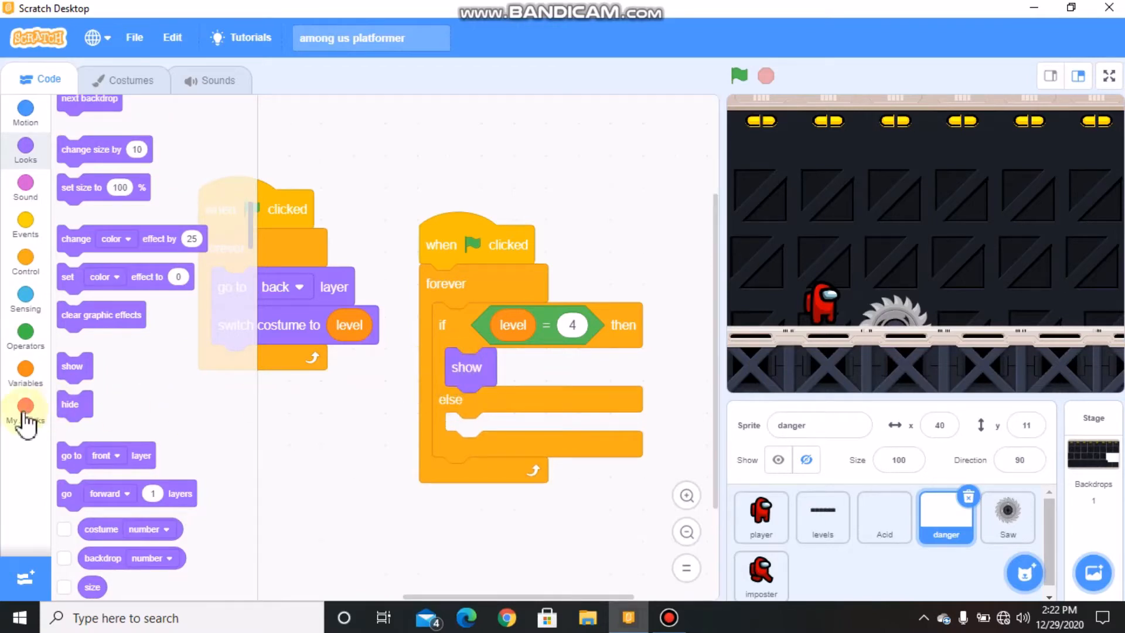
pyautogui.click(24, 258)
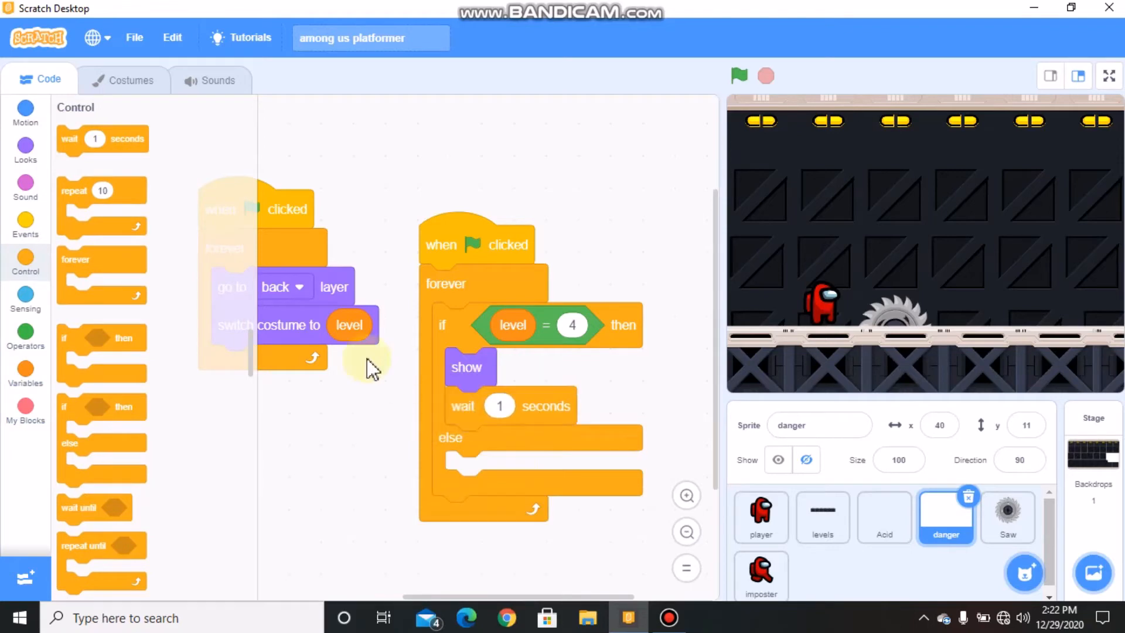
pyautogui.click(25, 149)
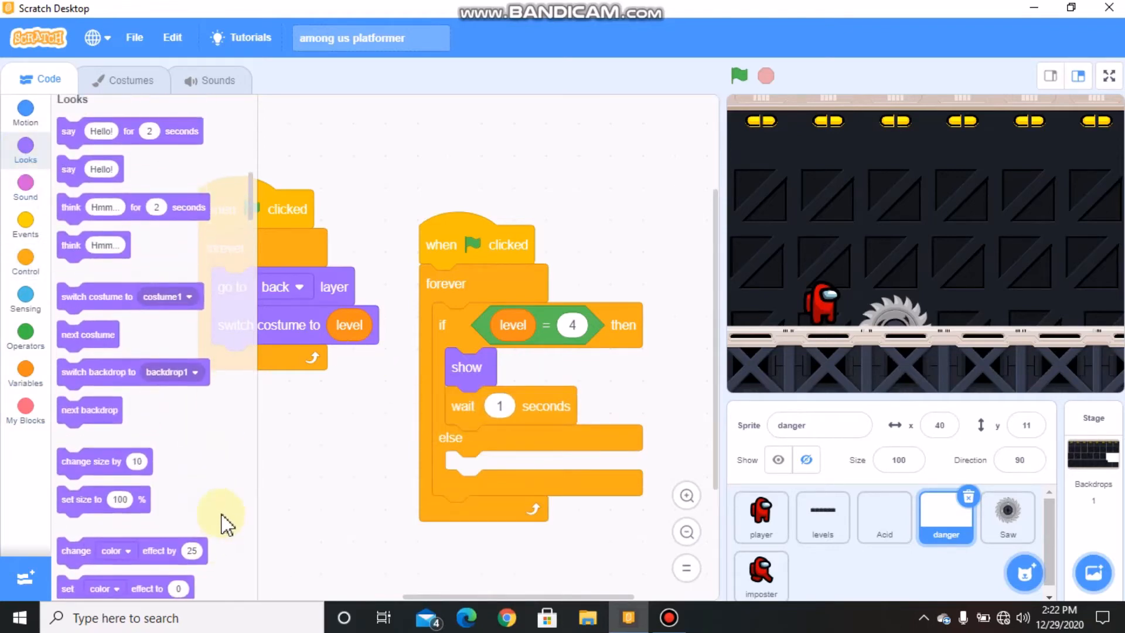
pyautogui.scroll(-3)
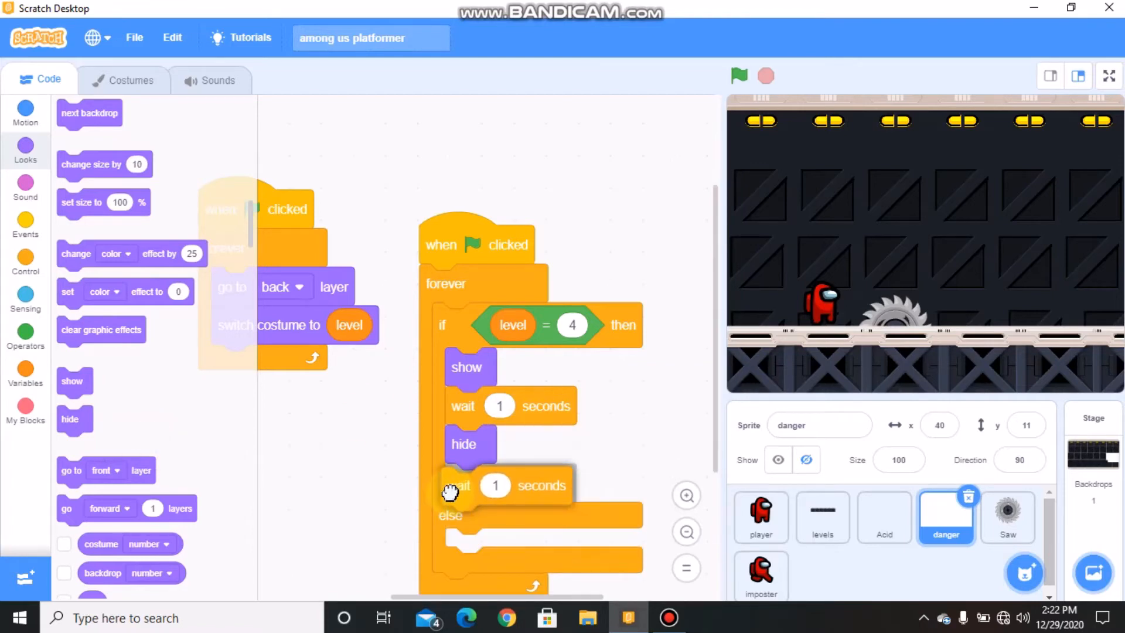
pyautogui.moveTo(721, 437)
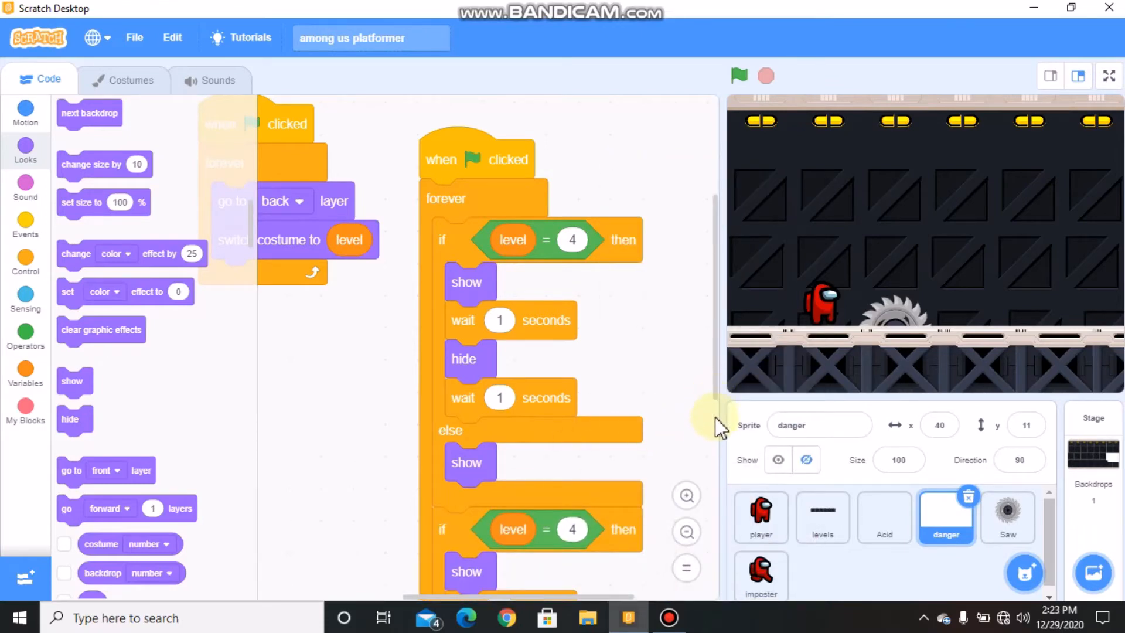
pyautogui.moveTo(717, 441)
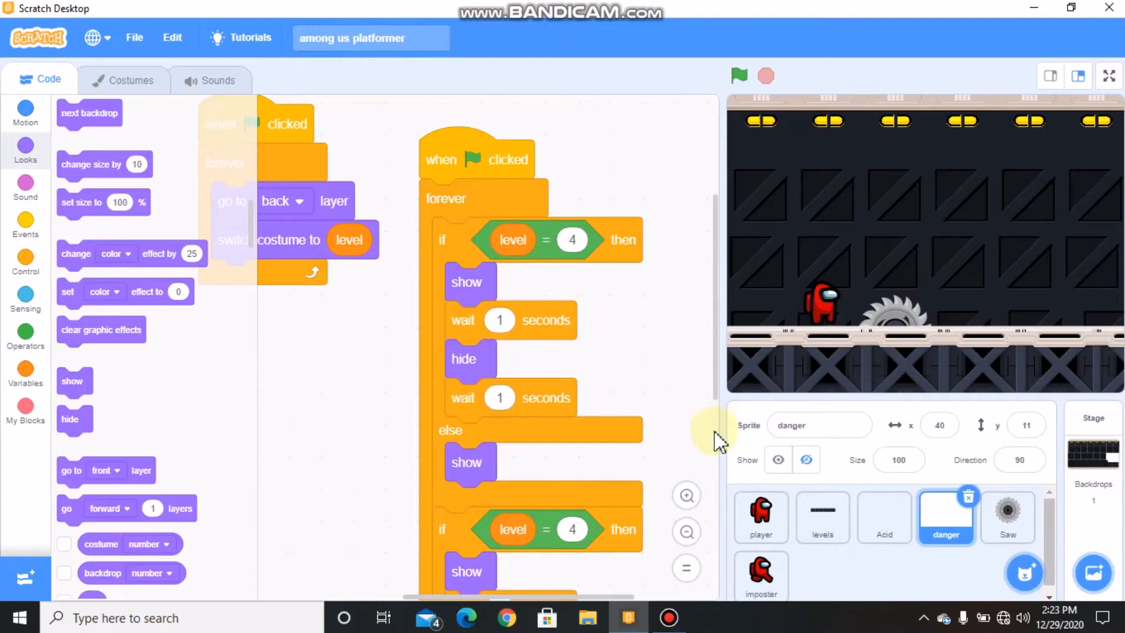
# Duplicate the blink script for level 8 and move on to the Saw sprite
pyautogui.scroll(-3)
pyautogui.write('8')
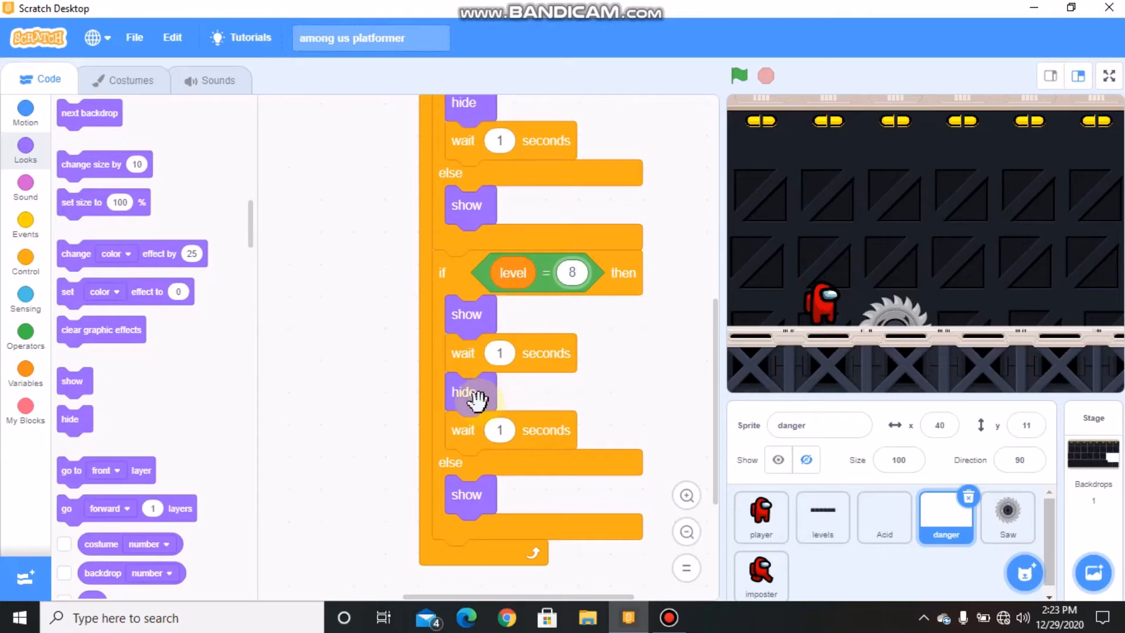
pyautogui.moveTo(442, 489)
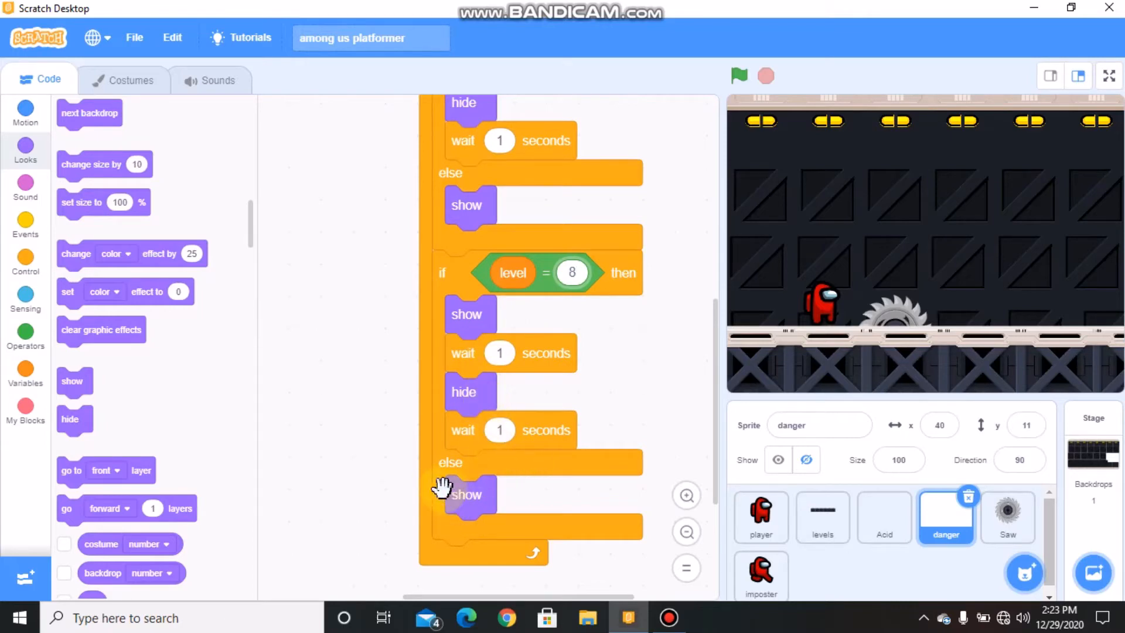
pyautogui.moveTo(463, 412)
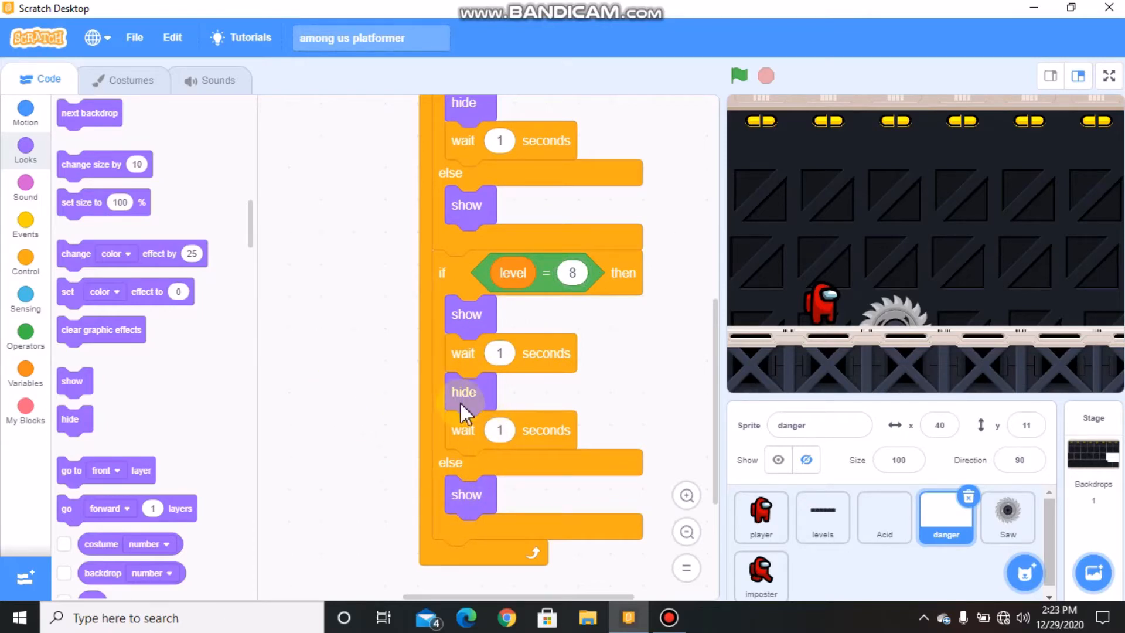
pyautogui.click(1007, 517)
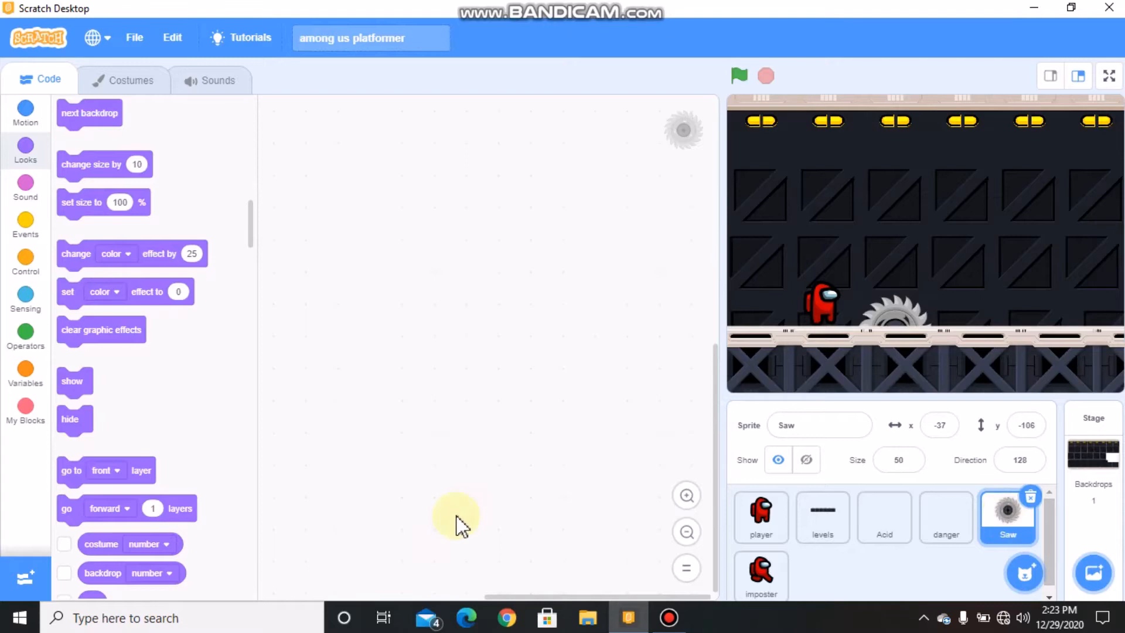
# Give Saw a green-flag forever loop switching its costume to the level variable
pyautogui.click(25, 225)
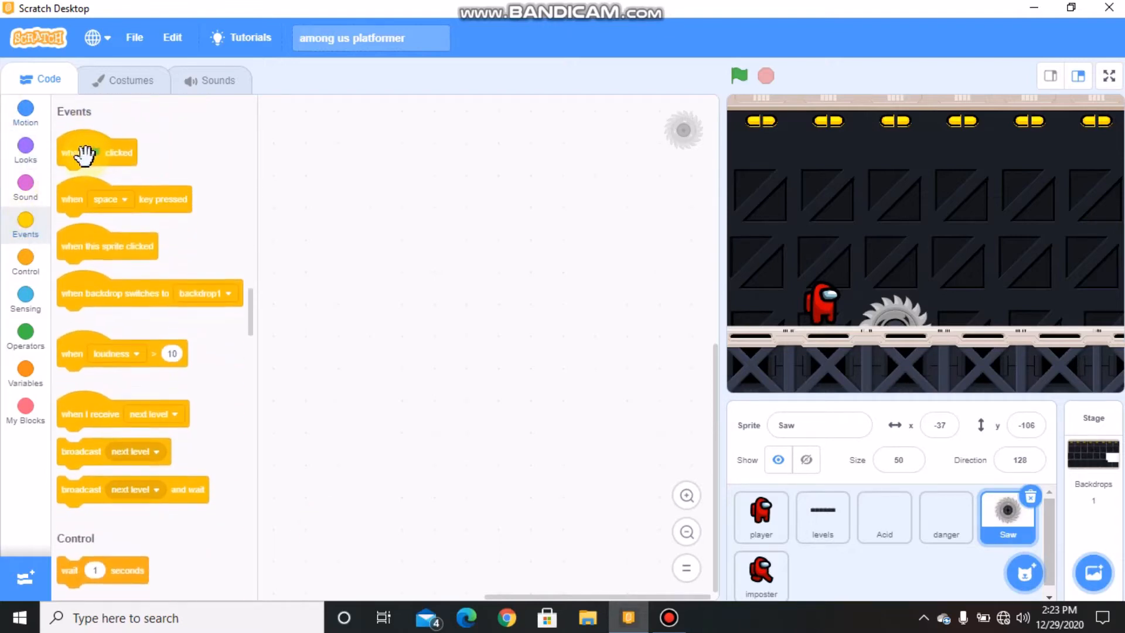
pyautogui.moveTo(97, 152); pyautogui.dragTo(362, 199)
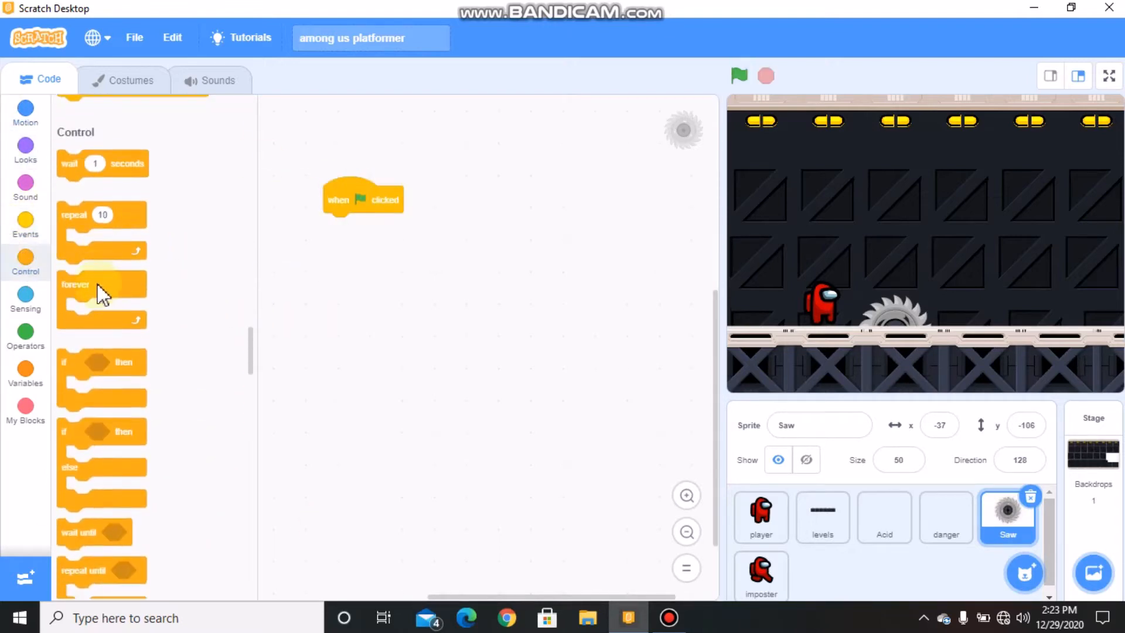
pyautogui.click(24, 148)
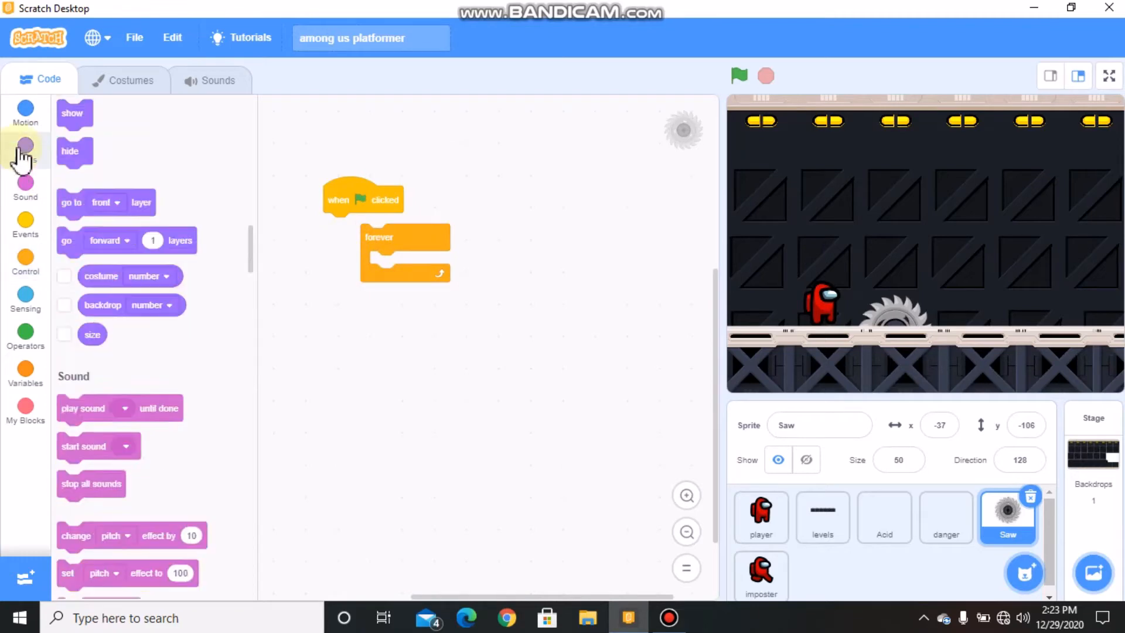
pyautogui.click(24, 151)
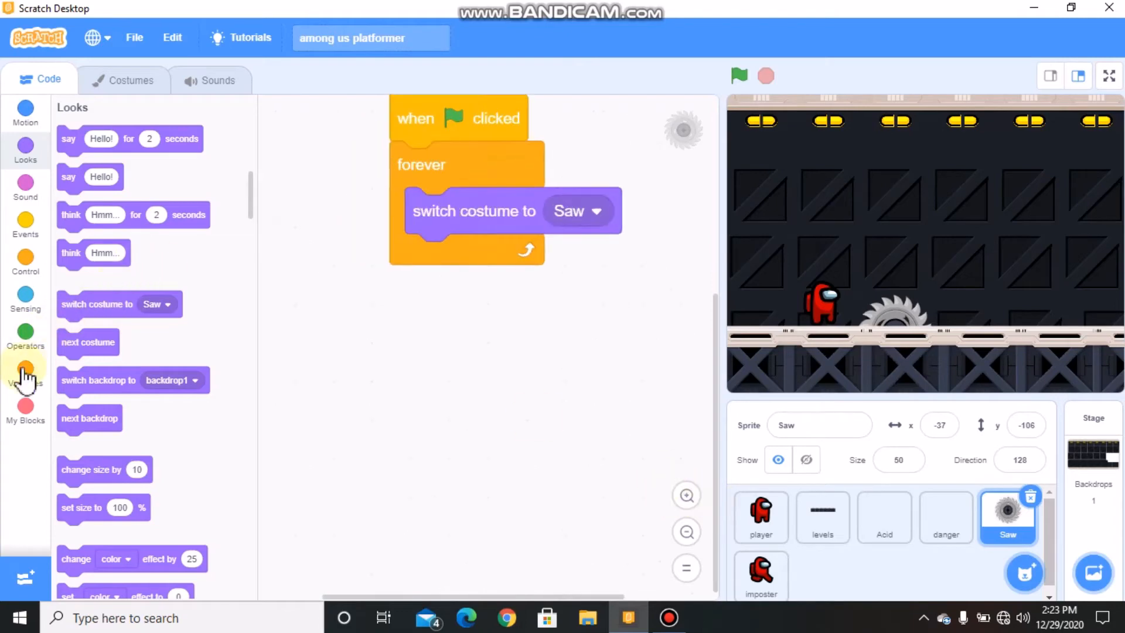
pyautogui.click(24, 373)
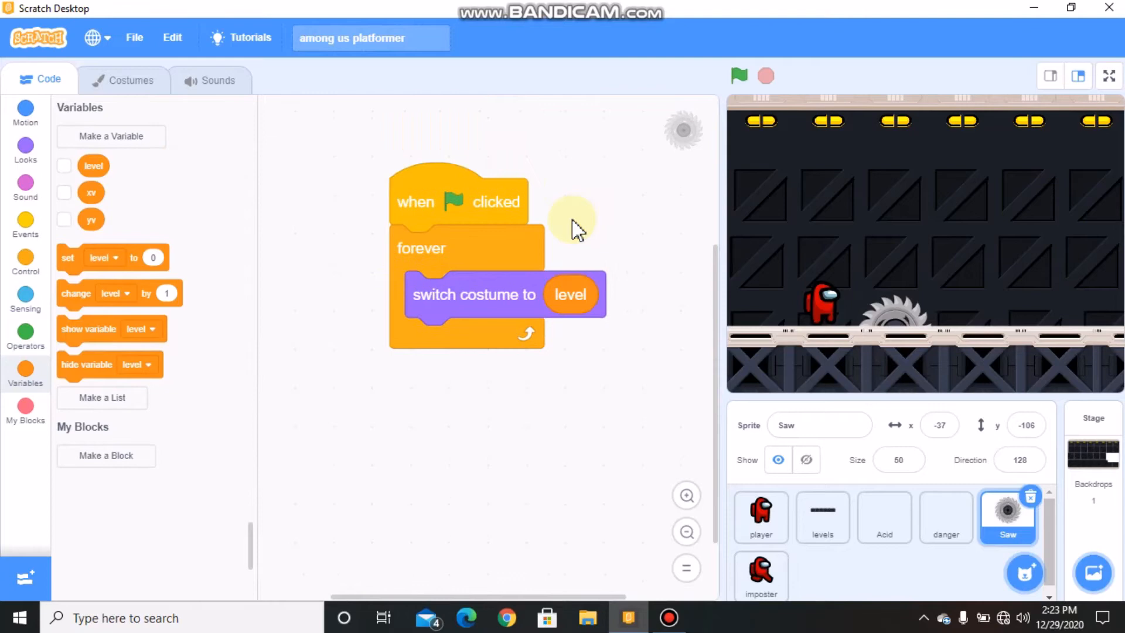
pyautogui.moveTo(356, 393)
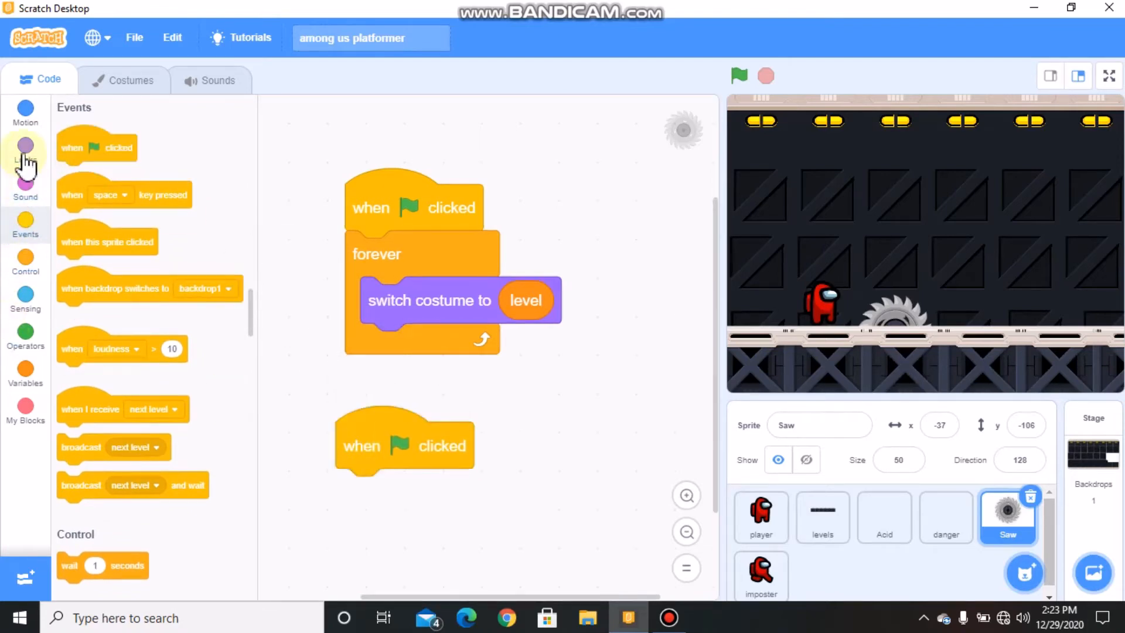
# Add a forever loop: size 50%, back layer, go to x:-37 y:-106, turn 5 degrees
pyautogui.click(25, 149)
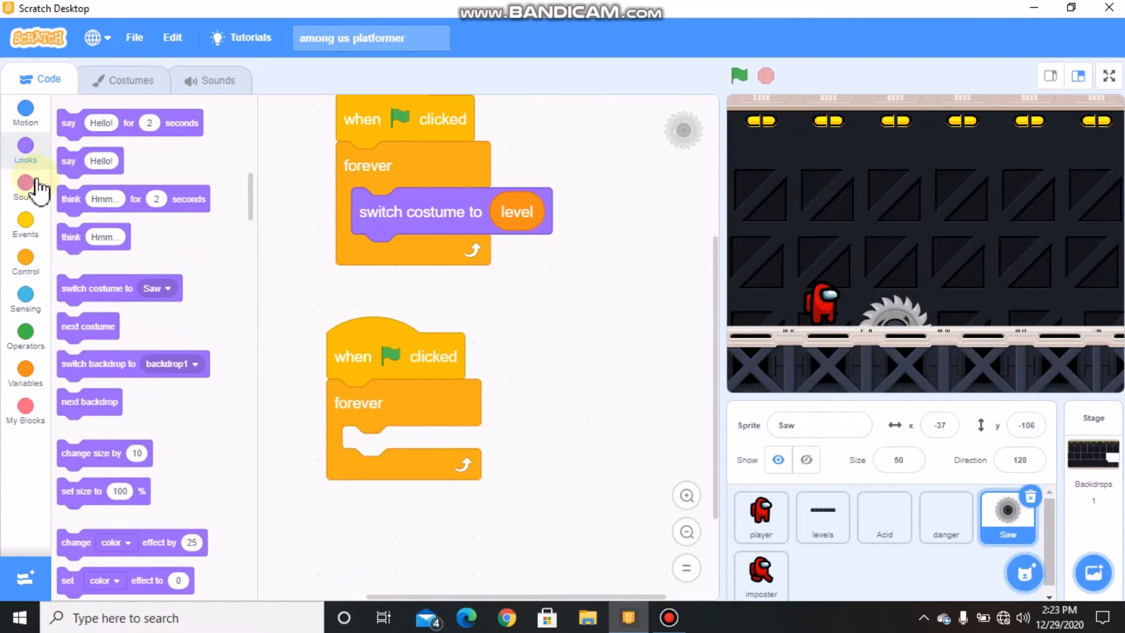
pyautogui.scroll(-3)
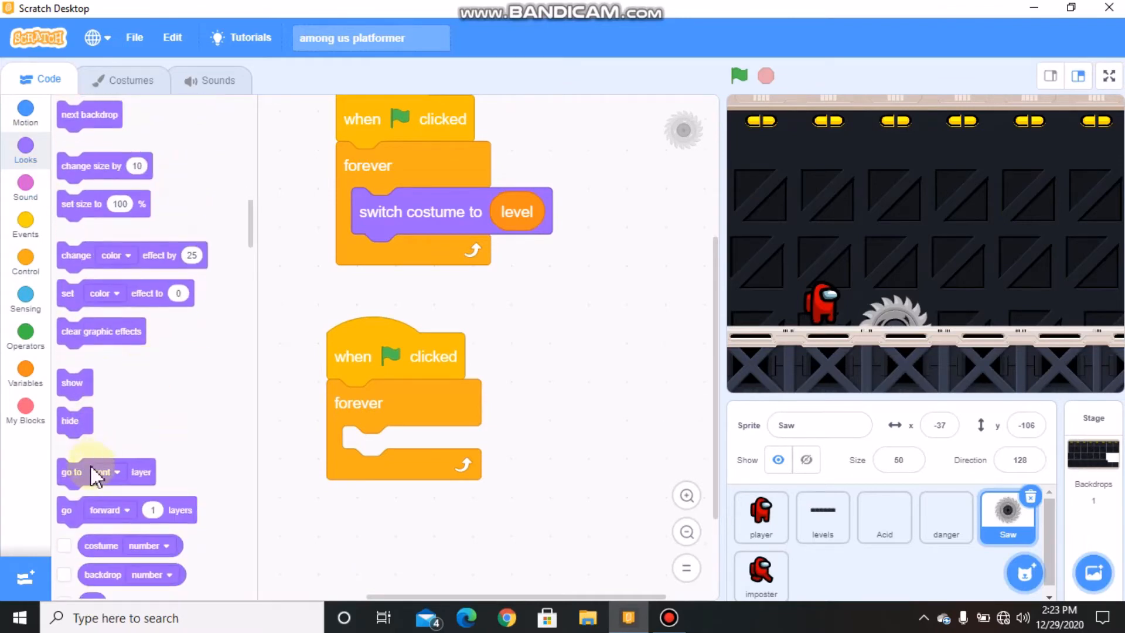
pyautogui.click(426, 449)
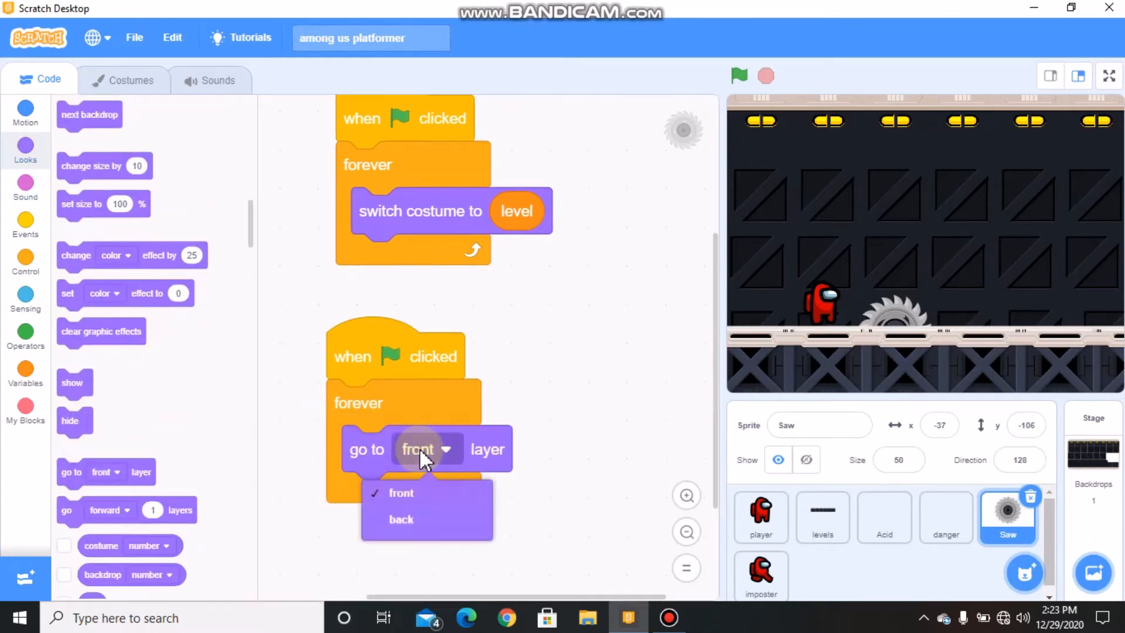
pyautogui.click(401, 519)
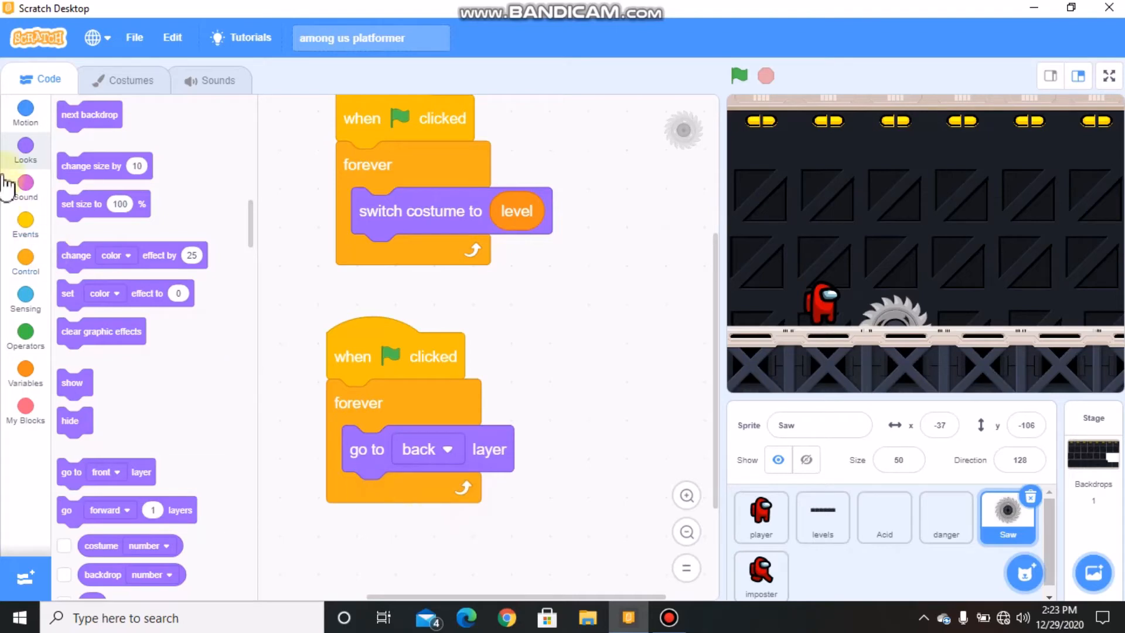
pyautogui.click(25, 112)
pyautogui.write('5')
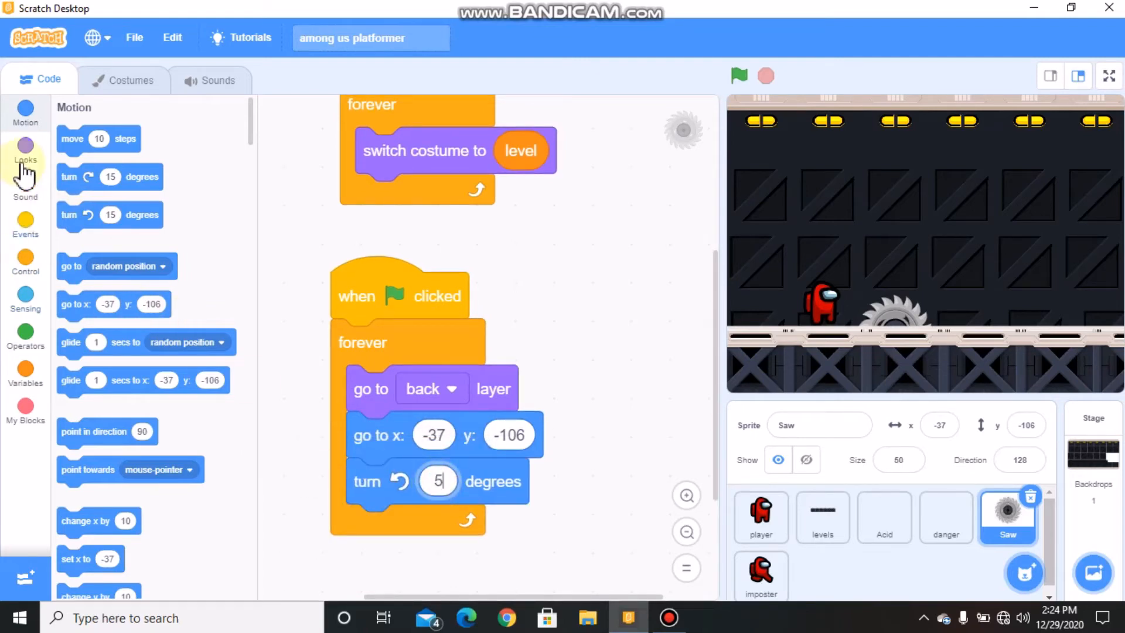
pyautogui.click(25, 159)
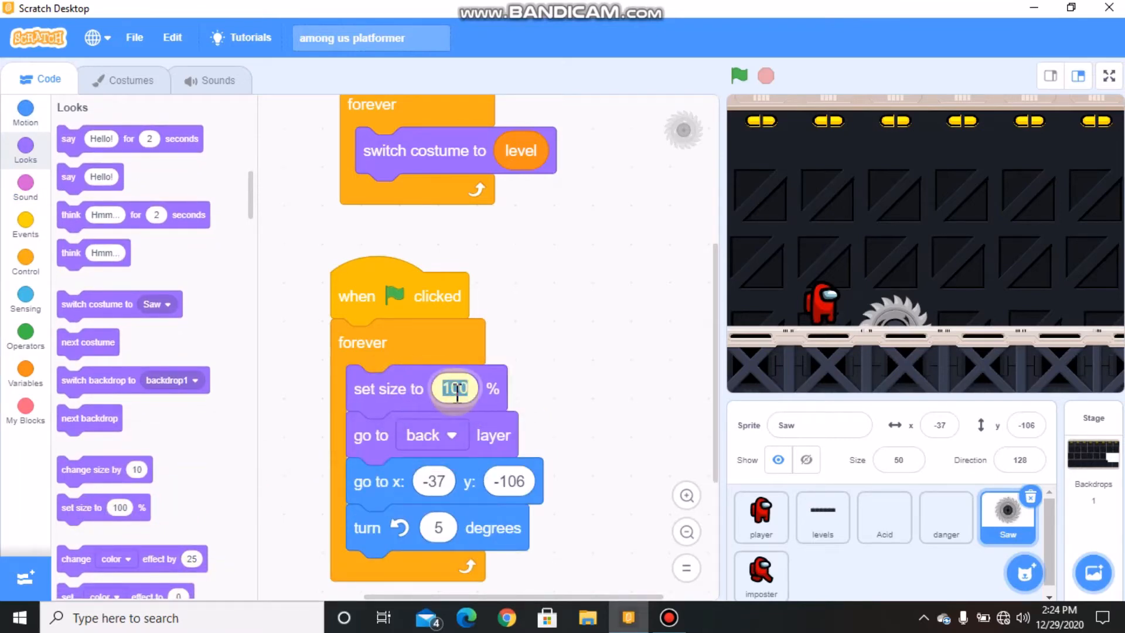
pyautogui.write('50')
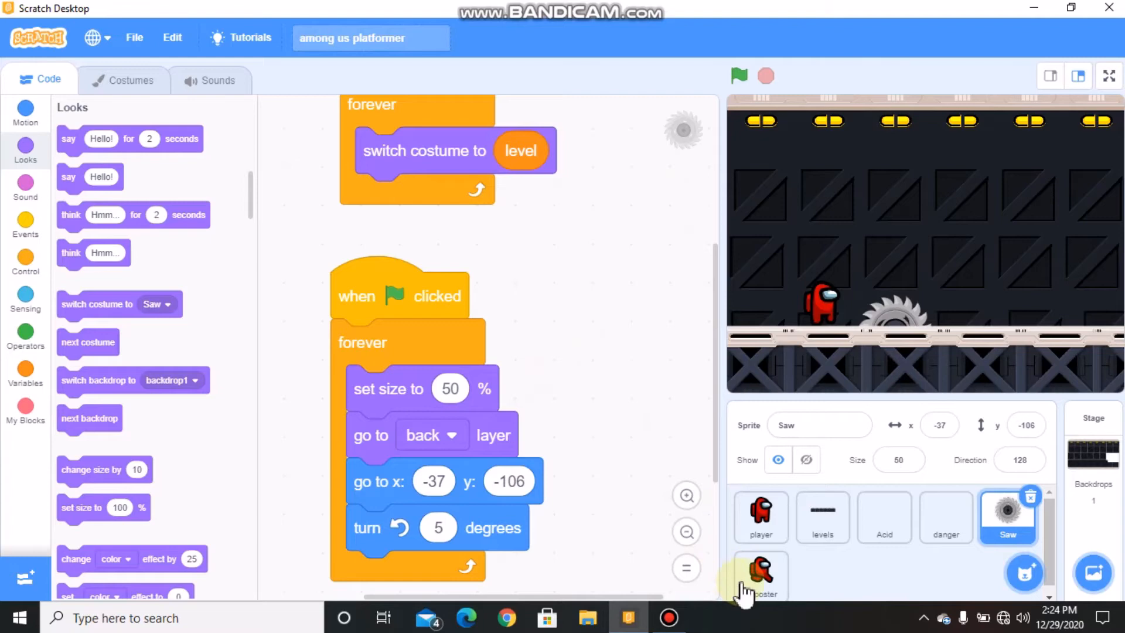
# Switch to the imposter sprite's scripts
pyautogui.click(759, 574)
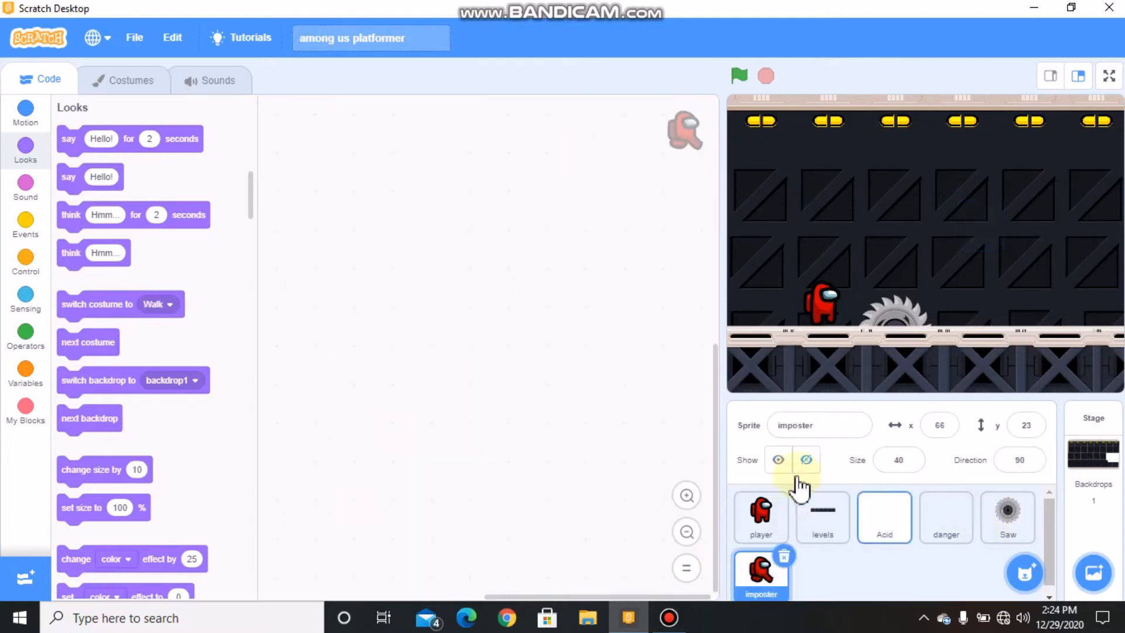
# In the player sprite, attach an if block below the level check
pyautogui.click(759, 517)
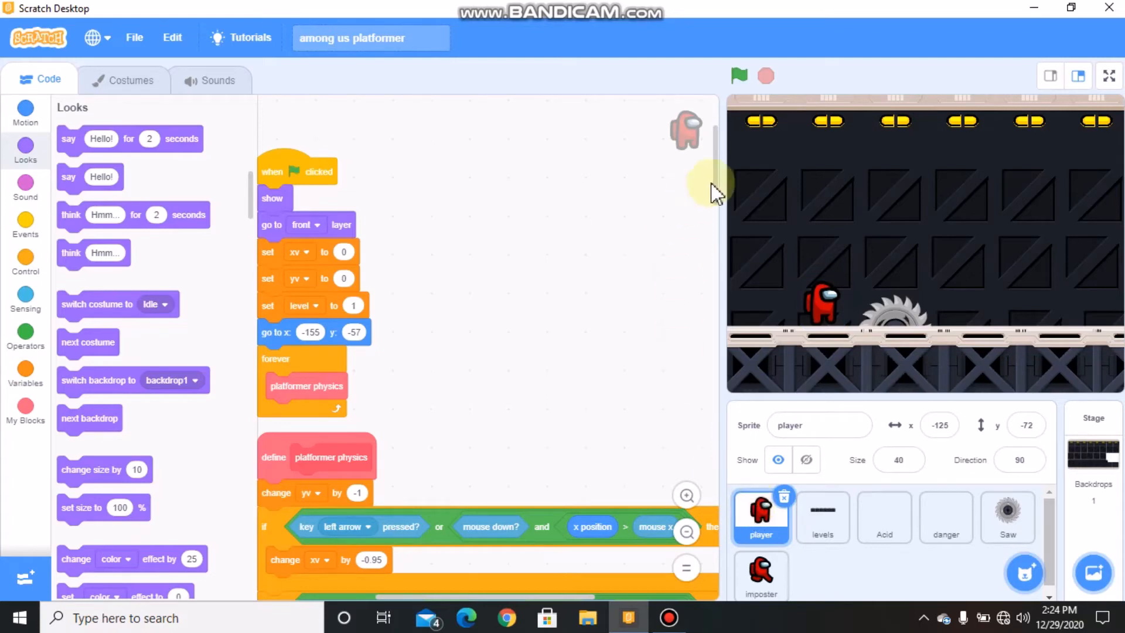
pyautogui.moveTo(717, 276)
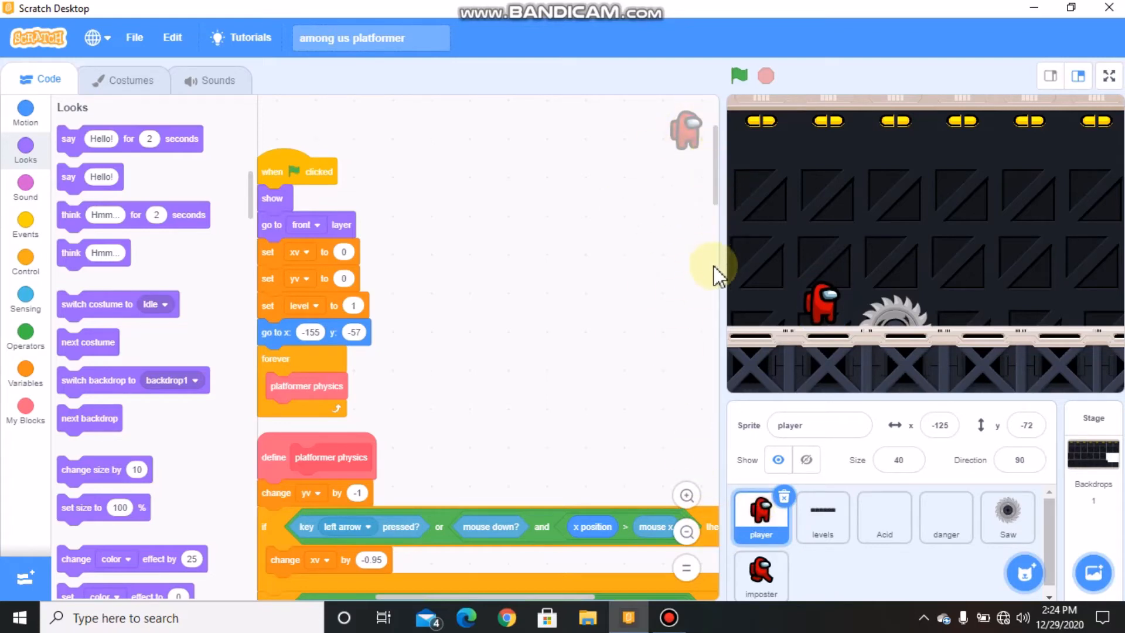
pyautogui.scroll(-3)
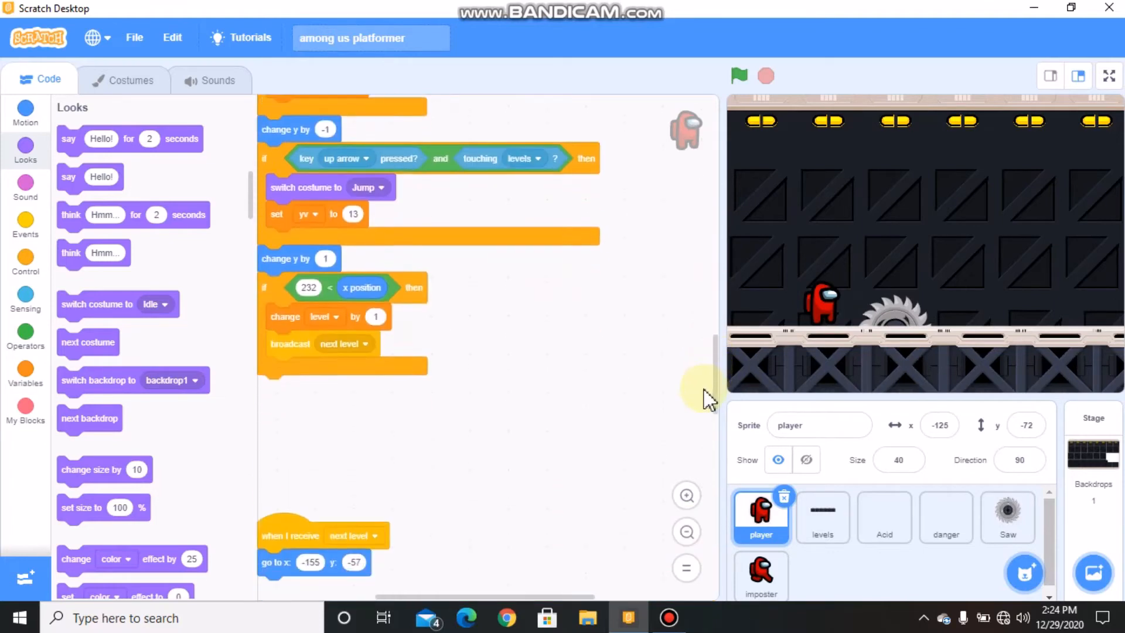
pyautogui.click(25, 261)
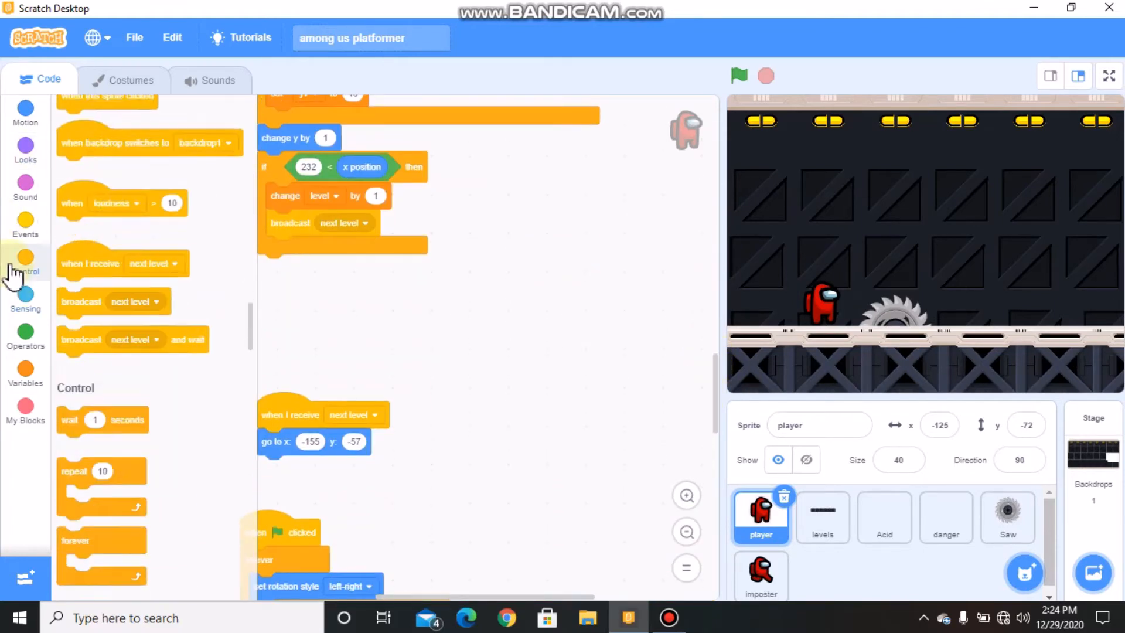
pyautogui.click(25, 261)
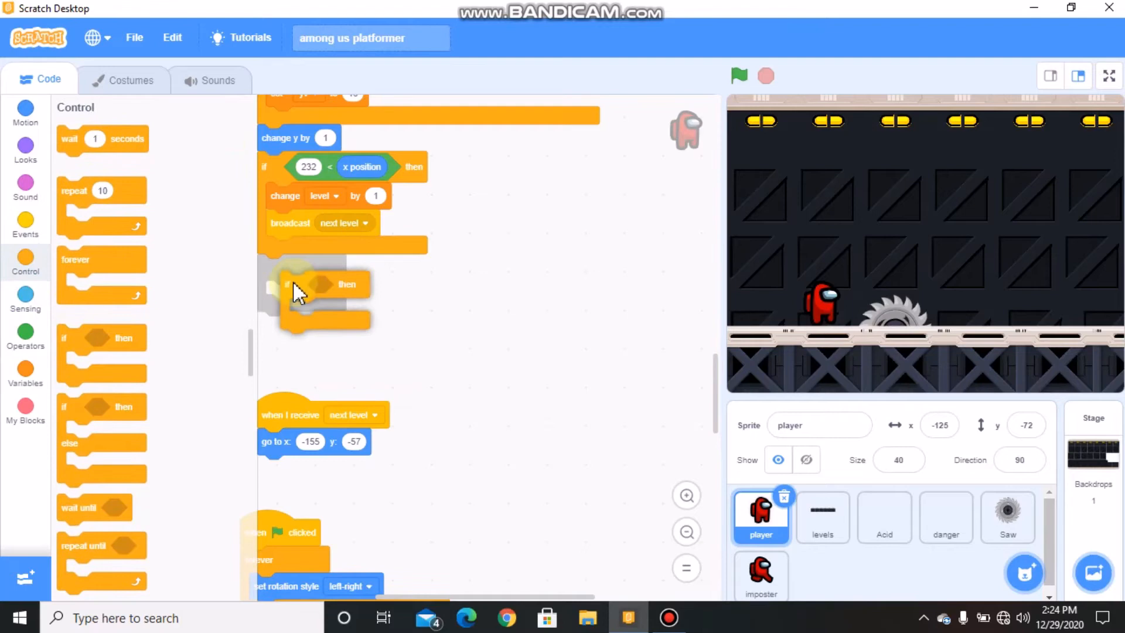
pyautogui.click(24, 337)
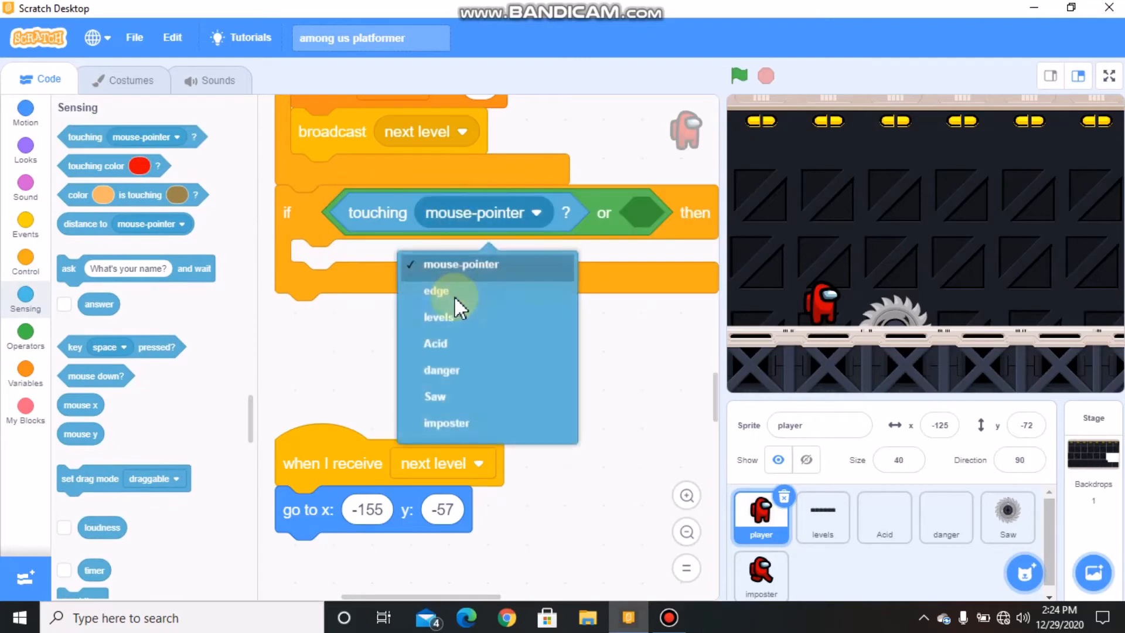
# Build the condition touching danger or touching Acid or touching Saw
pyautogui.click(441, 369)
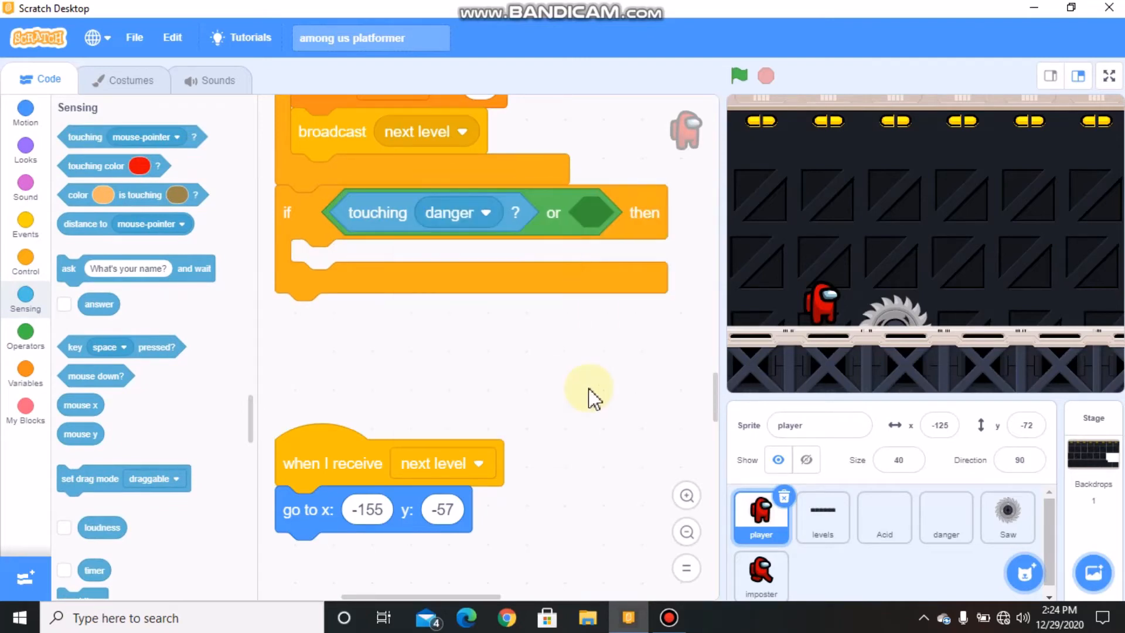
pyautogui.click(685, 531)
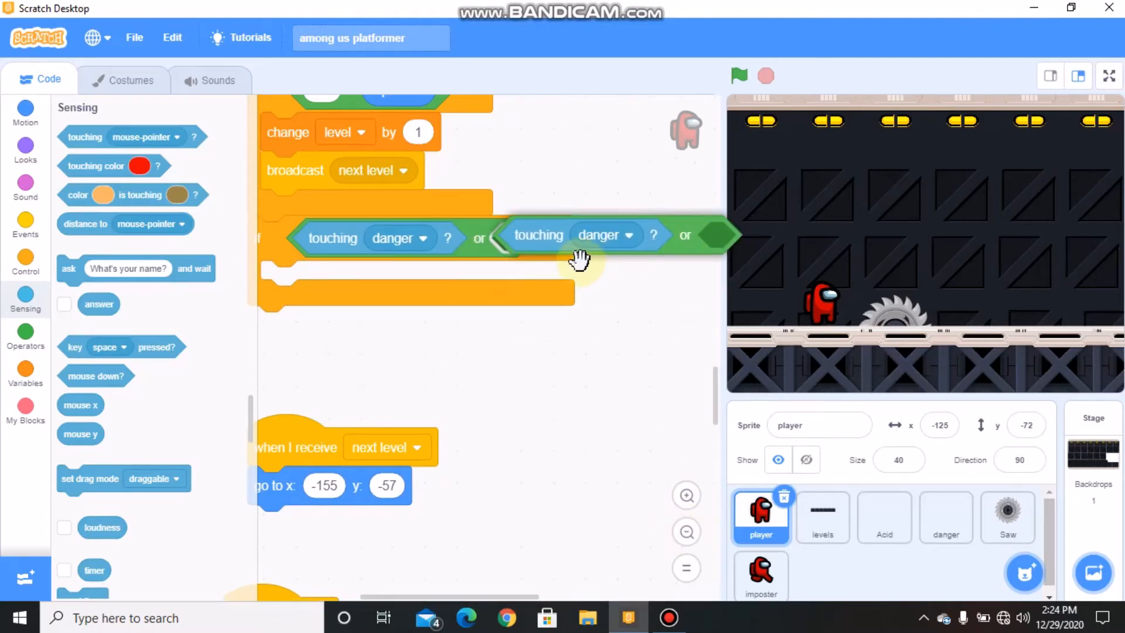
pyautogui.click(628, 241)
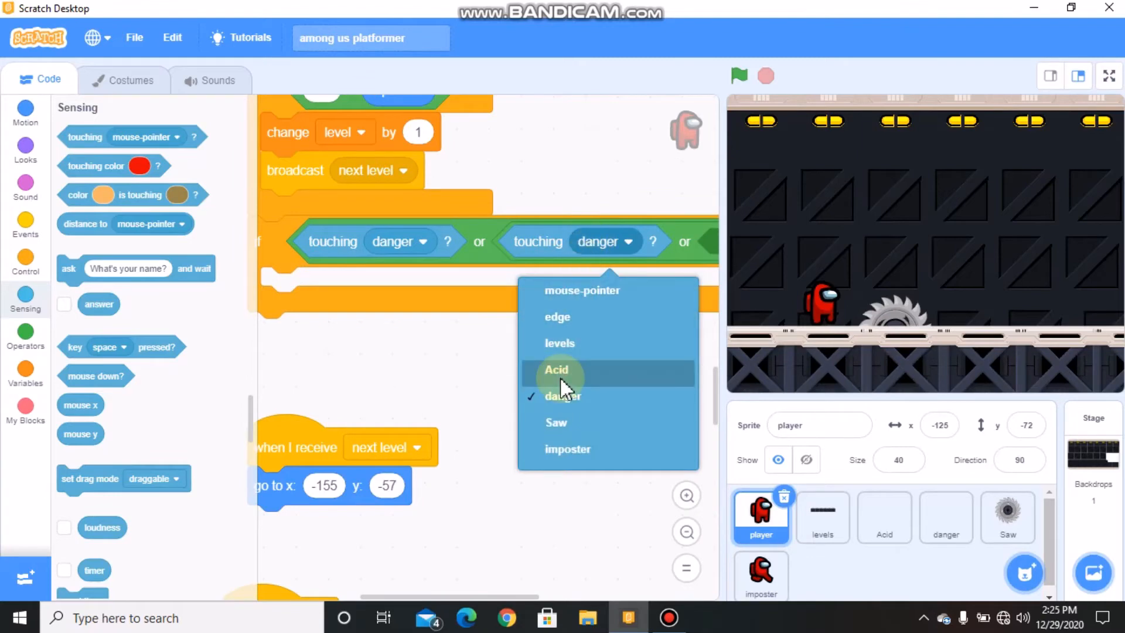
pyautogui.click(555, 369)
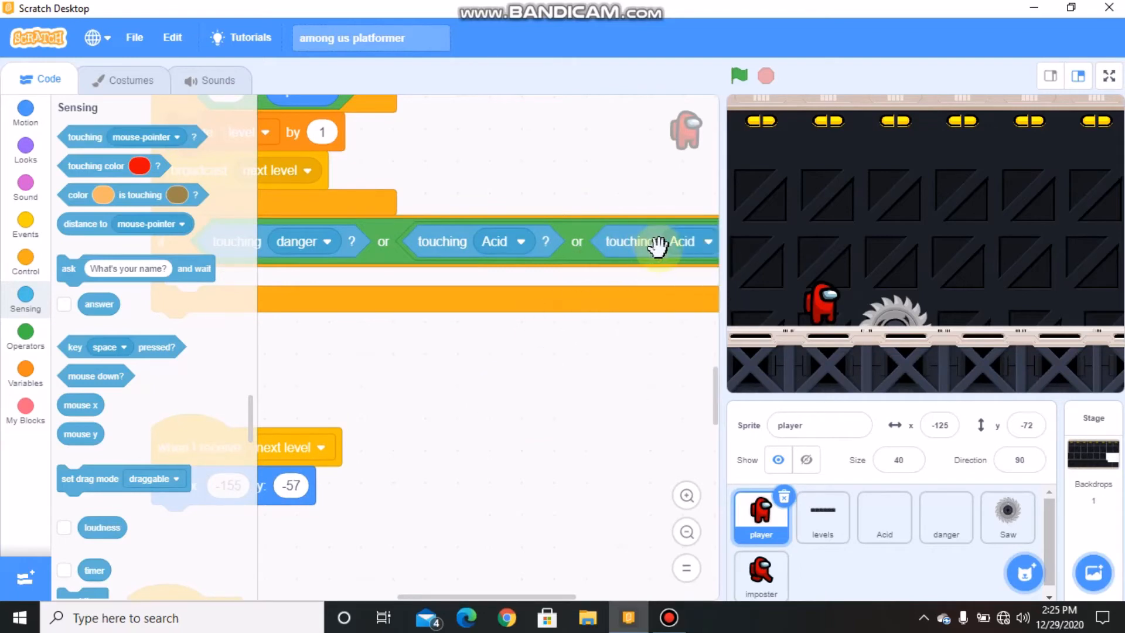
pyautogui.click(708, 241)
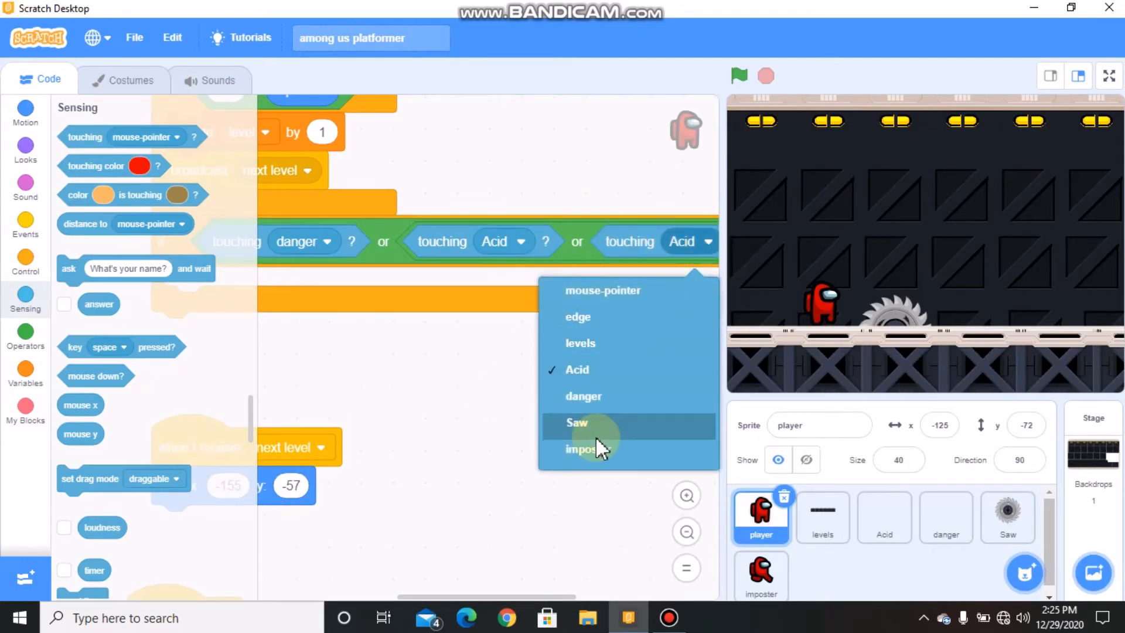
pyautogui.click(577, 422)
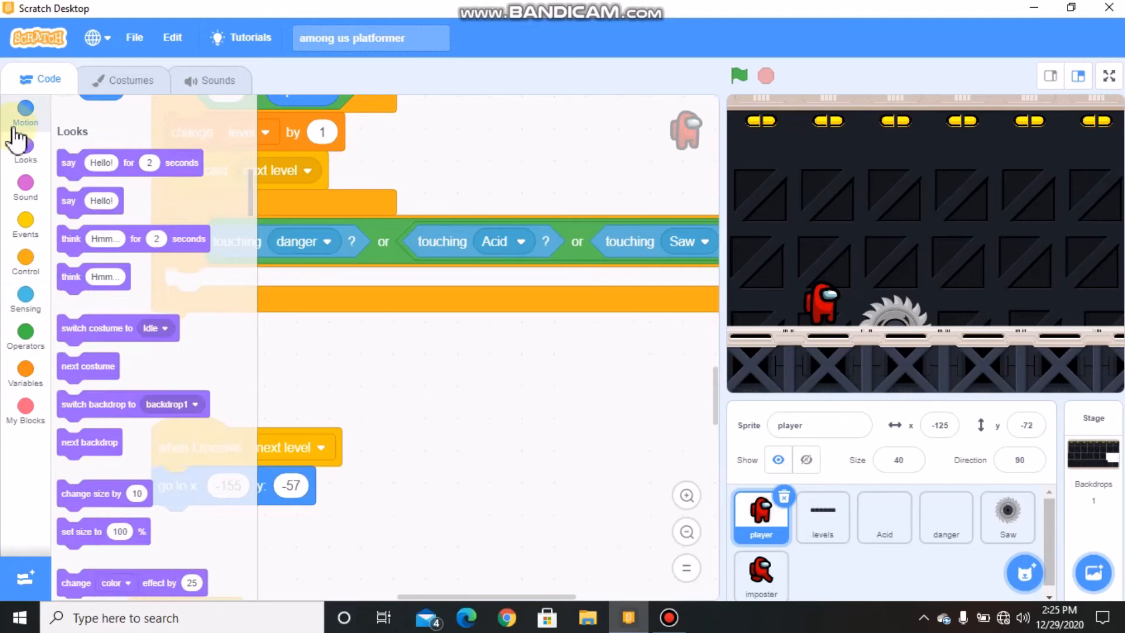
# Inside the if, reset the player to x:-155 y:-57
pyautogui.click(25, 111)
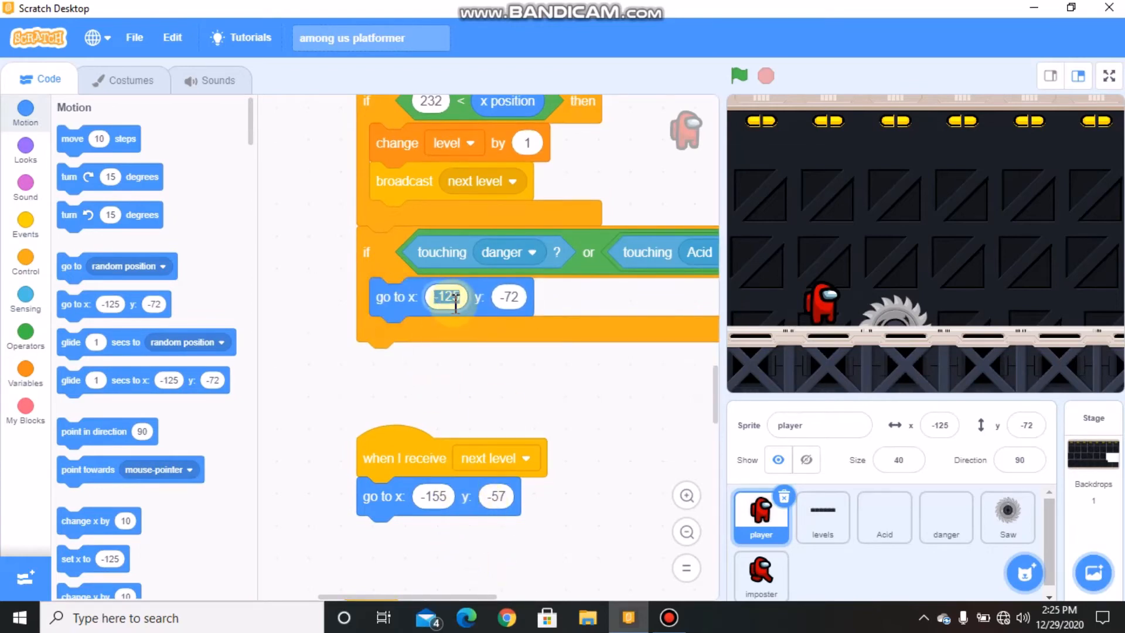
pyautogui.write('-155')
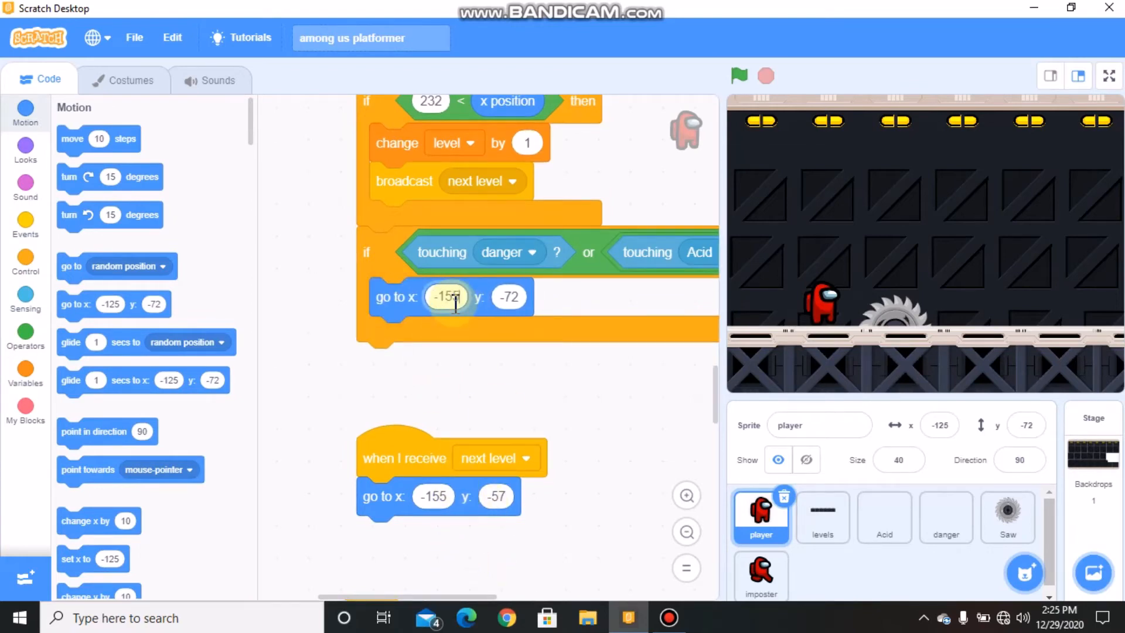
pyautogui.click(510, 296)
pyautogui.write('-57')
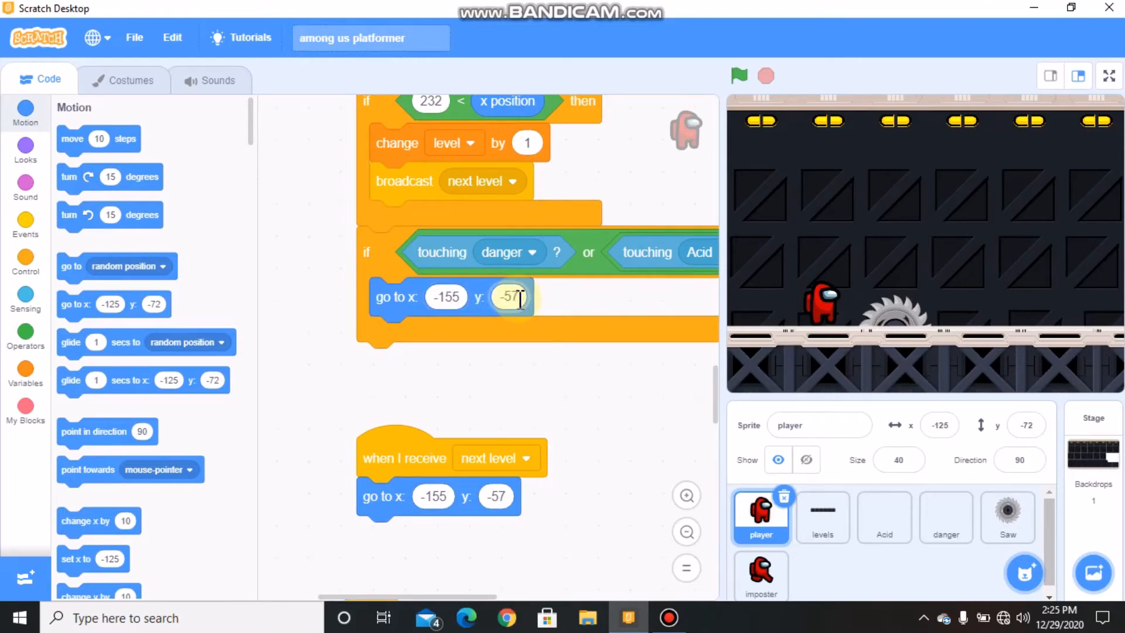
pyautogui.click(738, 75)
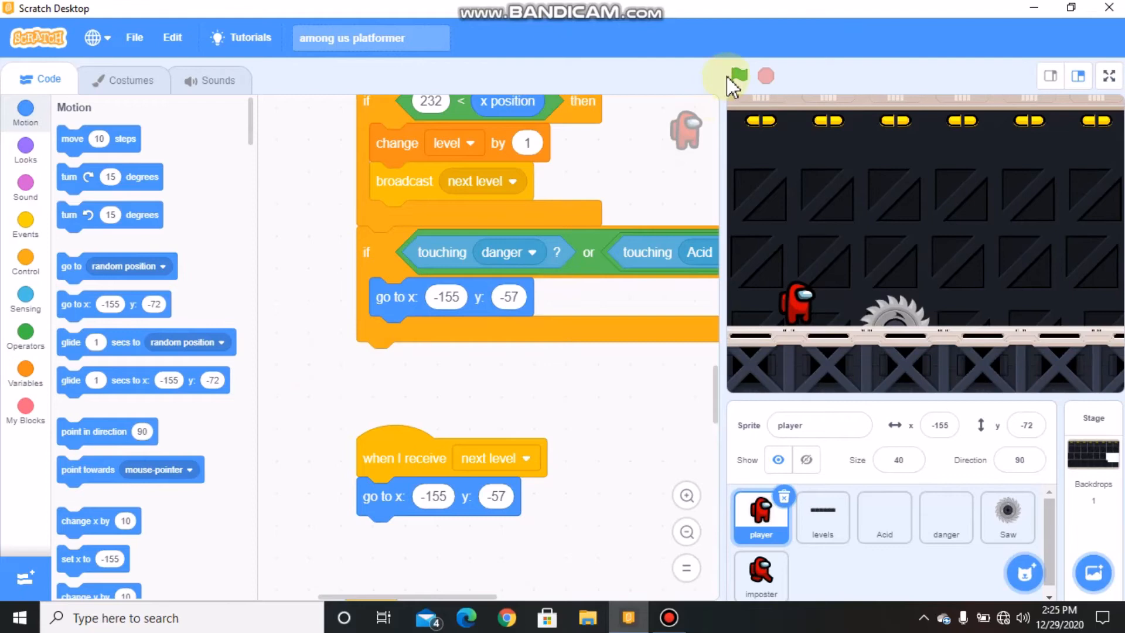
# Test-play the level in full-screen stage mode, then return to the editor
pyautogui.click(1107, 76)
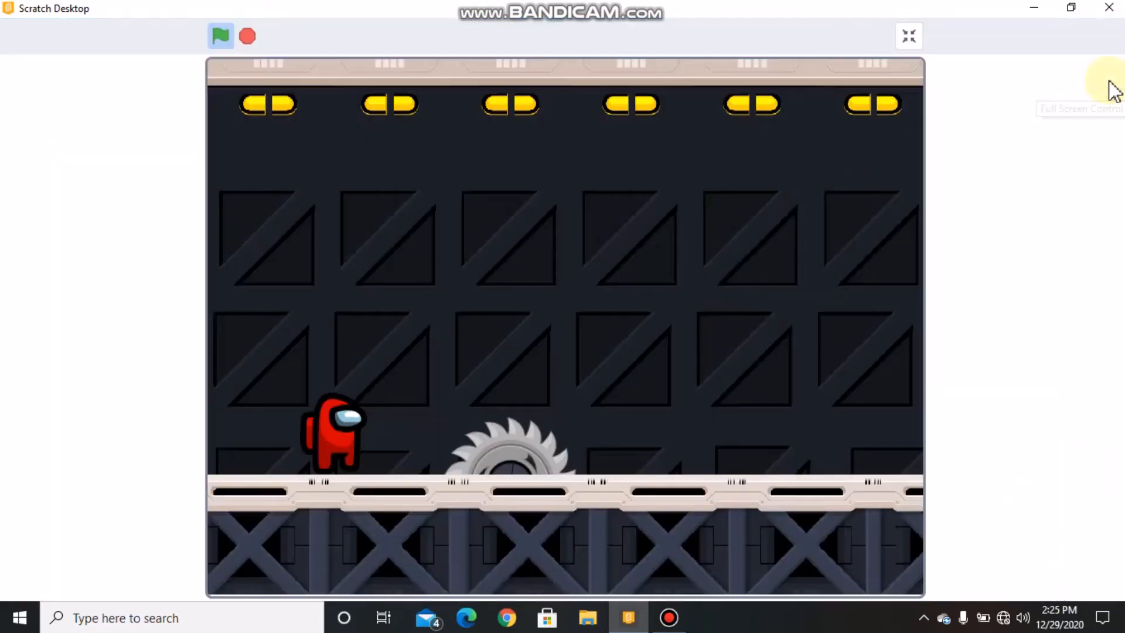
pyautogui.moveTo(506, 470)
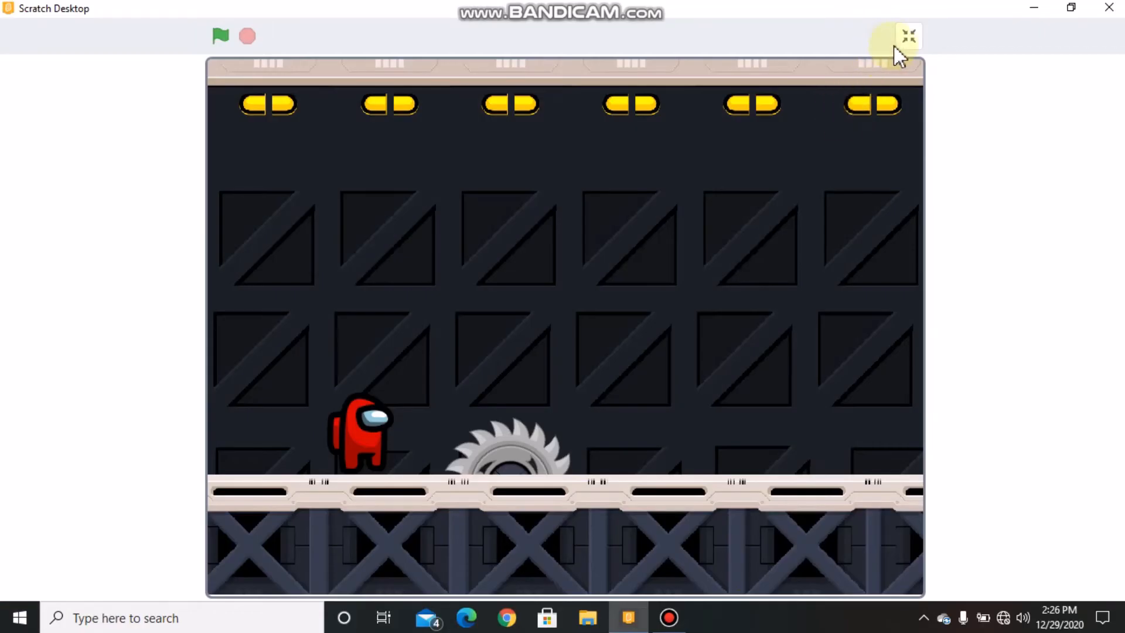
pyautogui.click(908, 36)
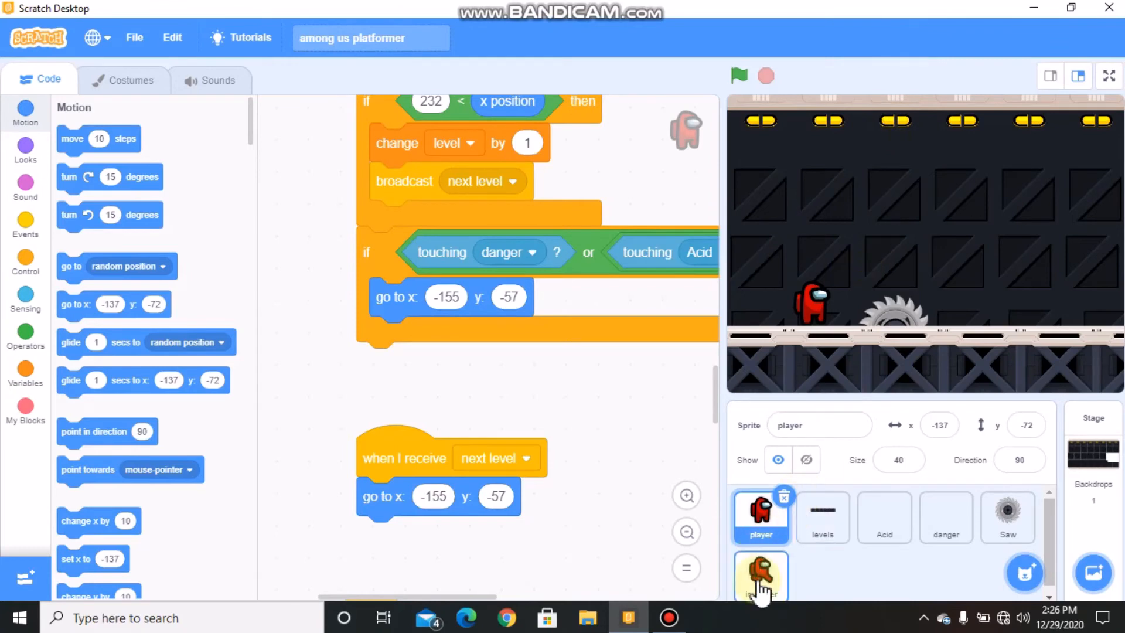
# Give the imposter a green-flag script setting left-right rotation and hiding, plus a next-level receiver that hides
pyautogui.click(760, 574)
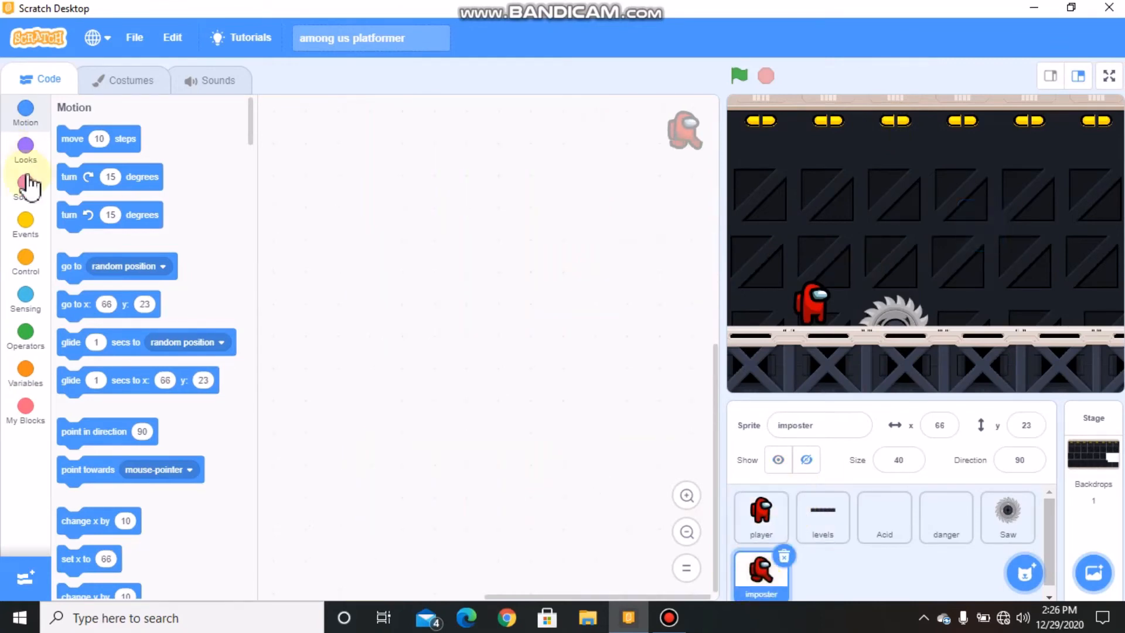
pyautogui.click(24, 224)
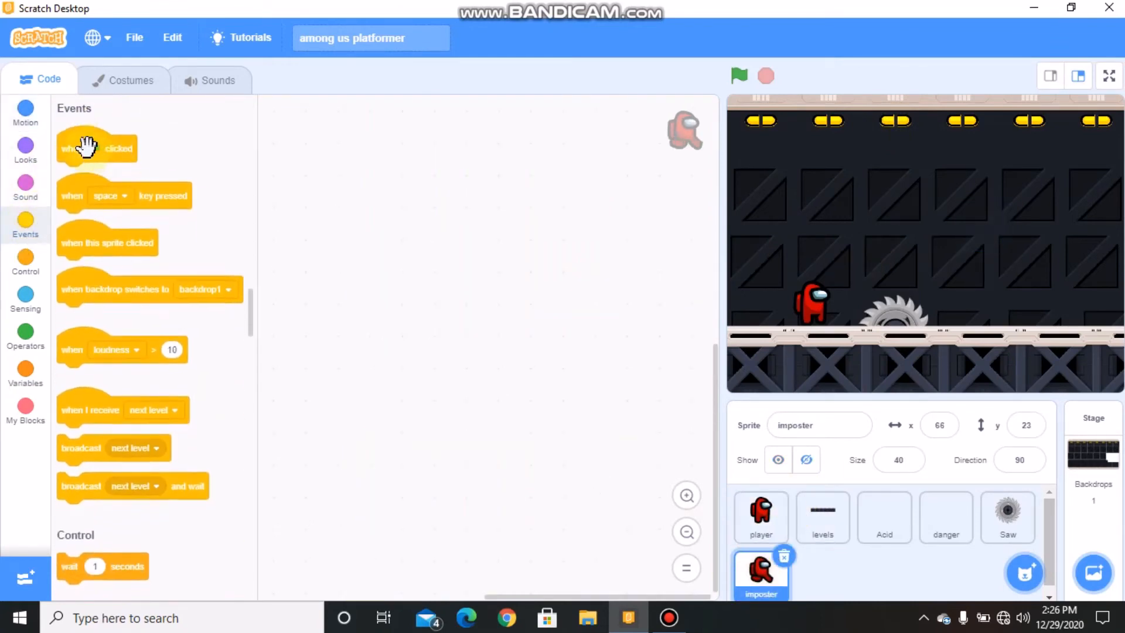
pyautogui.moveTo(97, 149); pyautogui.dragTo(371, 142)
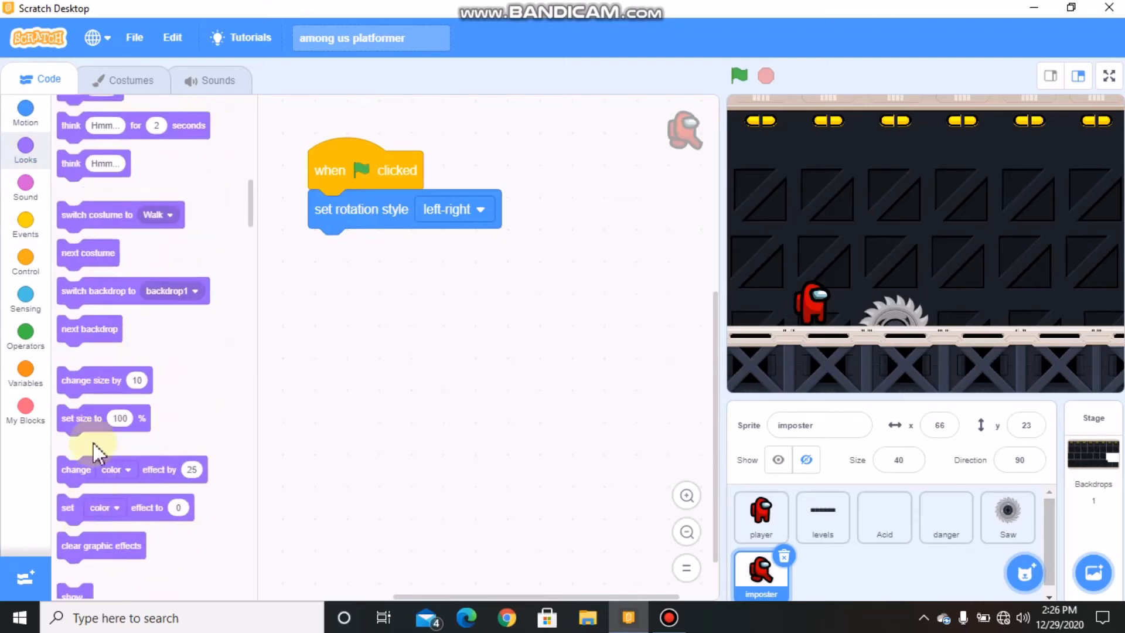
pyautogui.scroll(-3)
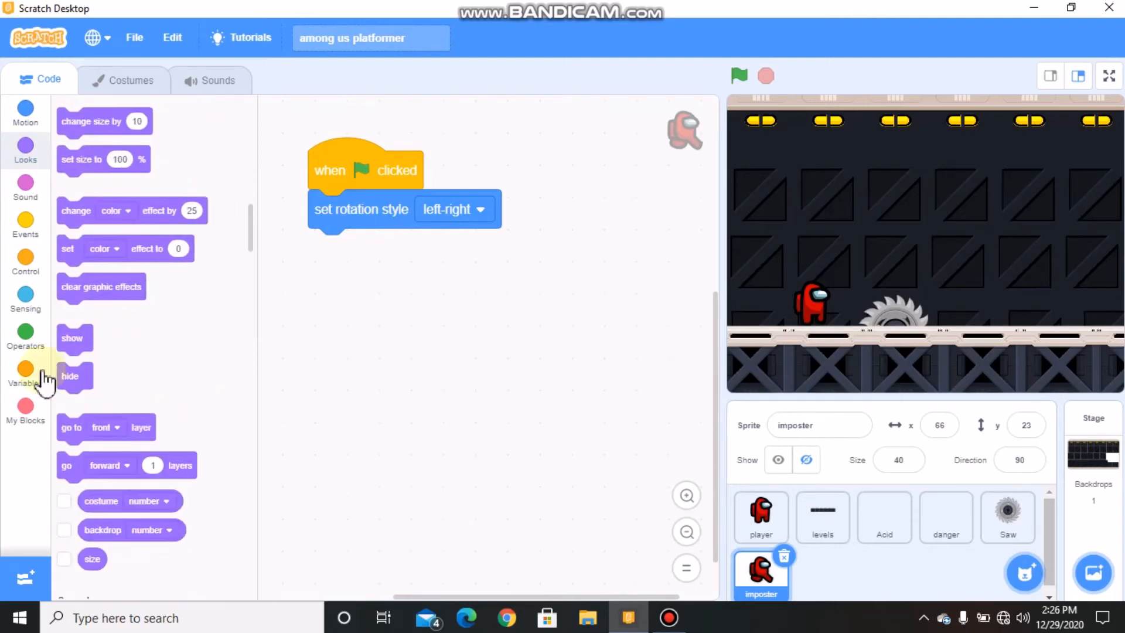
pyautogui.click(25, 223)
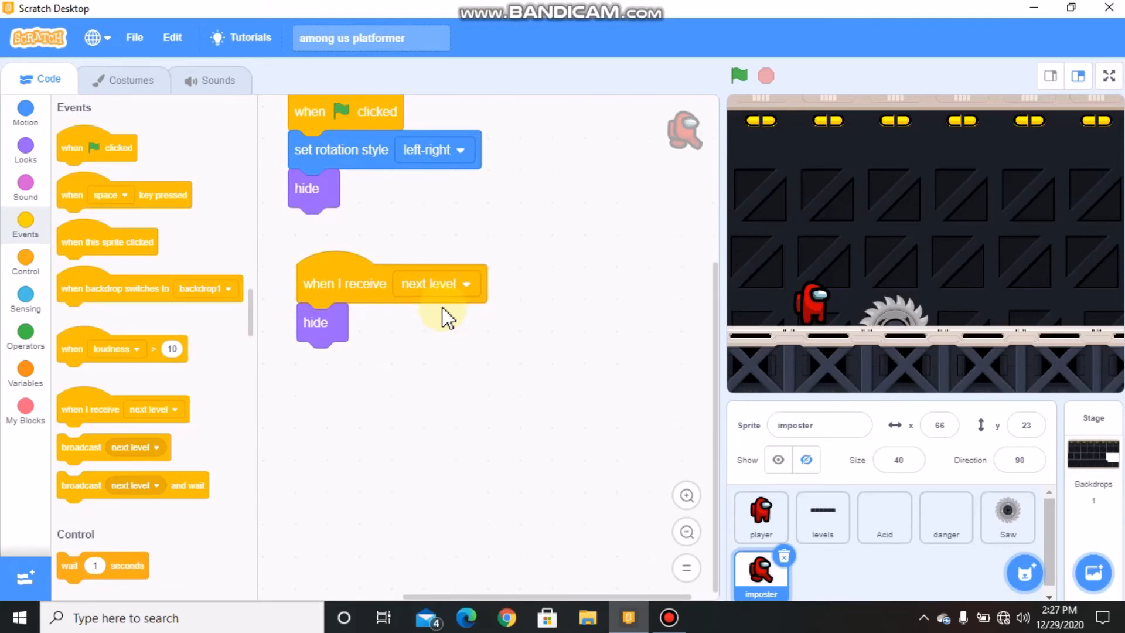
pyautogui.click(24, 412)
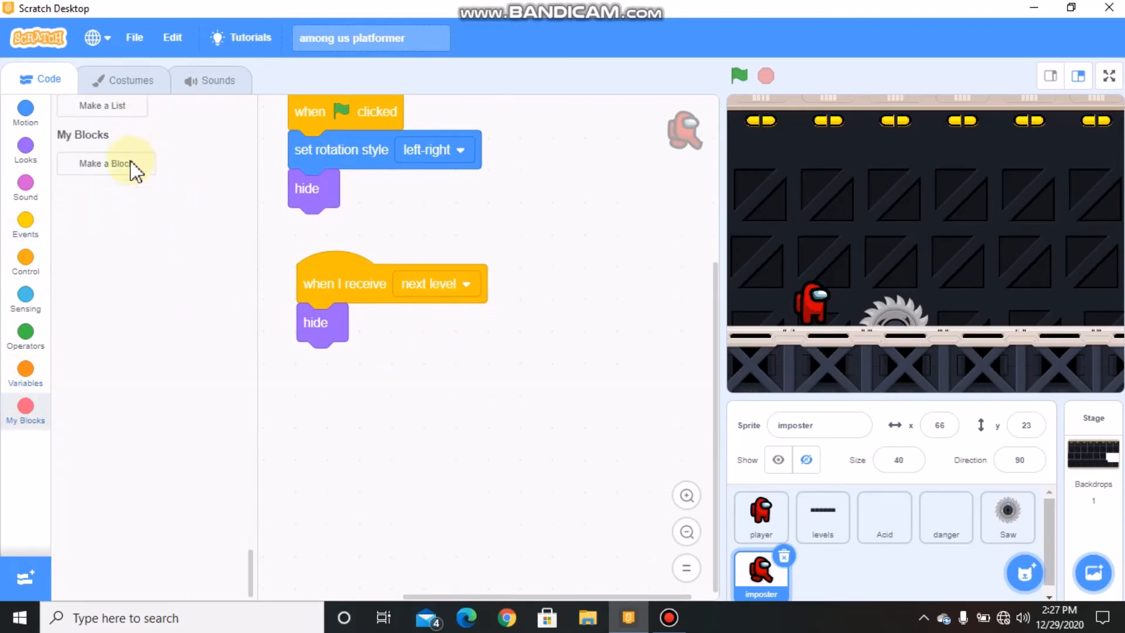
# Create the custom block 'clone at' with number inputs x and y
pyautogui.click(104, 163)
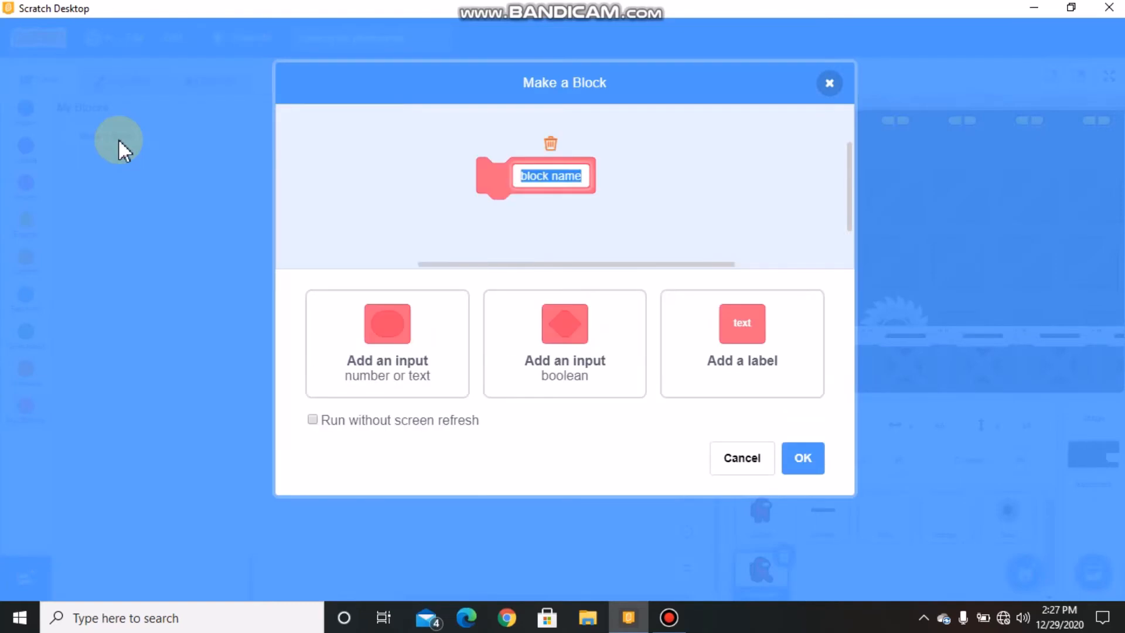
pyautogui.write('d')
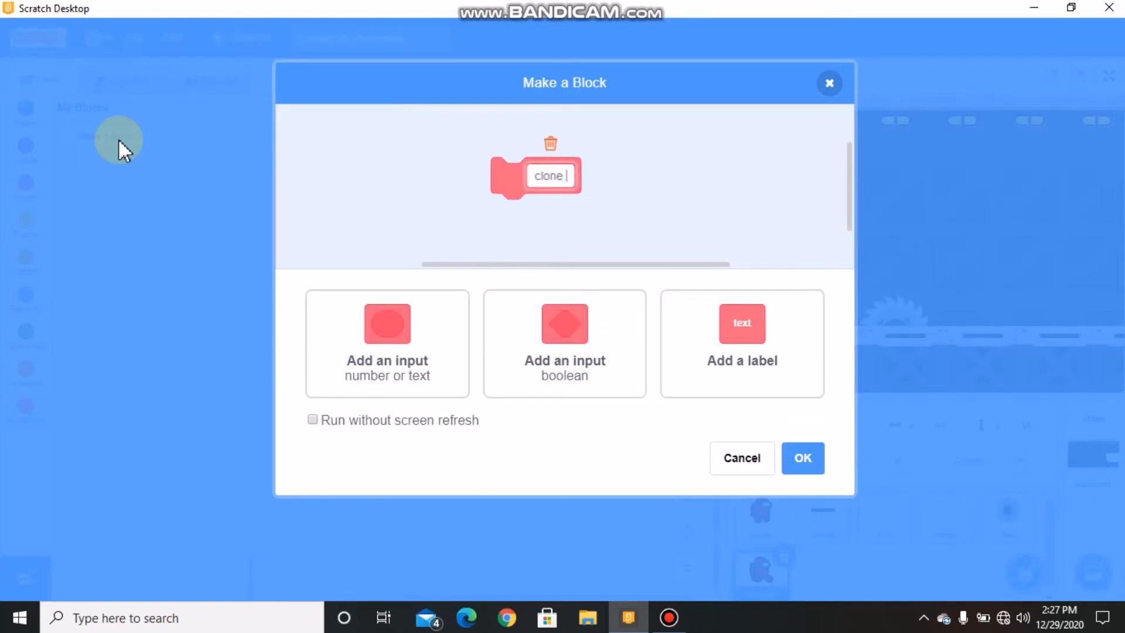
pyautogui.click(386, 344)
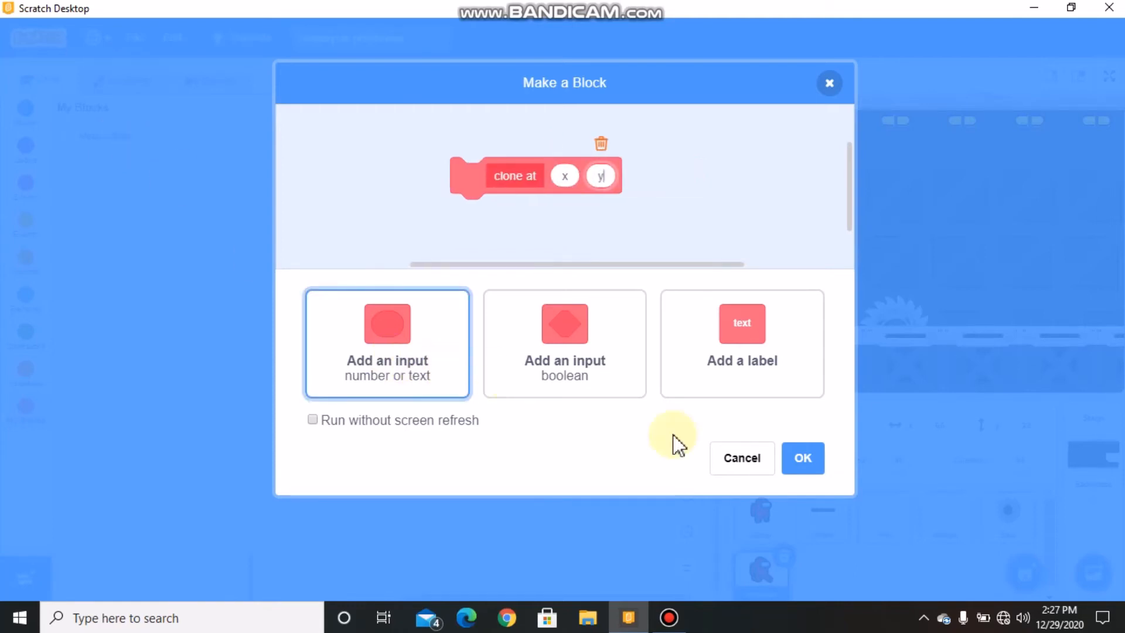
pyautogui.click(801, 458)
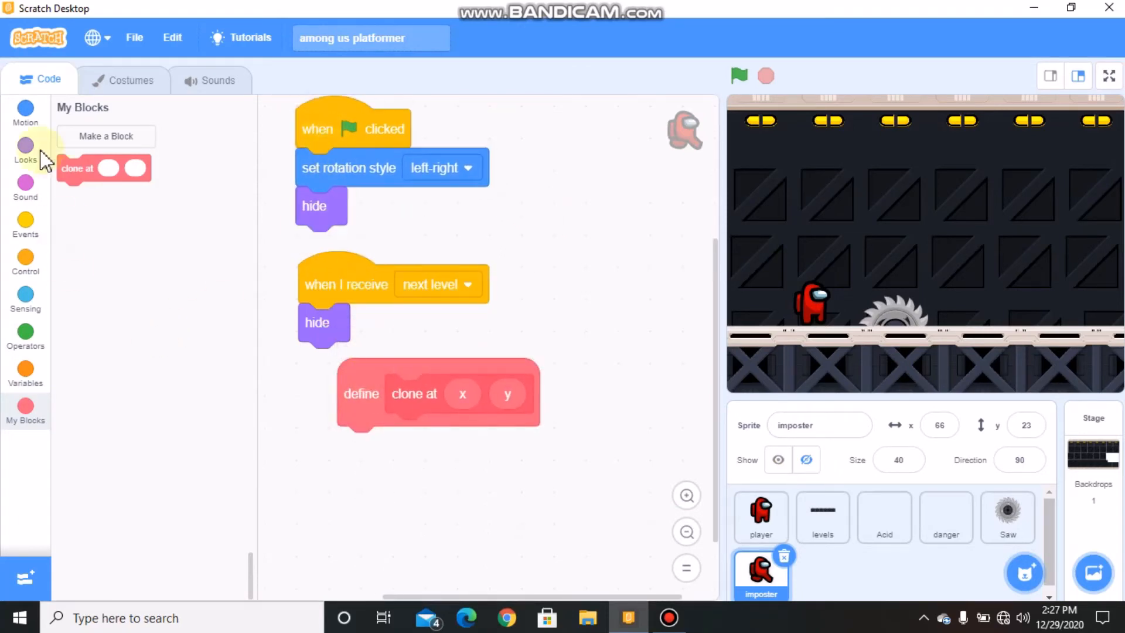
# Under define clone at, add go to x: x y: y, switch costume to Walk, show, create clone
pyautogui.click(24, 112)
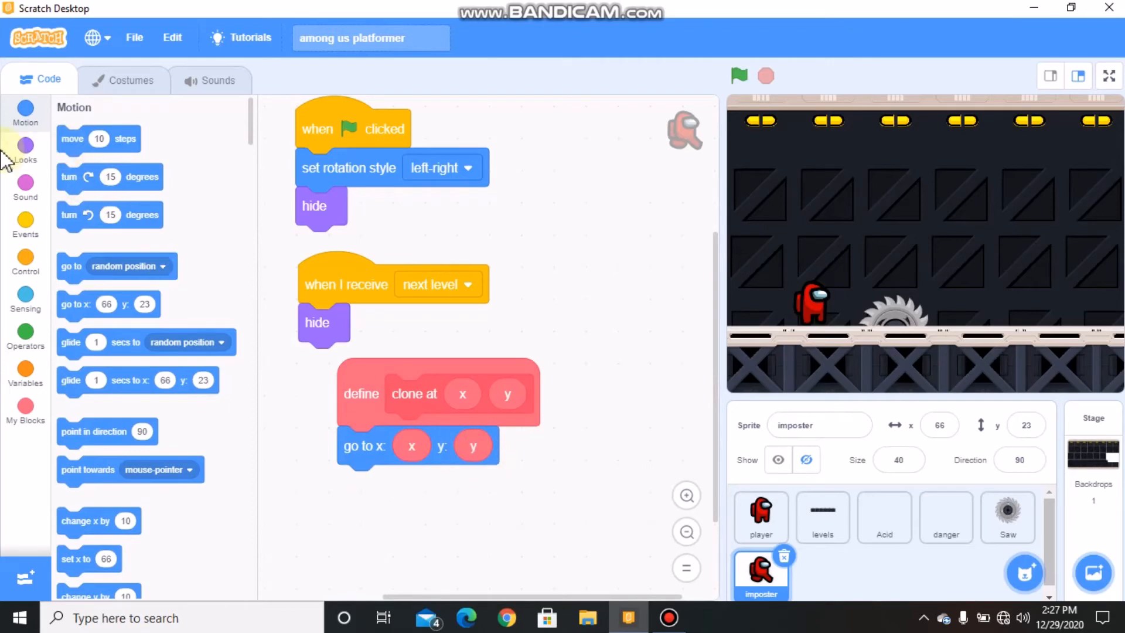
pyautogui.click(25, 151)
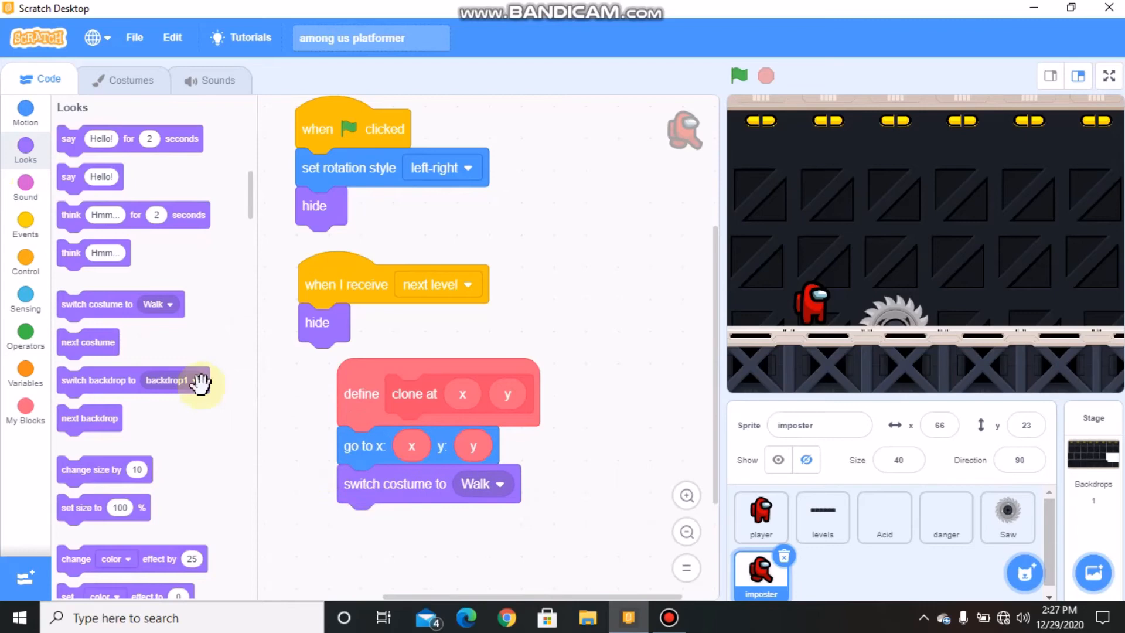
pyautogui.scroll(-3)
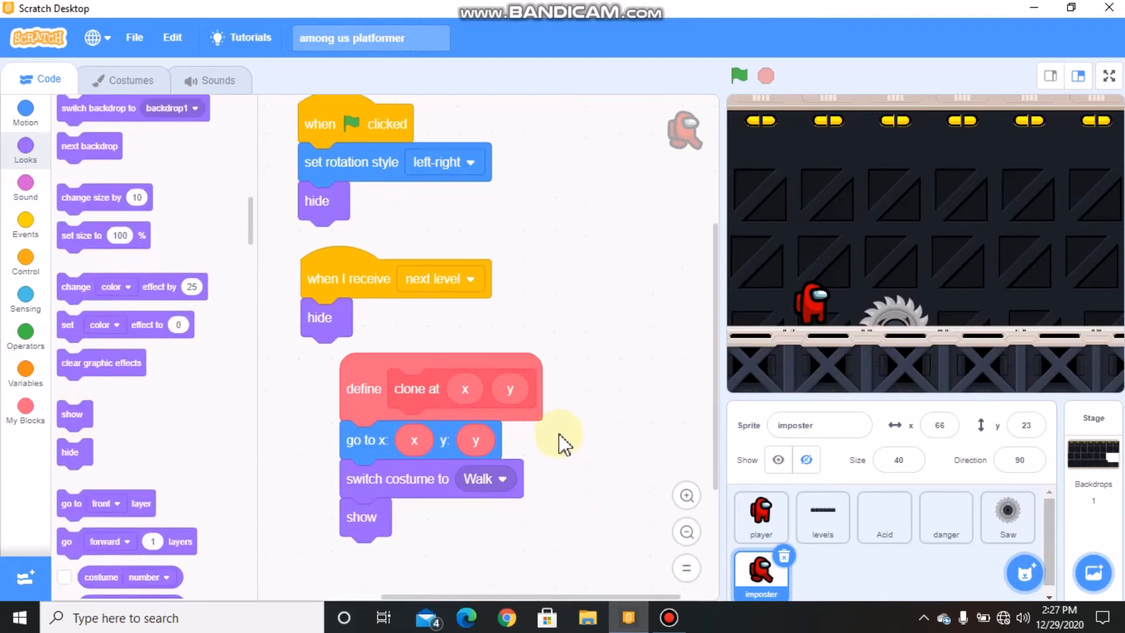
# Add 'when I start as a clone' with change color effect by 25
pyautogui.click(25, 222)
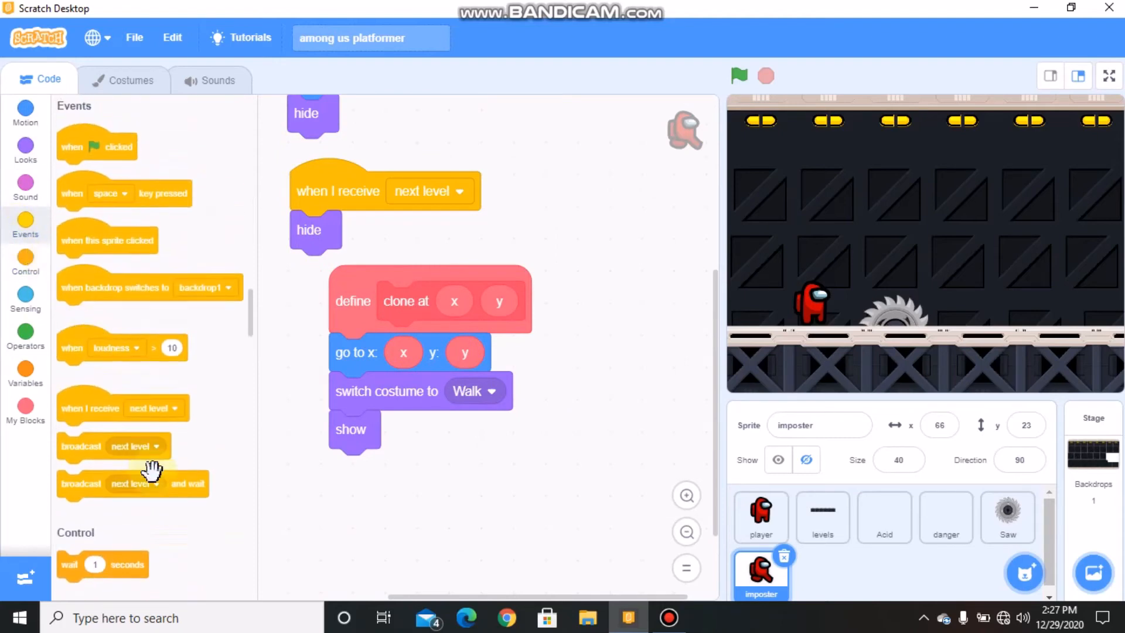
pyautogui.scroll(-3)
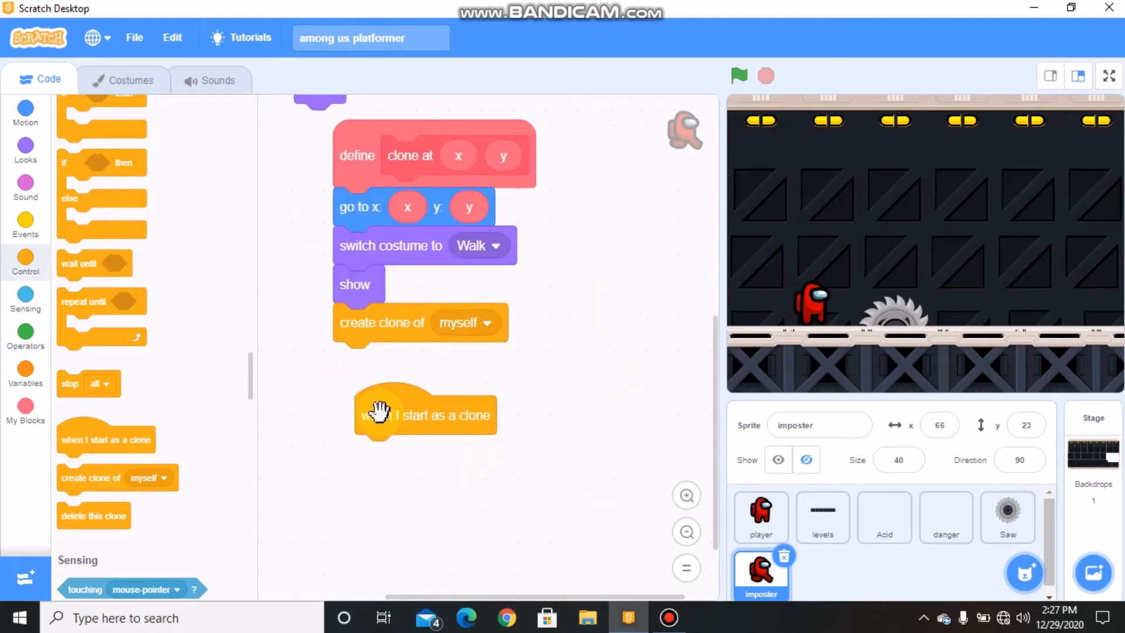
pyautogui.click(25, 149)
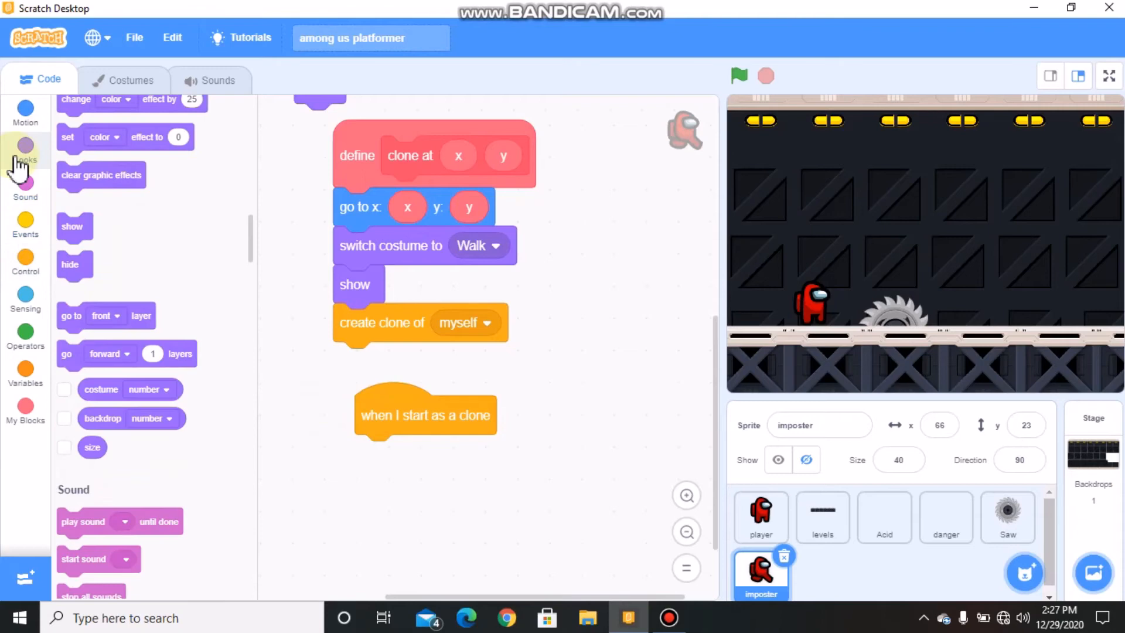
pyautogui.click(24, 151)
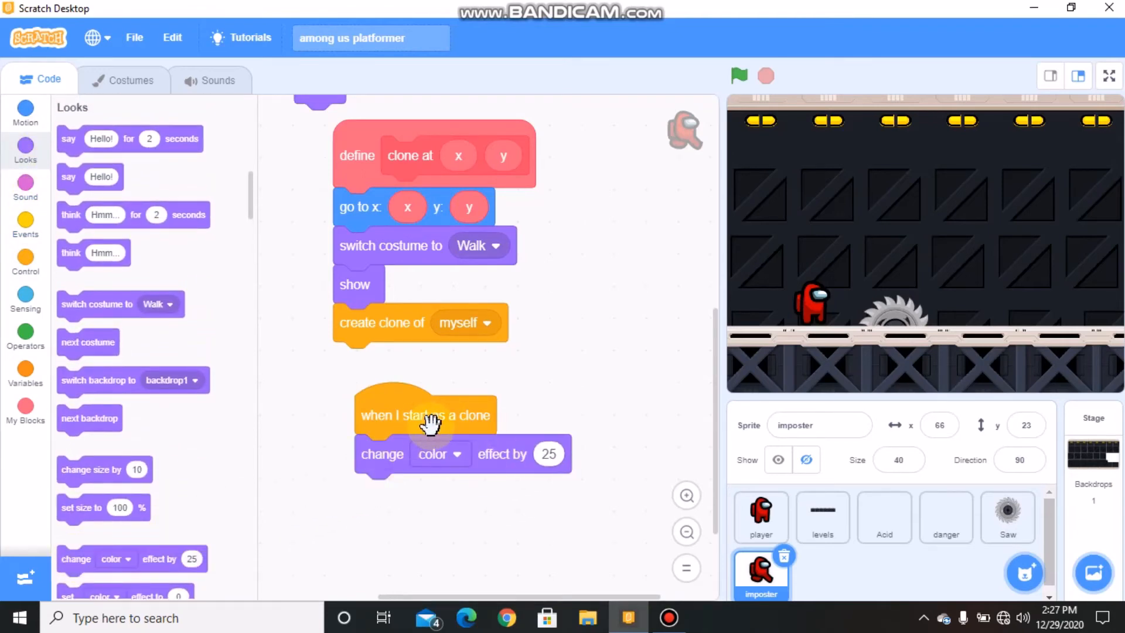
pyautogui.click(26, 382)
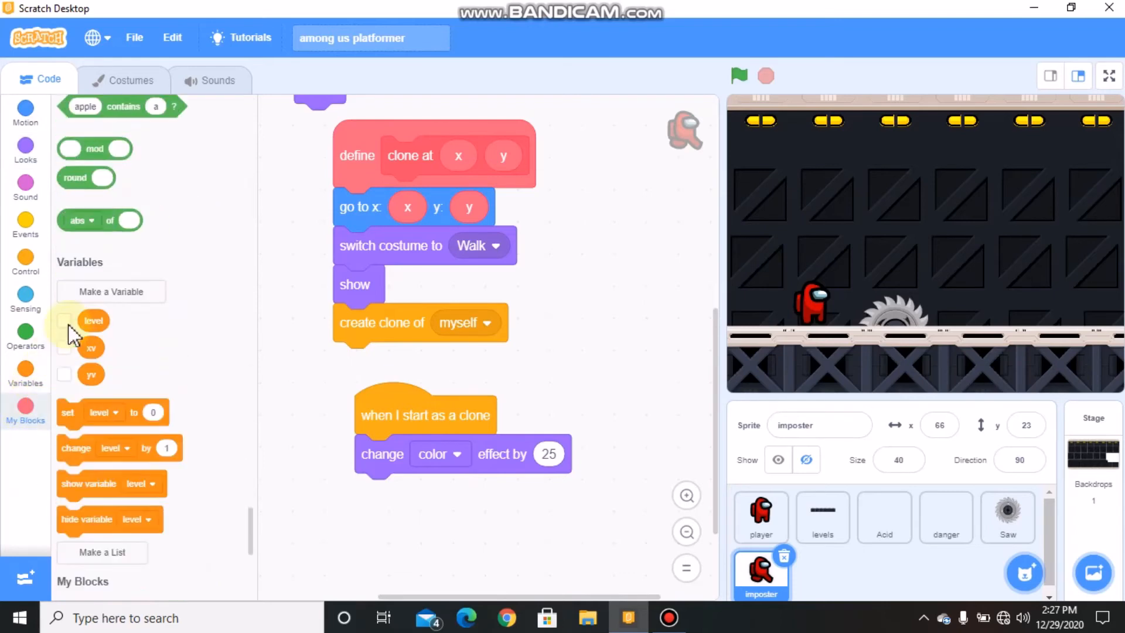
pyautogui.click(25, 411)
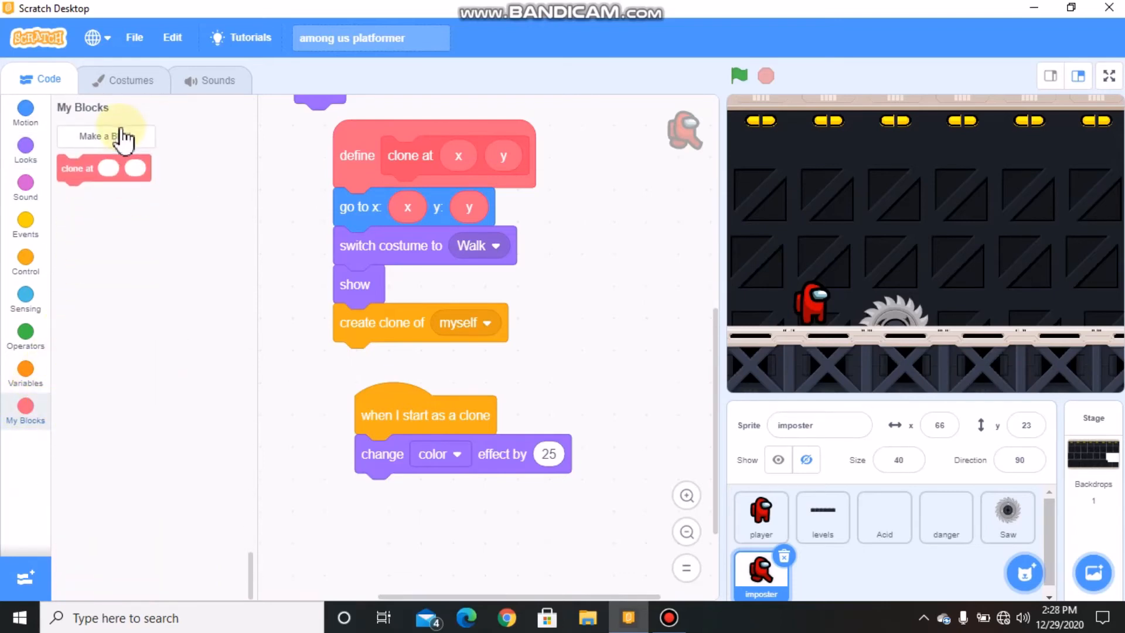
# Create the custom block 'imposter movement'
pyautogui.click(106, 136)
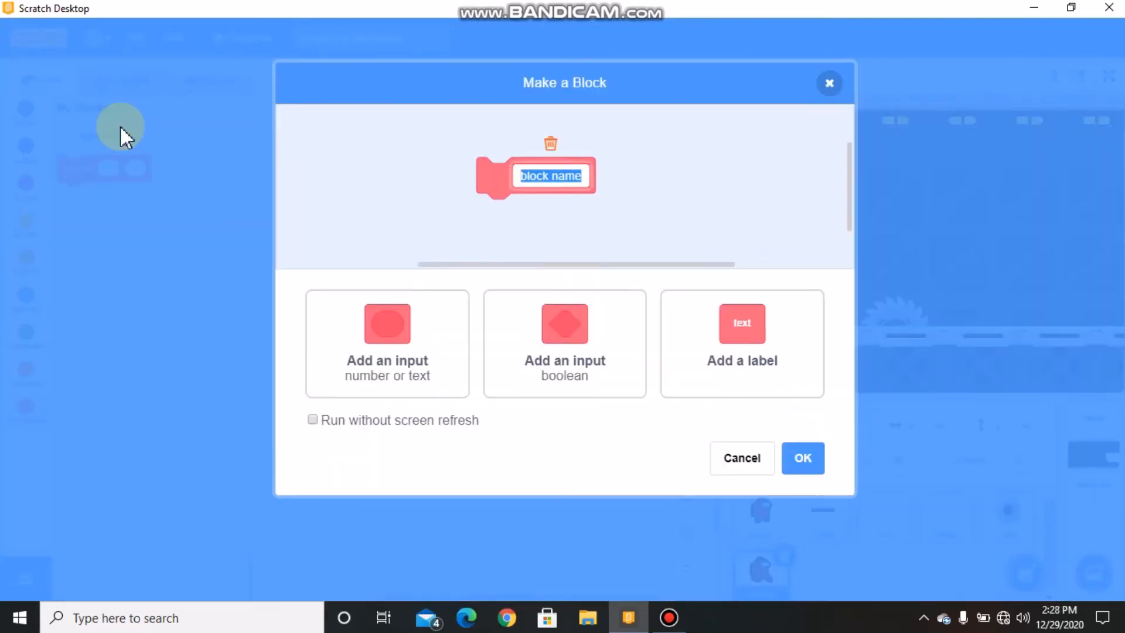
pyautogui.write('imposter')
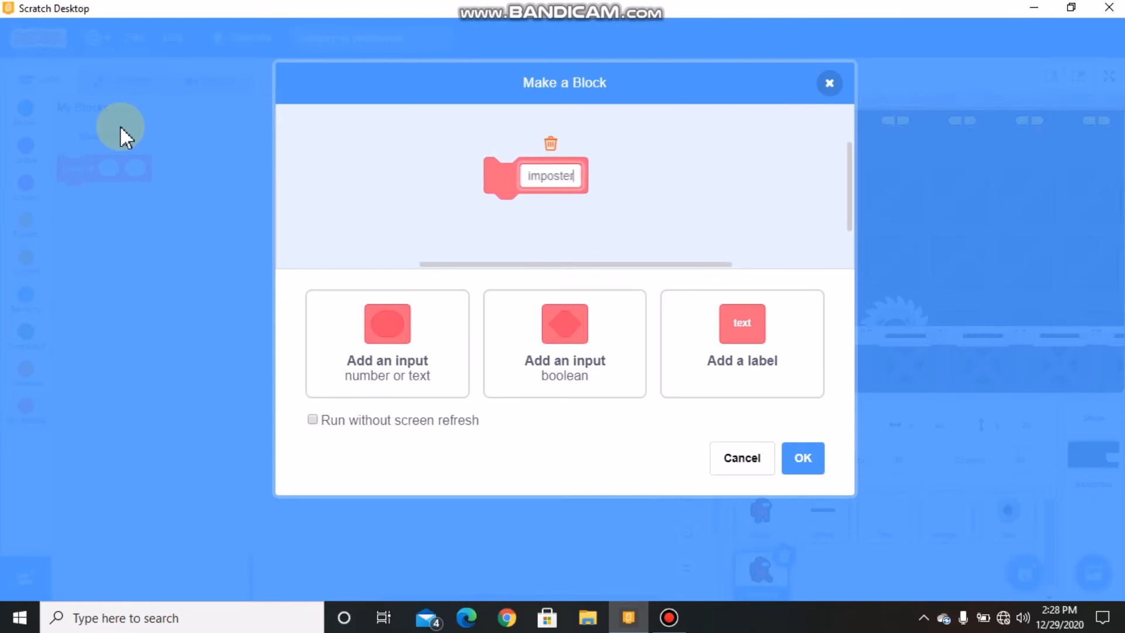
pyautogui.write('move')
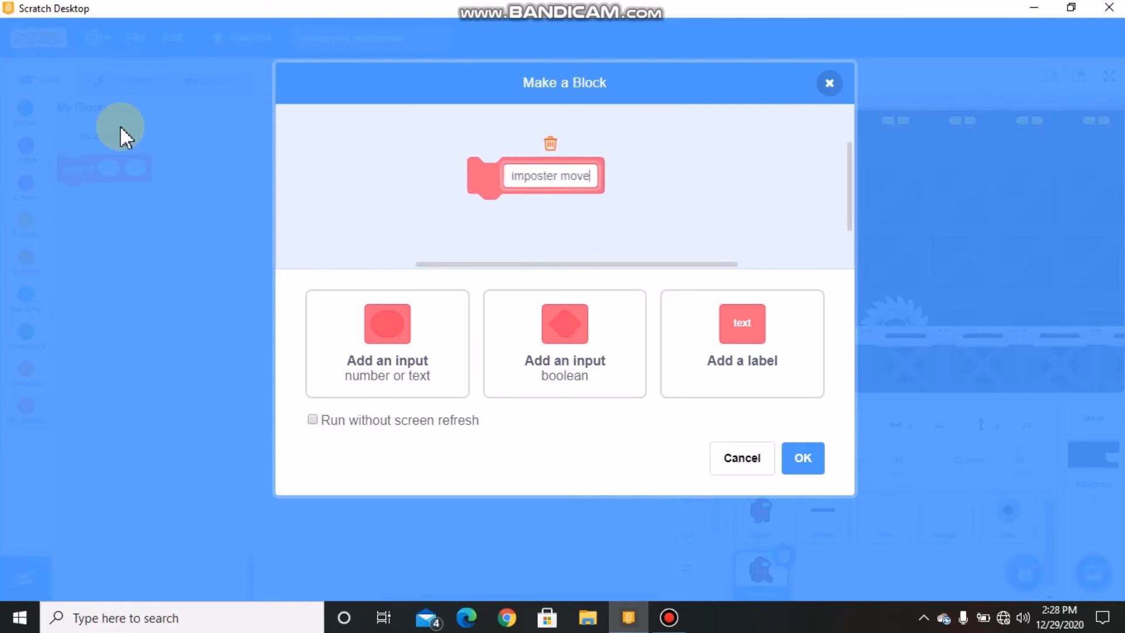
pyautogui.write('ment')
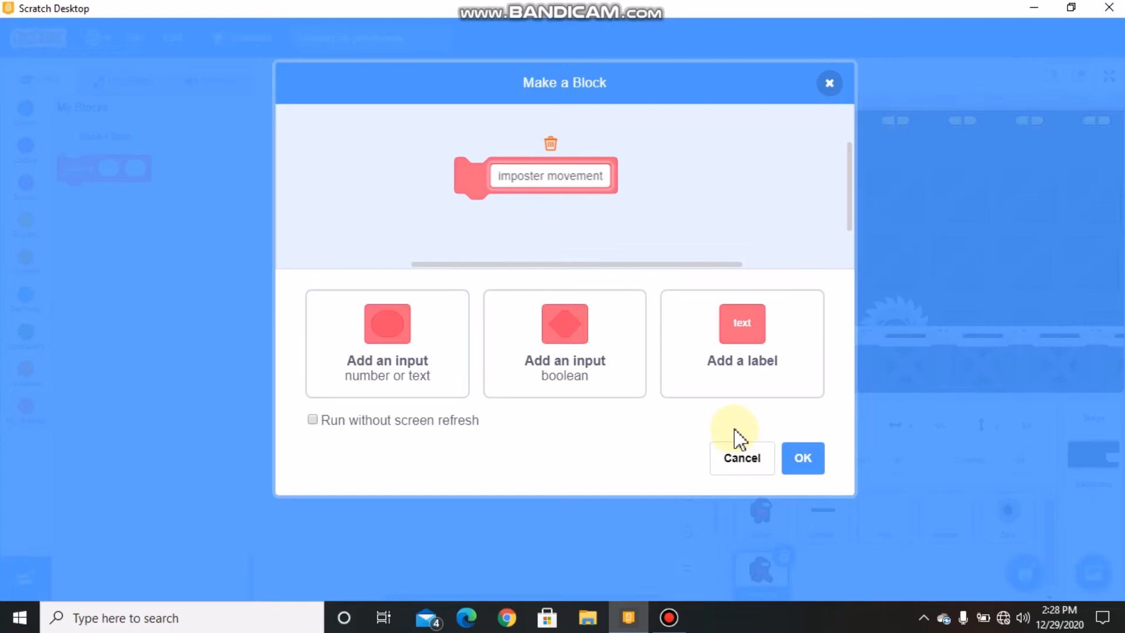
pyautogui.click(802, 458)
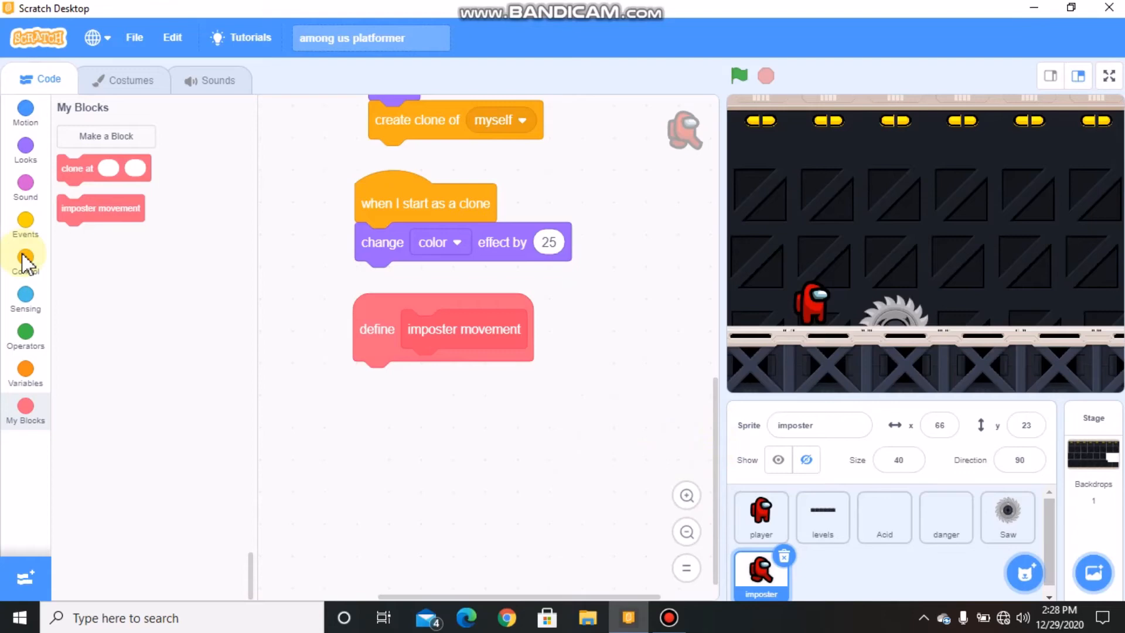
# Inside forever, repeat 25: point 90, change x by 5, next costume; then costume1 and wait 0.5
pyautogui.click(24, 257)
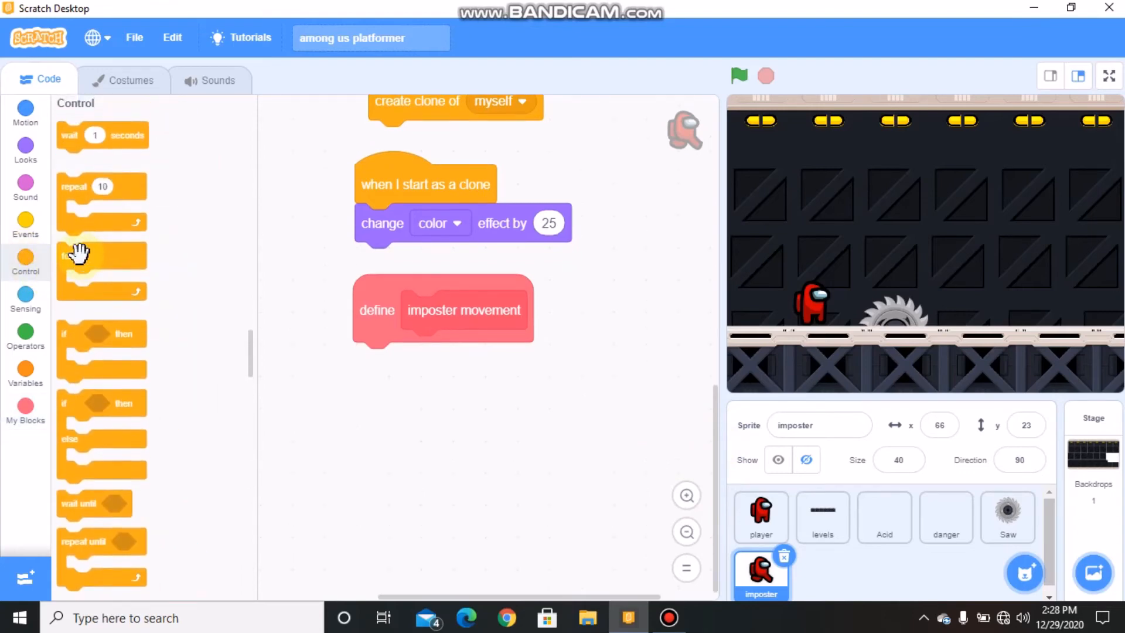
pyautogui.moveTo(75, 257); pyautogui.dragTo(378, 361)
pyautogui.write('25')
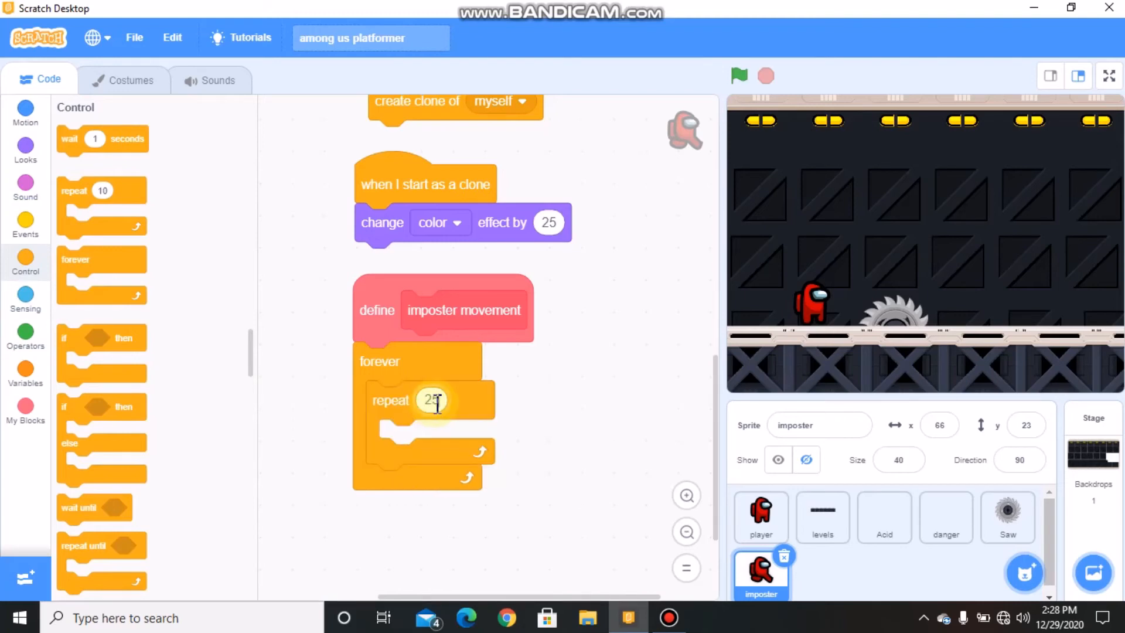
pyautogui.click(25, 113)
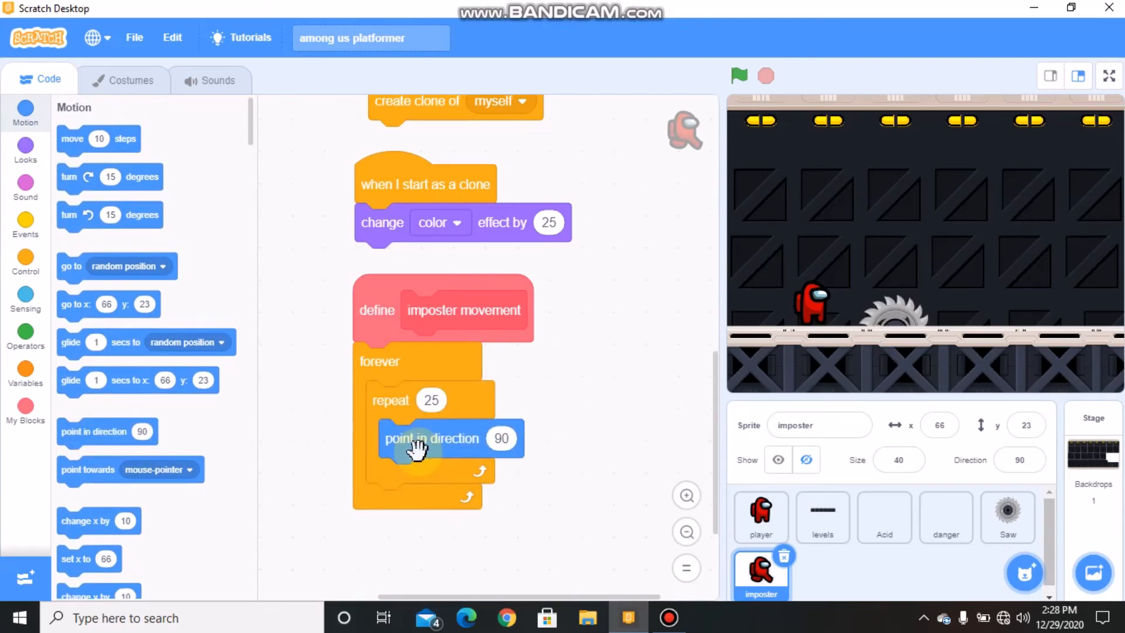
pyautogui.moveTo(7, 204)
pyautogui.write('5')
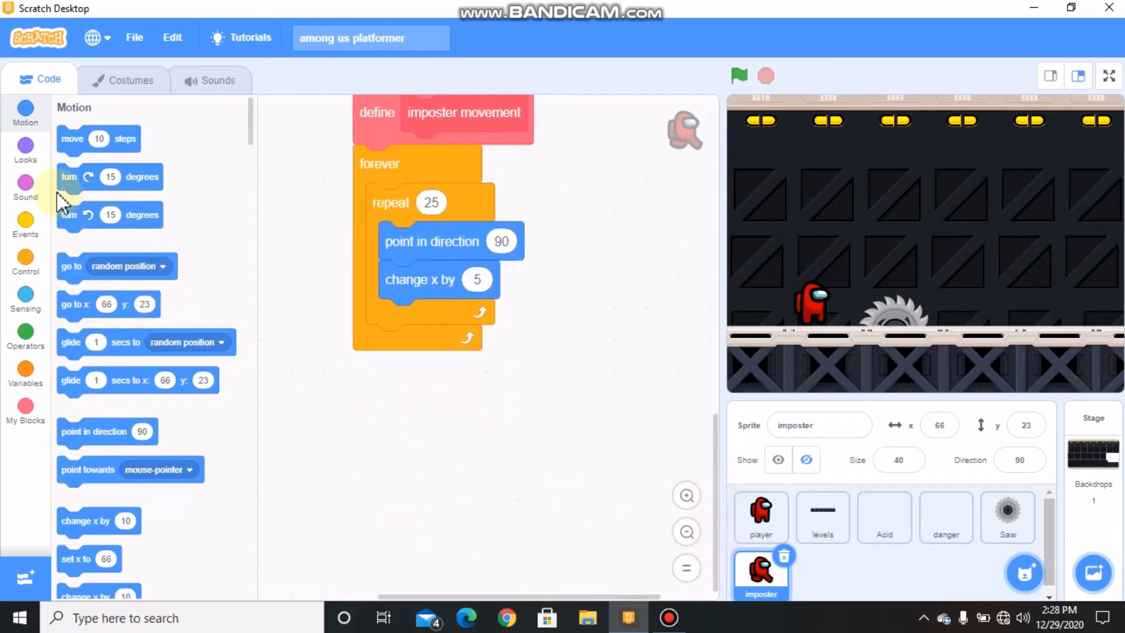
pyautogui.click(25, 149)
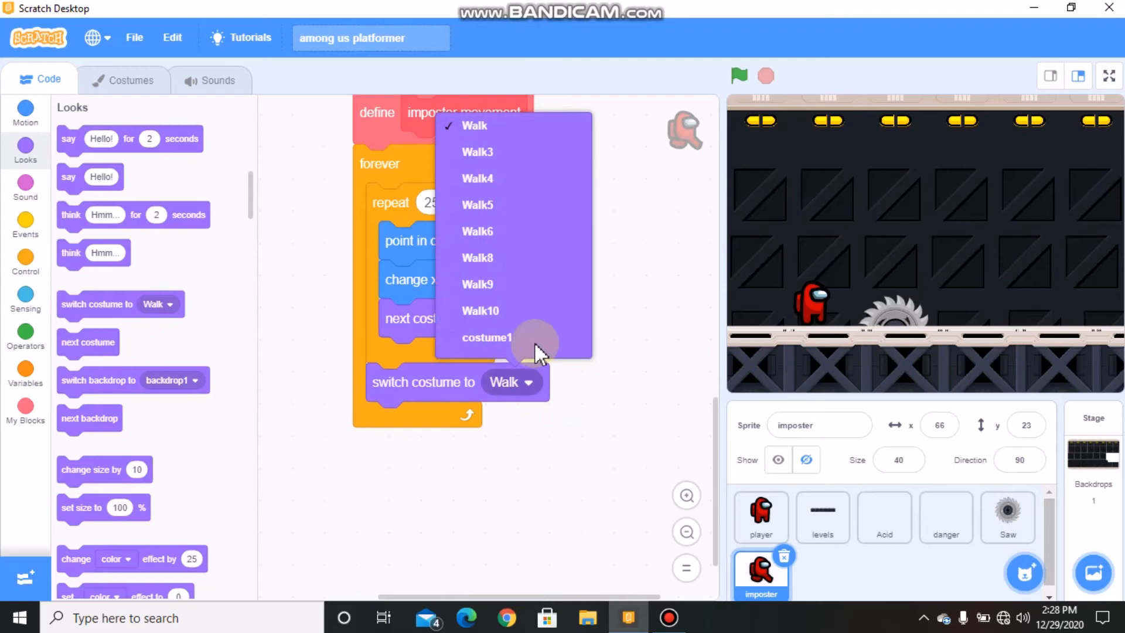
pyautogui.click(487, 338)
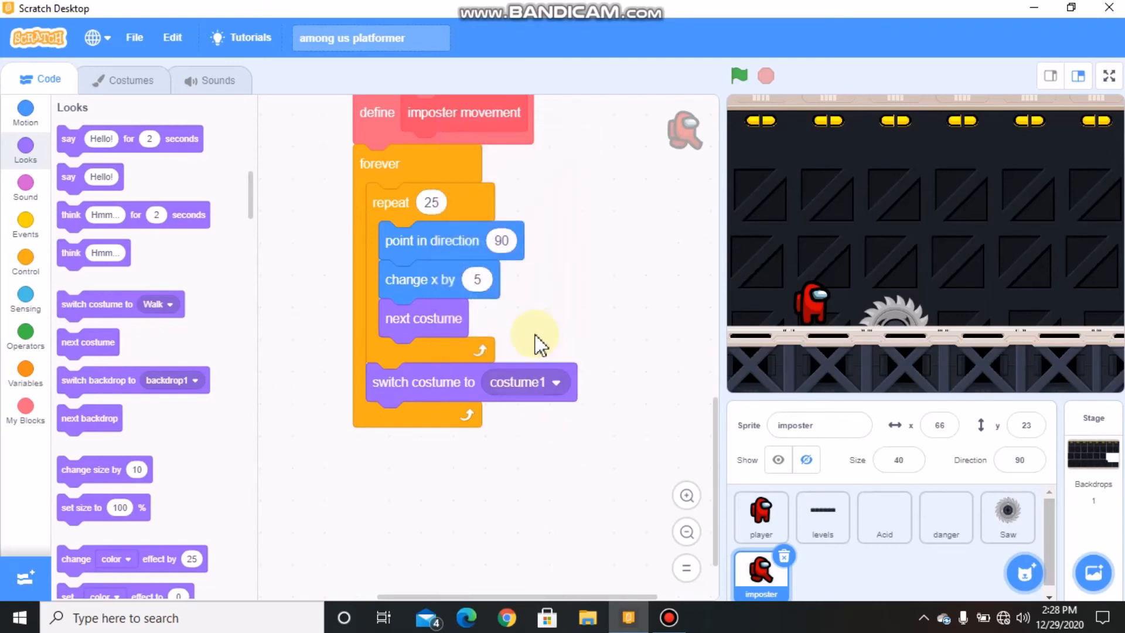
pyautogui.click(24, 260)
pyautogui.write('0.5')
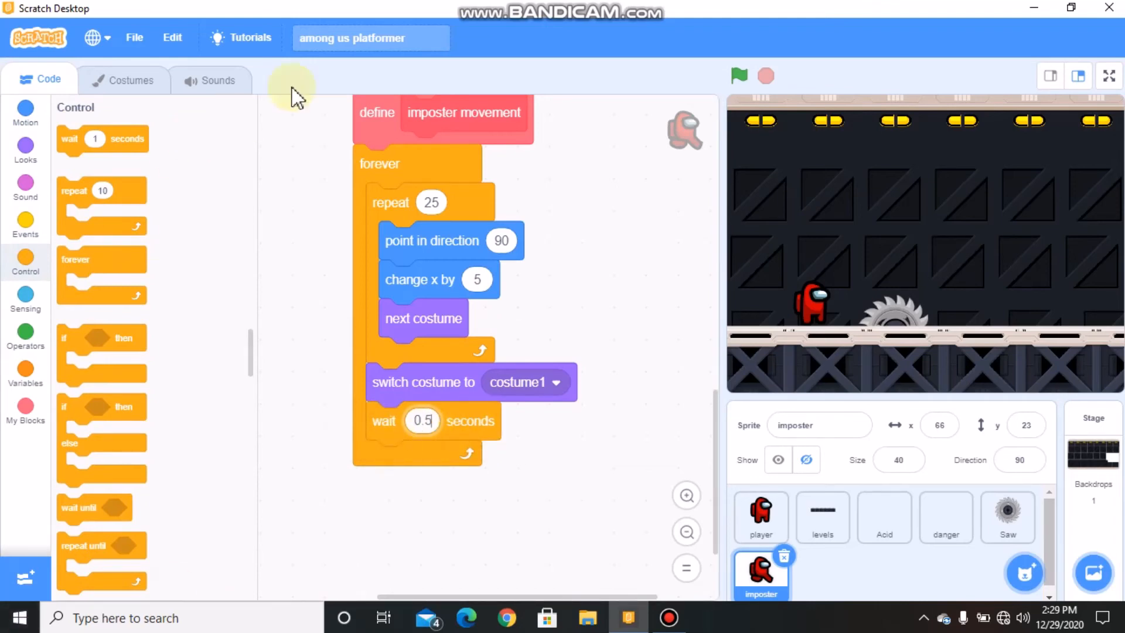
# Mirror with a second repeat 25 walking left at direction -90, change x by -5, then pause
pyautogui.moveTo(391, 202); pyautogui.dragTo(545, 209)
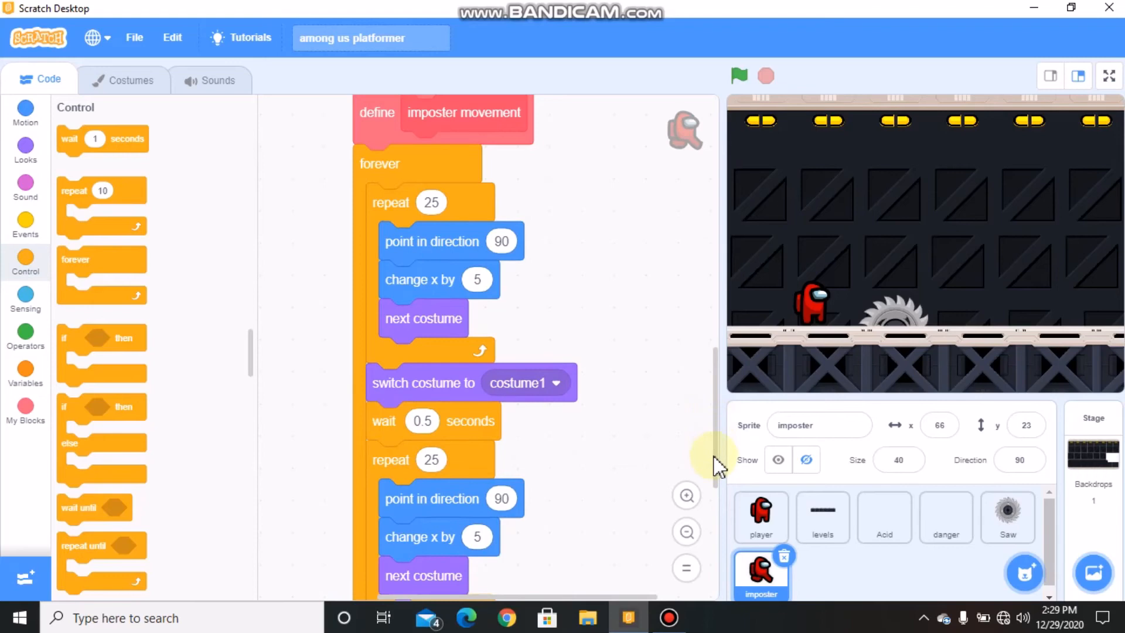
pyautogui.scroll(-3)
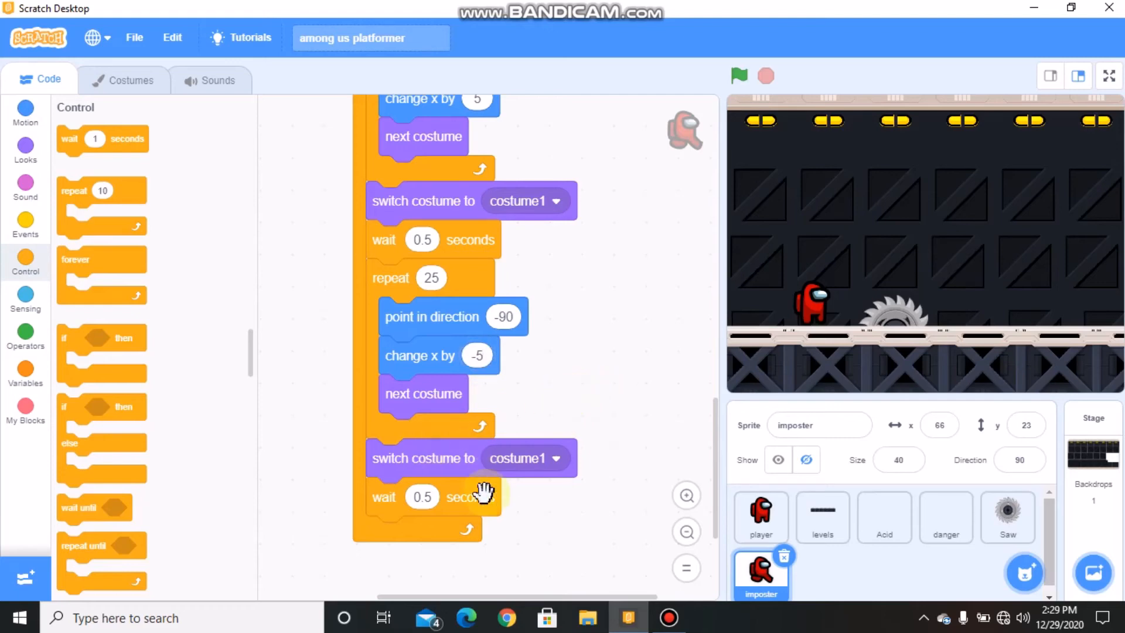
pyautogui.moveTo(441, 477)
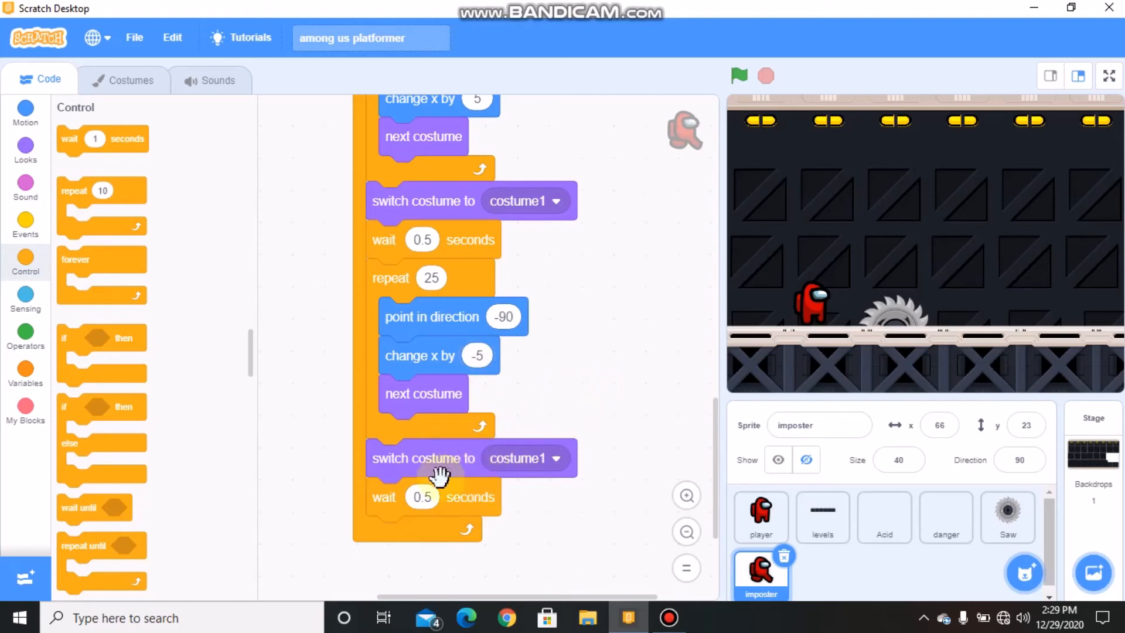
pyautogui.moveTo(721, 491)
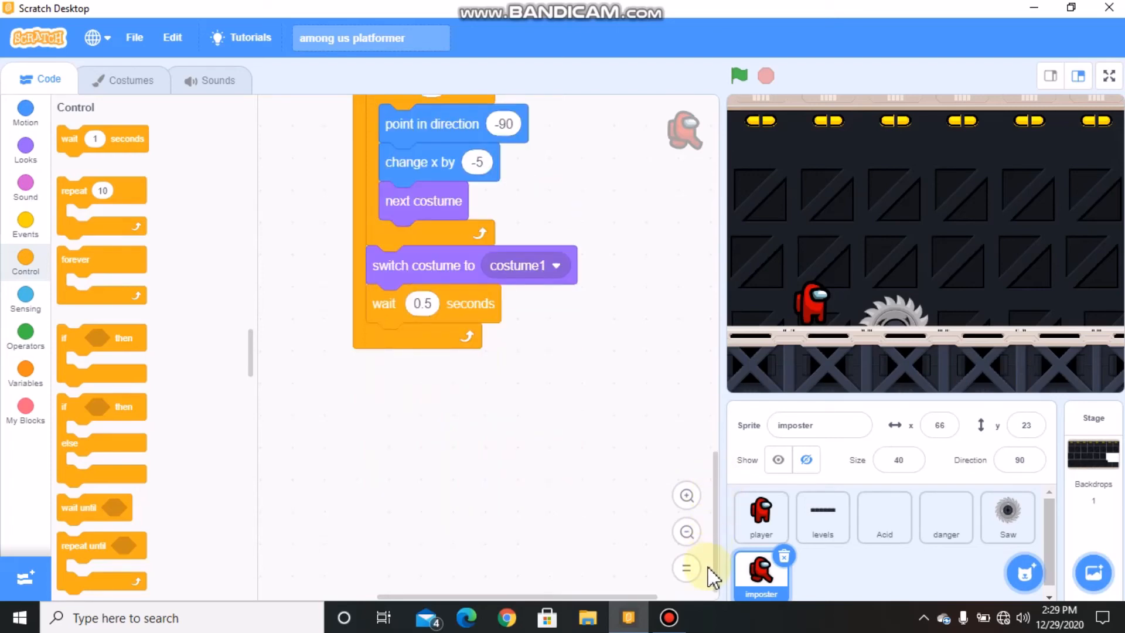
pyautogui.moveTo(43, 230)
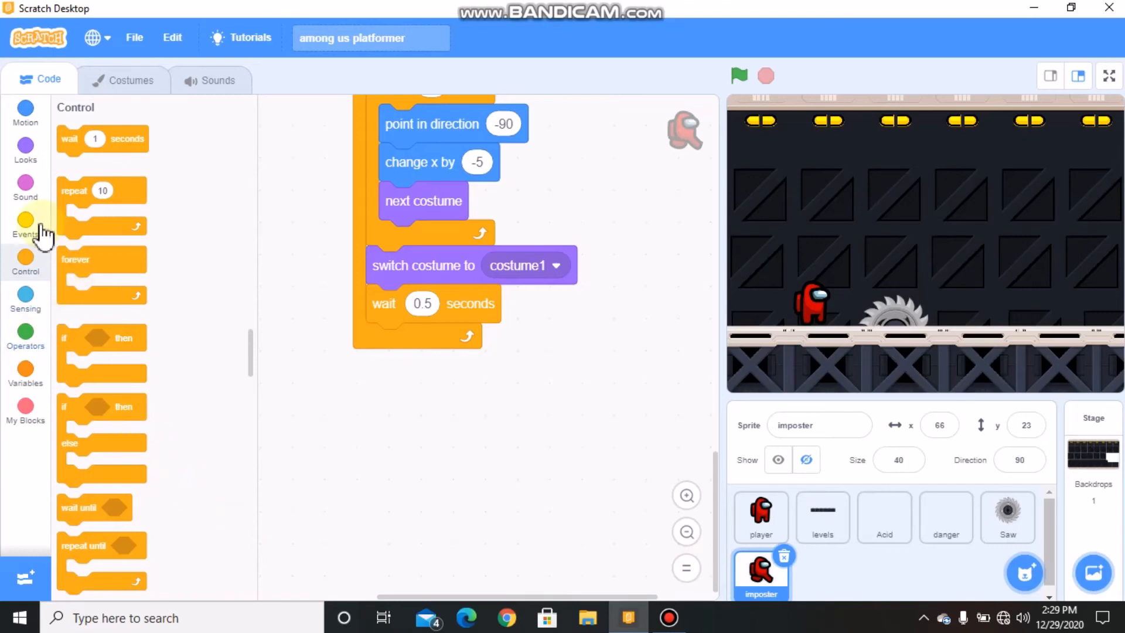
# Add a next-level receiver: level 2 → clone at 115 -71; level 7 → clone at 65 -71
pyautogui.click(25, 226)
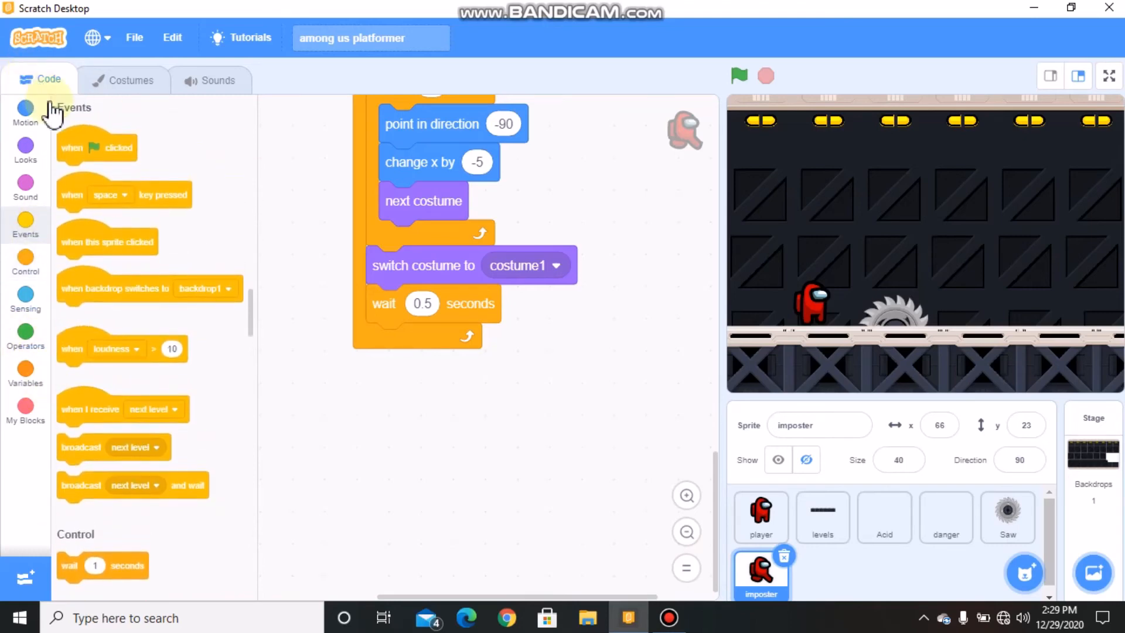
pyautogui.moveTo(297, 422)
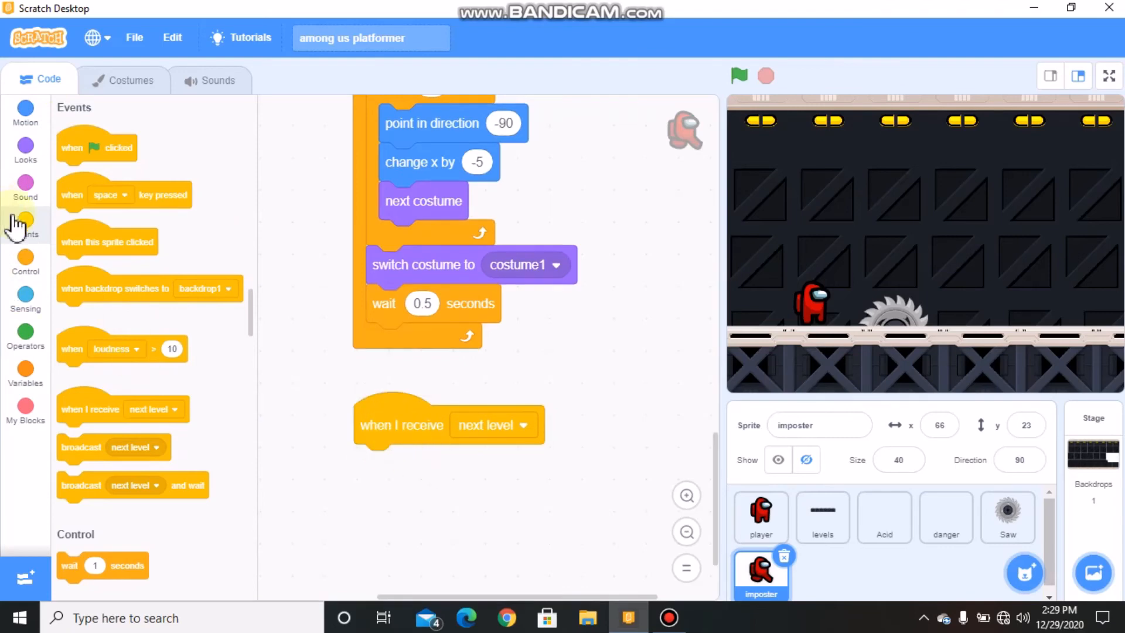
pyautogui.click(24, 262)
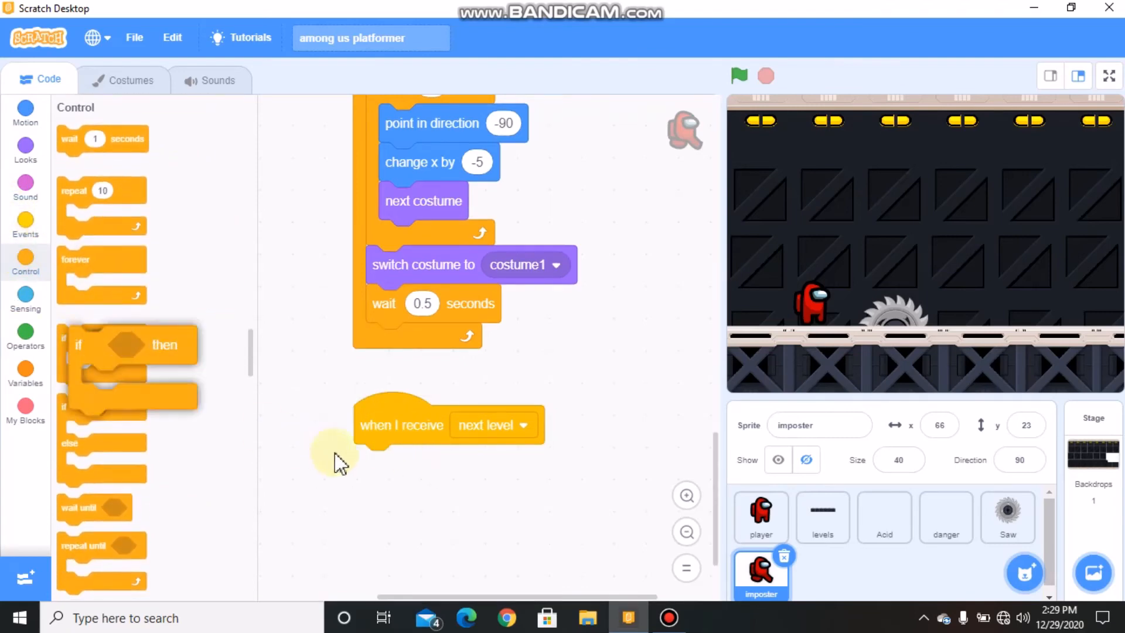
pyautogui.click(25, 337)
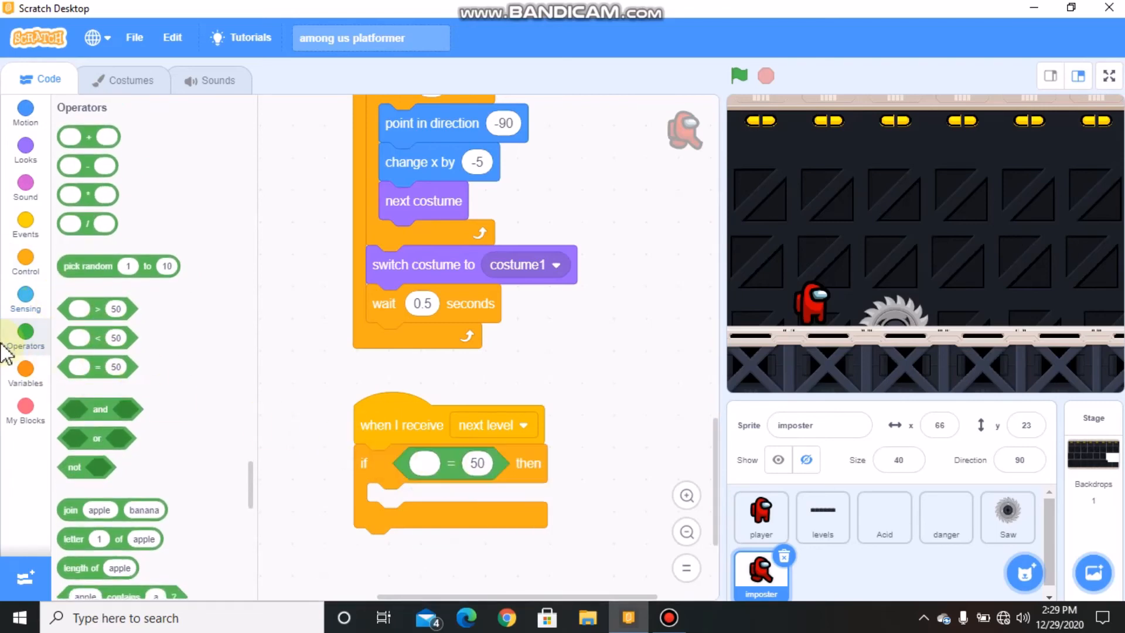
pyautogui.click(25, 373)
pyautogui.write('65')
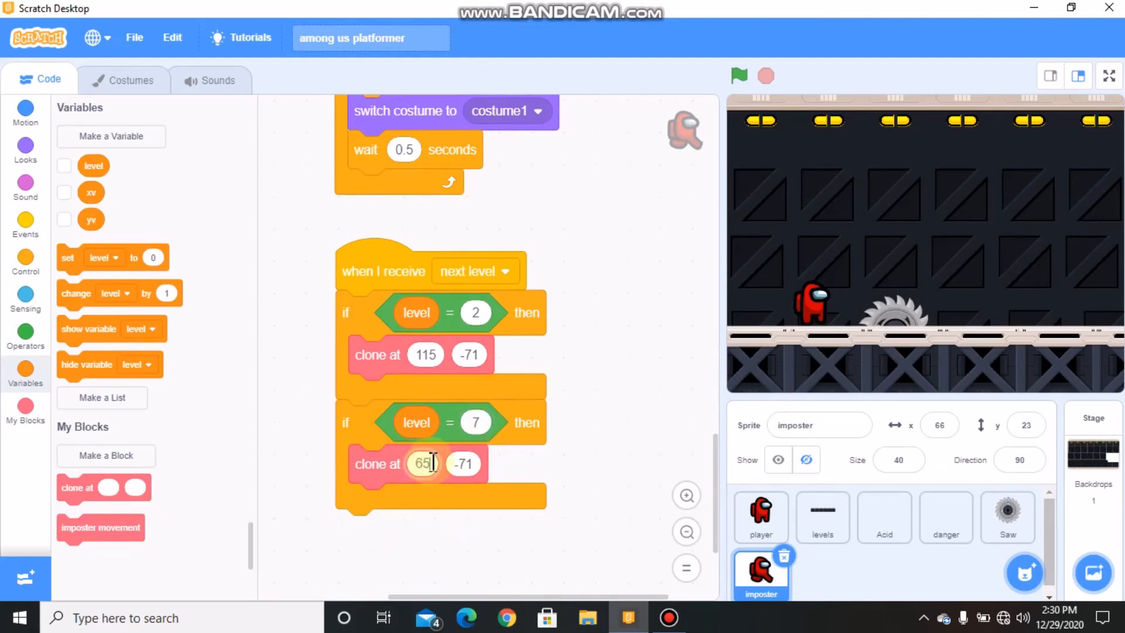
pyautogui.click(463, 464)
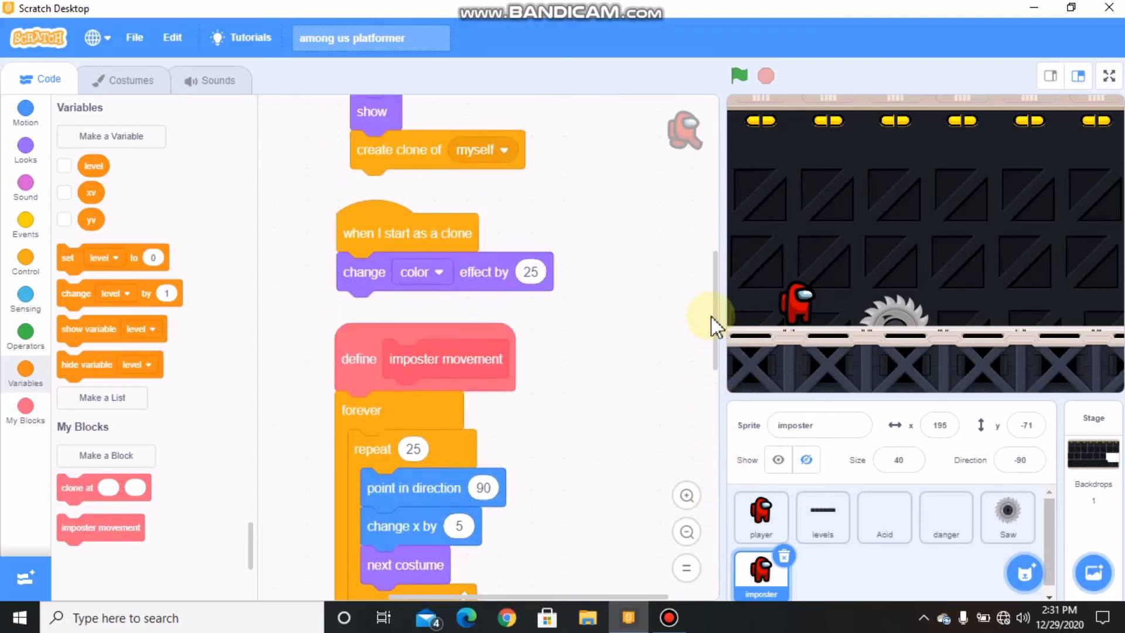
# Attach imposter movement under 'when I start as a clone' and test full screen for the patrolling imposter
pyautogui.scroll(-3)
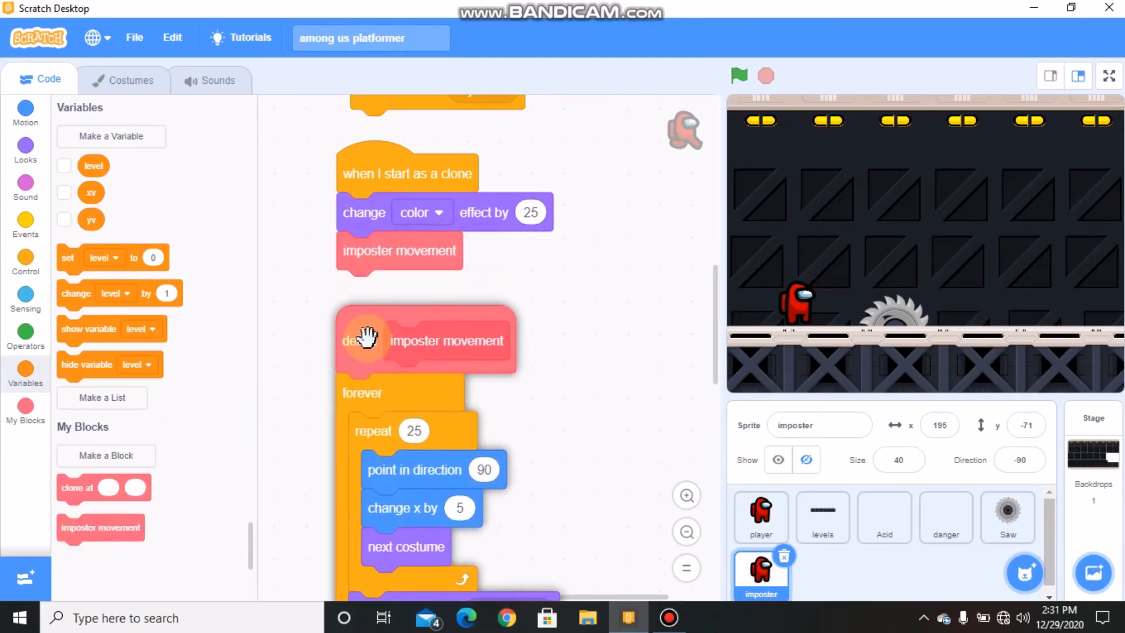
pyautogui.click(24, 258)
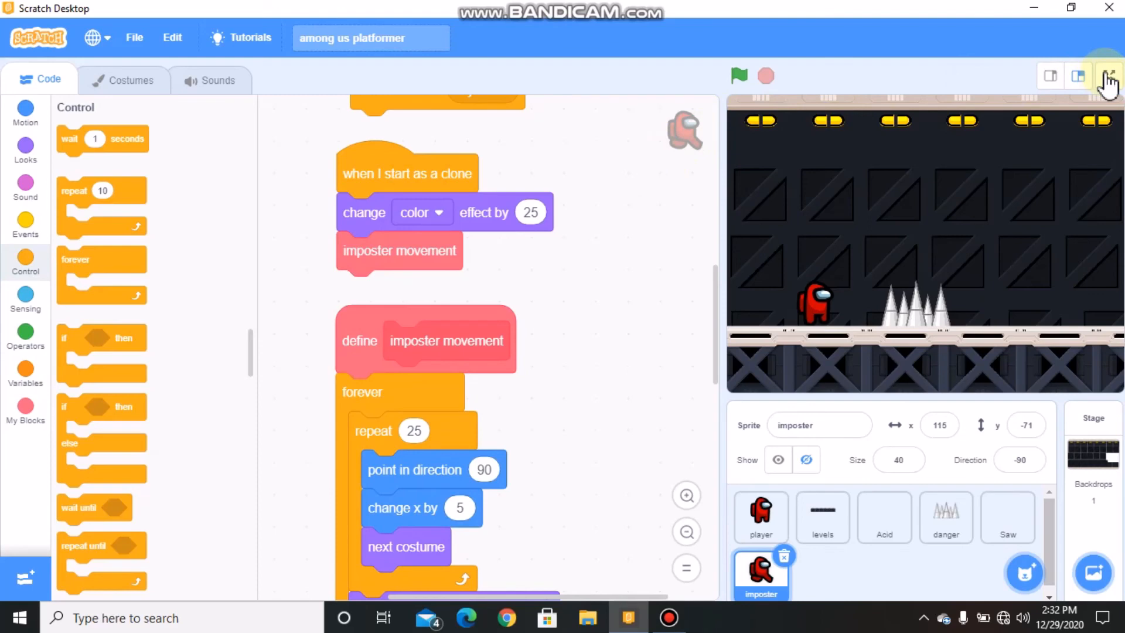
pyautogui.click(1107, 75)
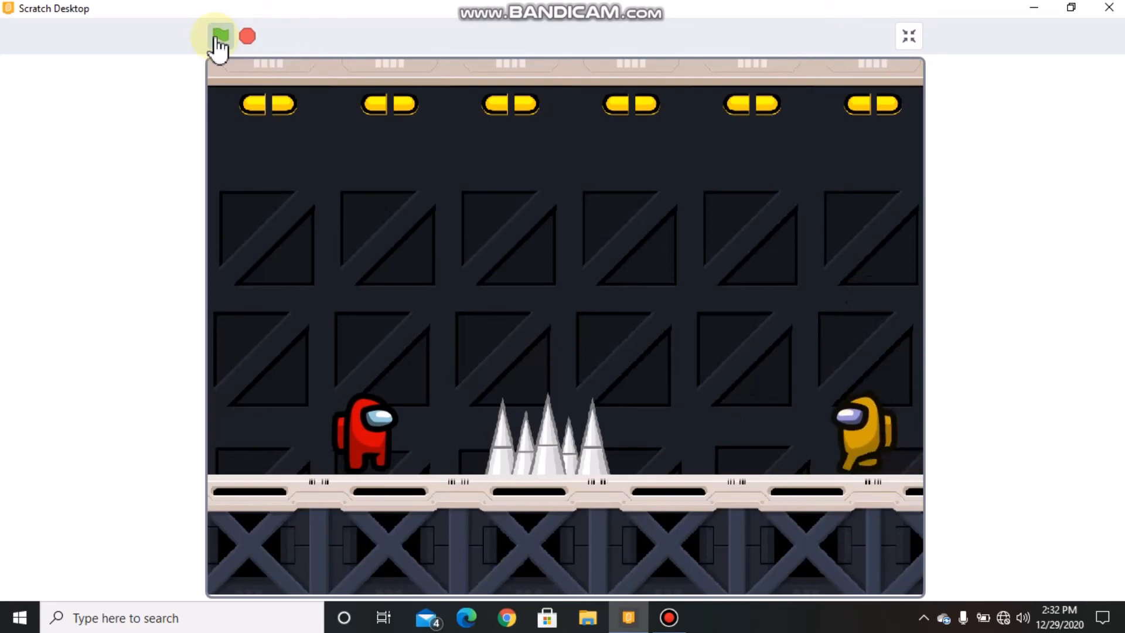
pyautogui.click(220, 36)
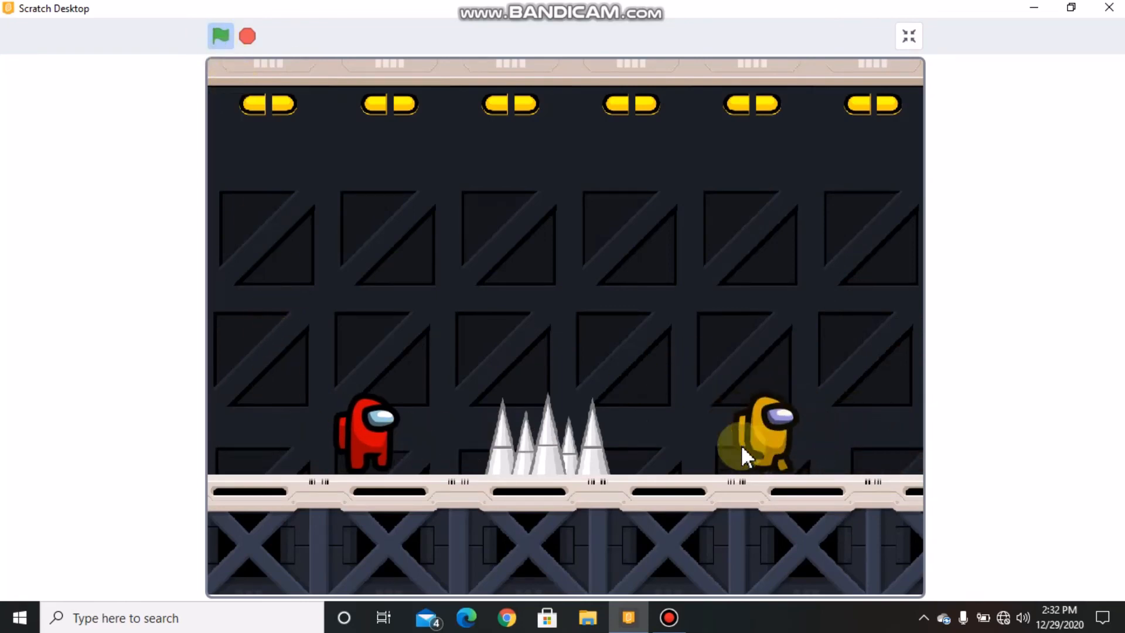
pyautogui.click(906, 37)
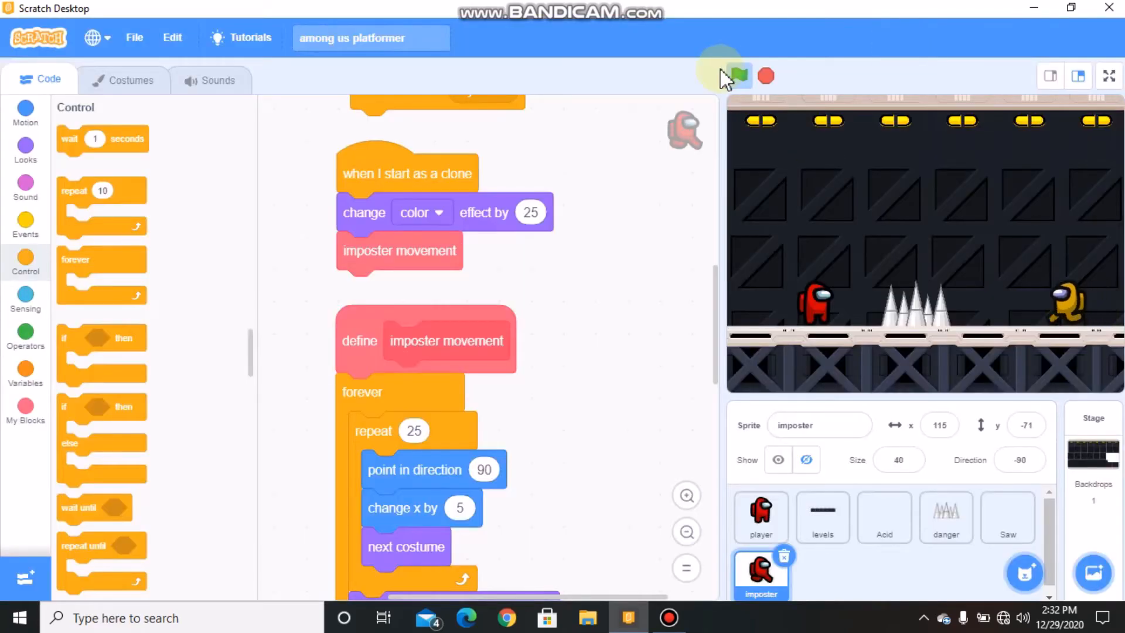
# Extend the player's hazard check with 'or touching imposter?' and launch a full-screen test run
pyautogui.click(738, 75)
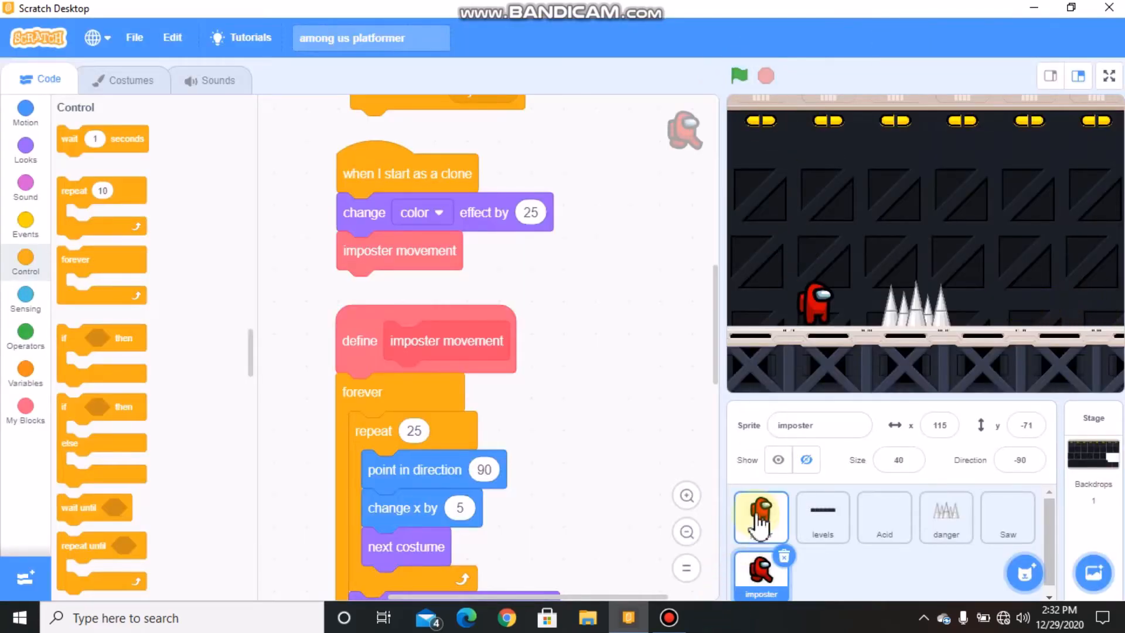
pyautogui.click(759, 516)
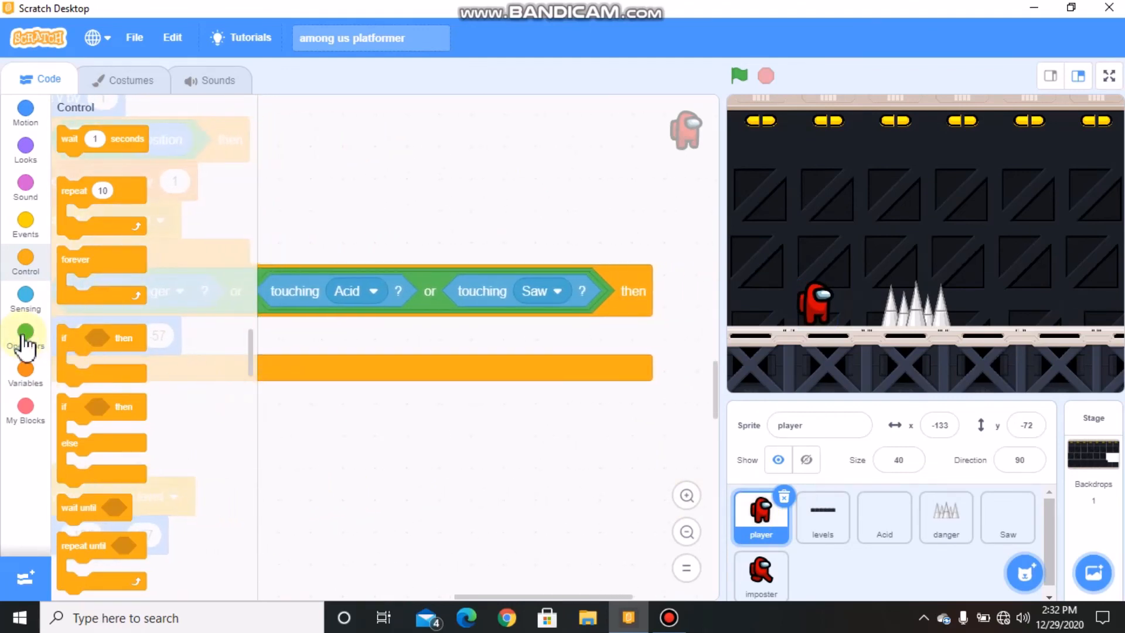
pyautogui.click(24, 337)
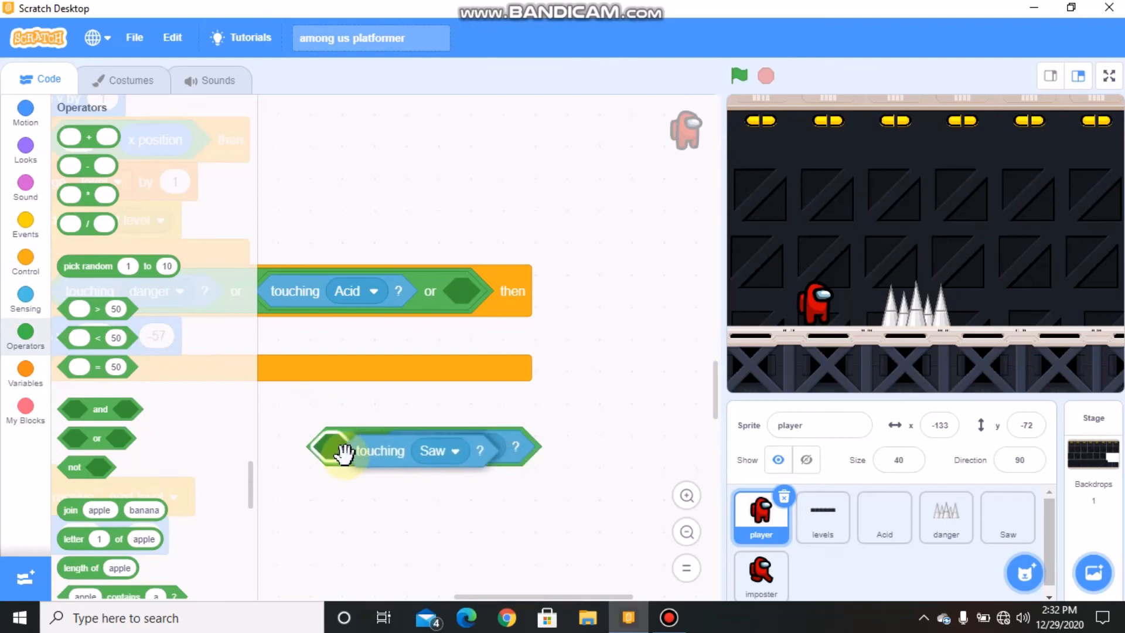
pyautogui.click(454, 450)
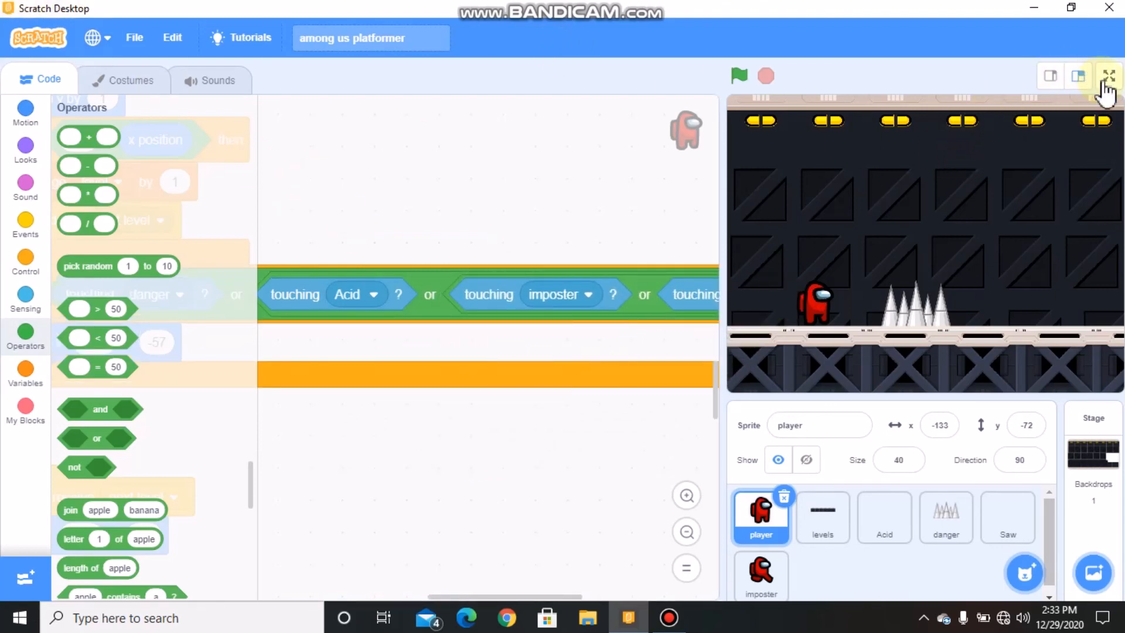
pyautogui.click(1107, 75)
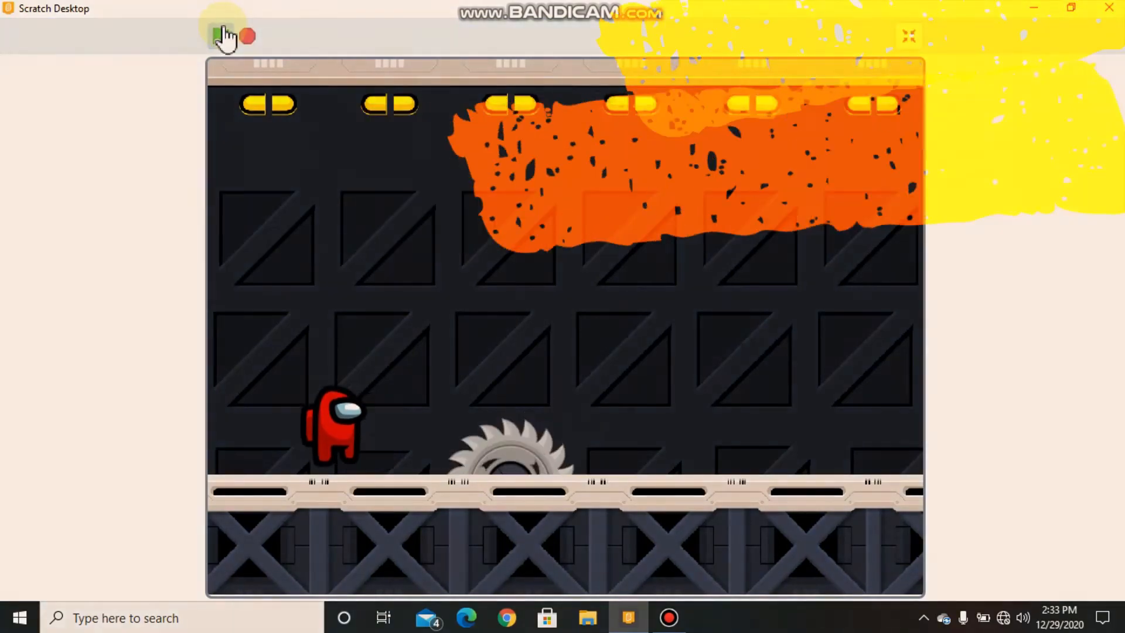